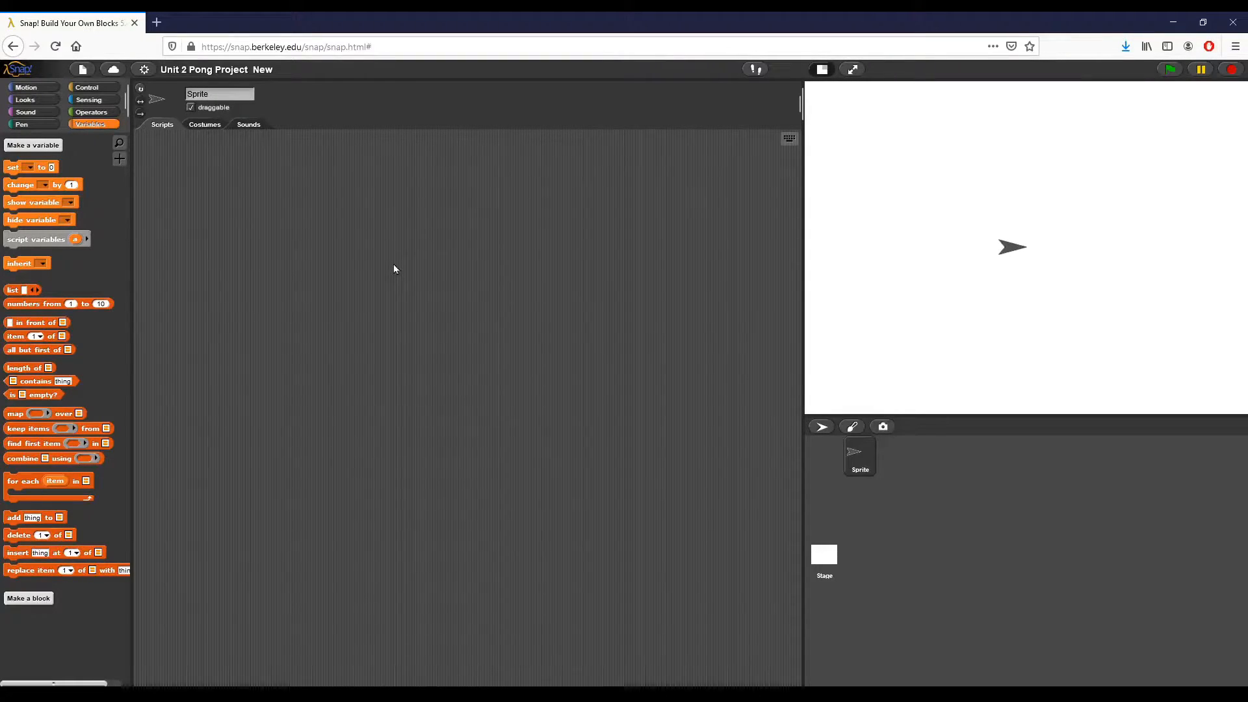
{"action": "mouse_move", "coordinate": [178, 103]}
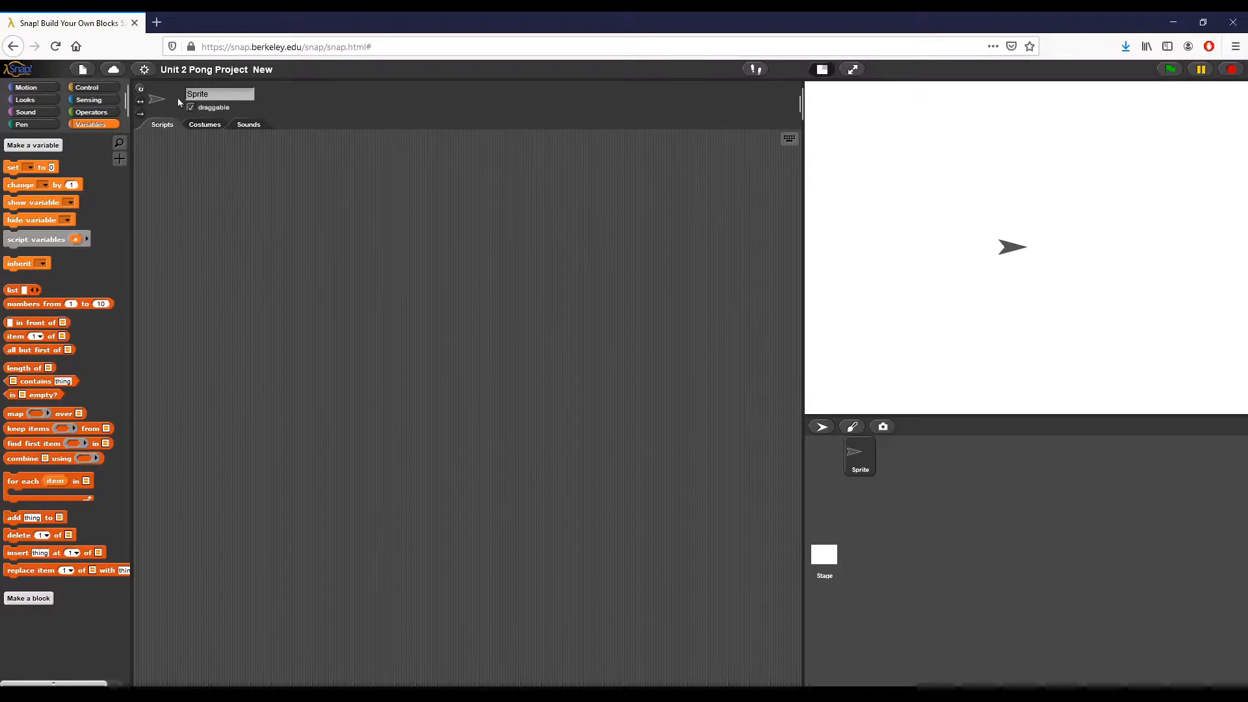
{"action": "mouse_move", "coordinate": [203, 254]}
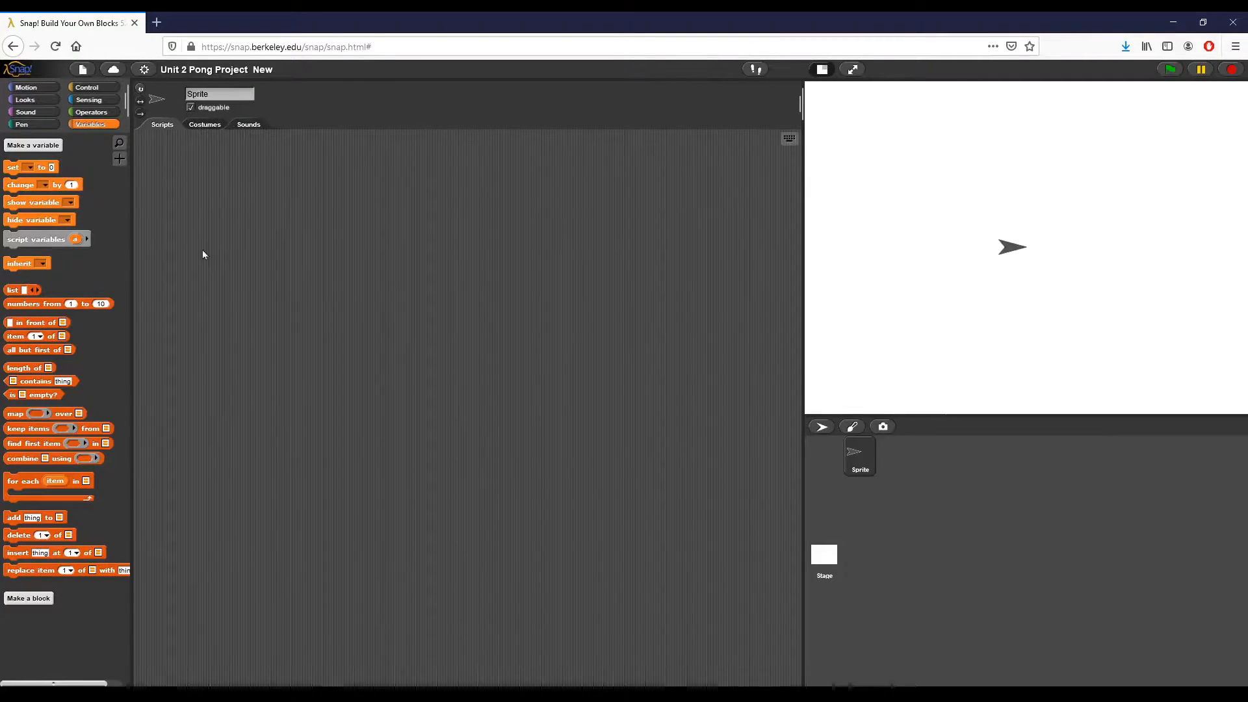
{"action": "mouse_move", "coordinate": [182, 249]}
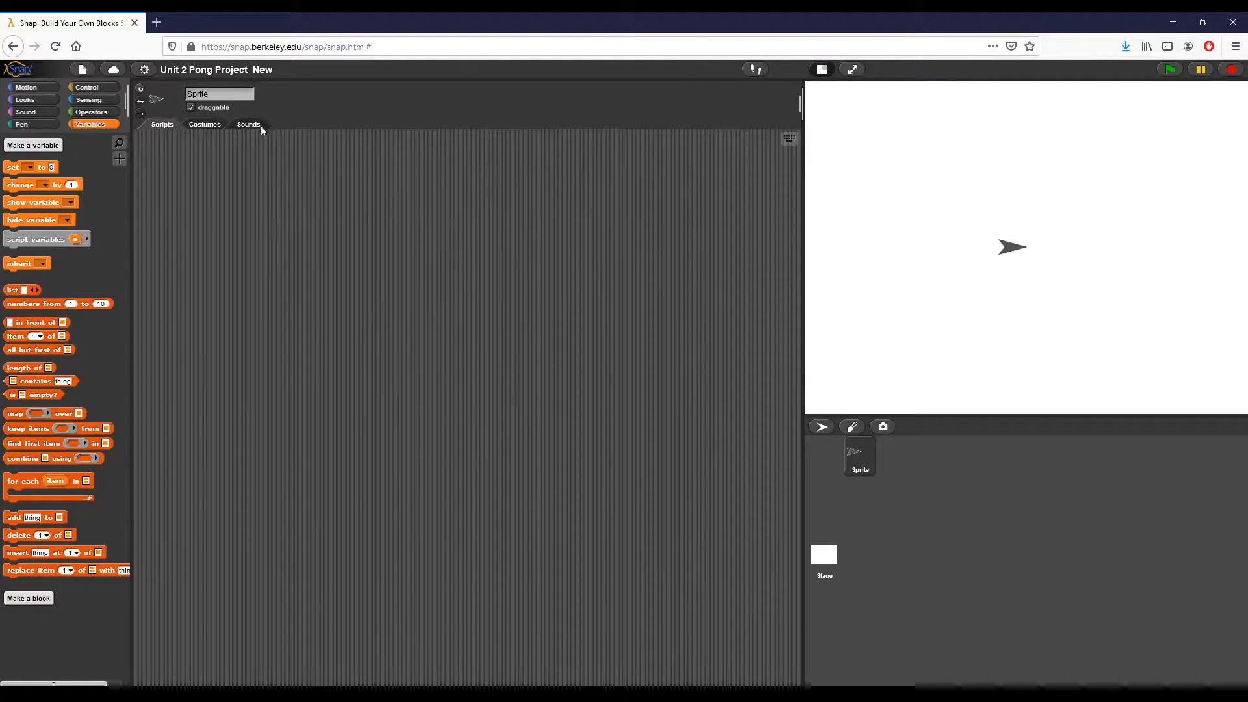
{"action": "mouse_move", "coordinate": [1017, 257]}
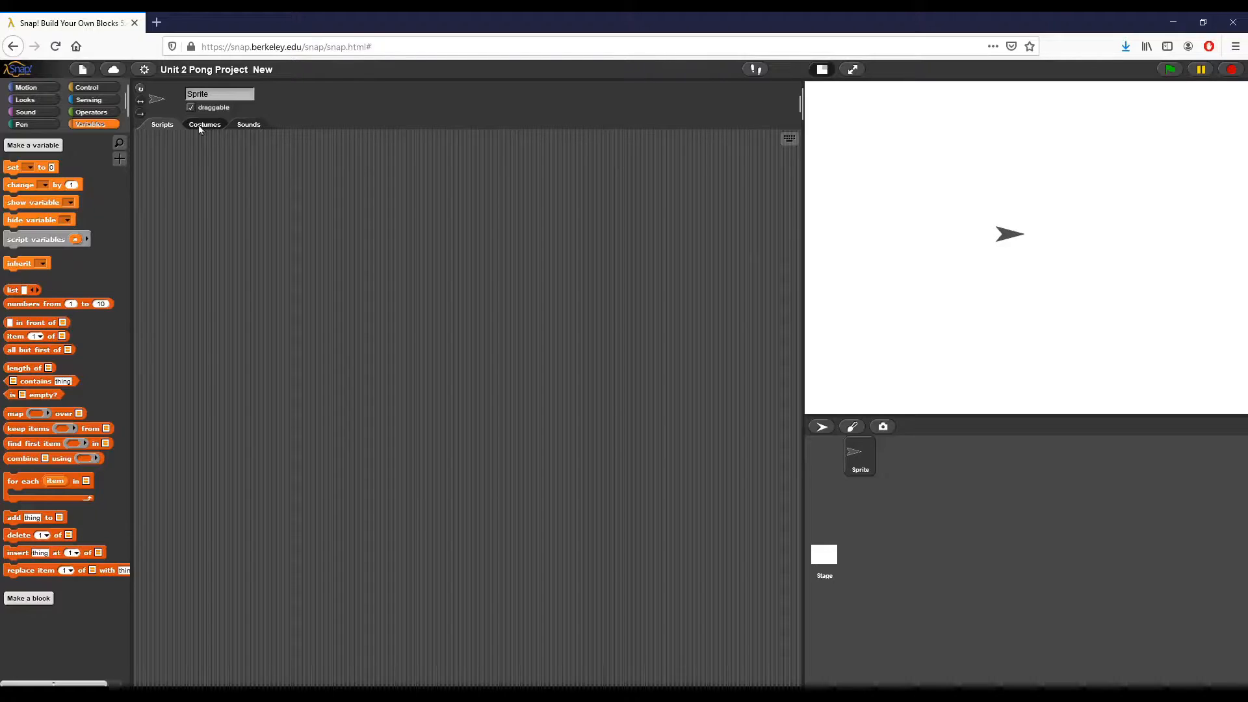
Paint a new costume as a tall thin filled dark rectangle and confirm it as the paddle.
{"action": "left_click", "coordinate": [205, 125]}
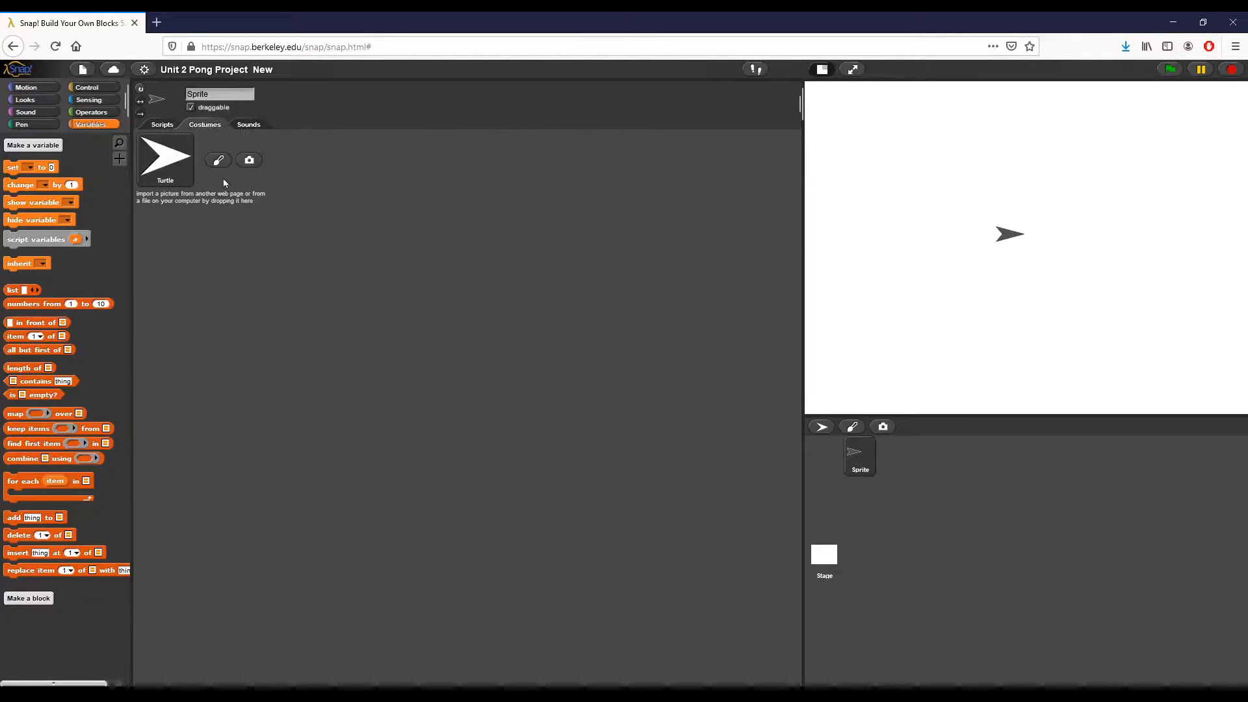
{"action": "left_click", "coordinate": [218, 160]}
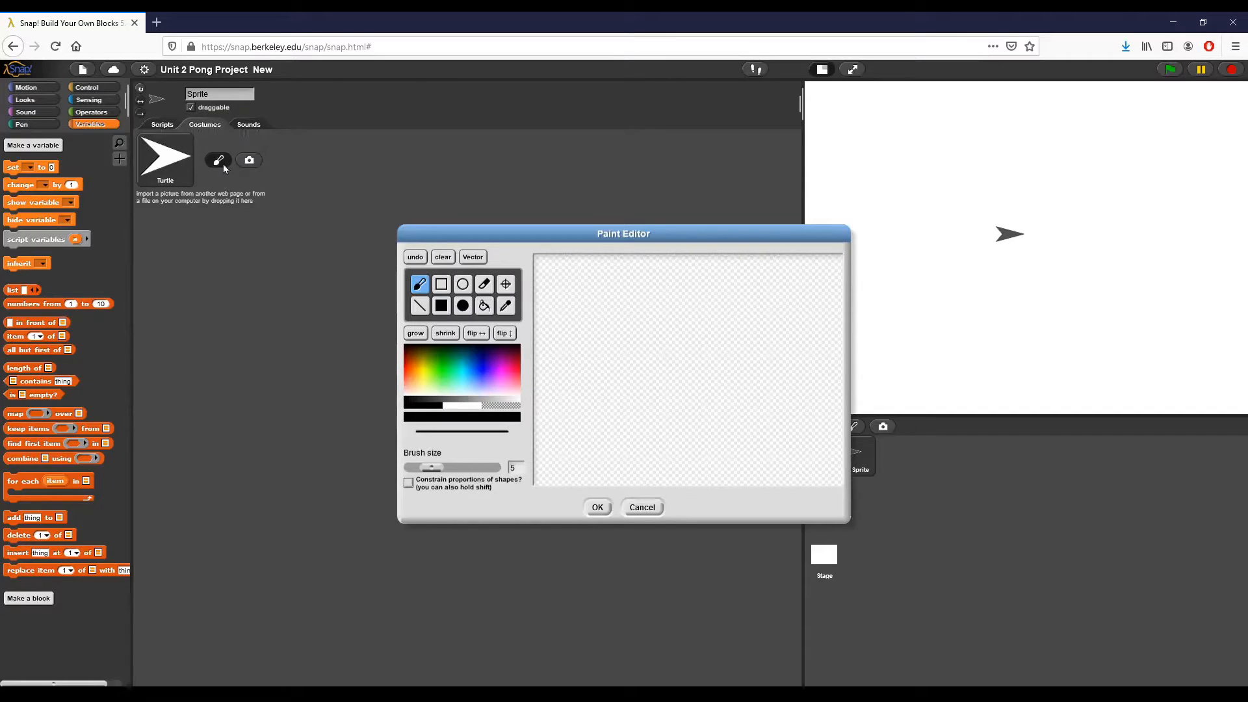
{"action": "left_click", "coordinate": [441, 306]}
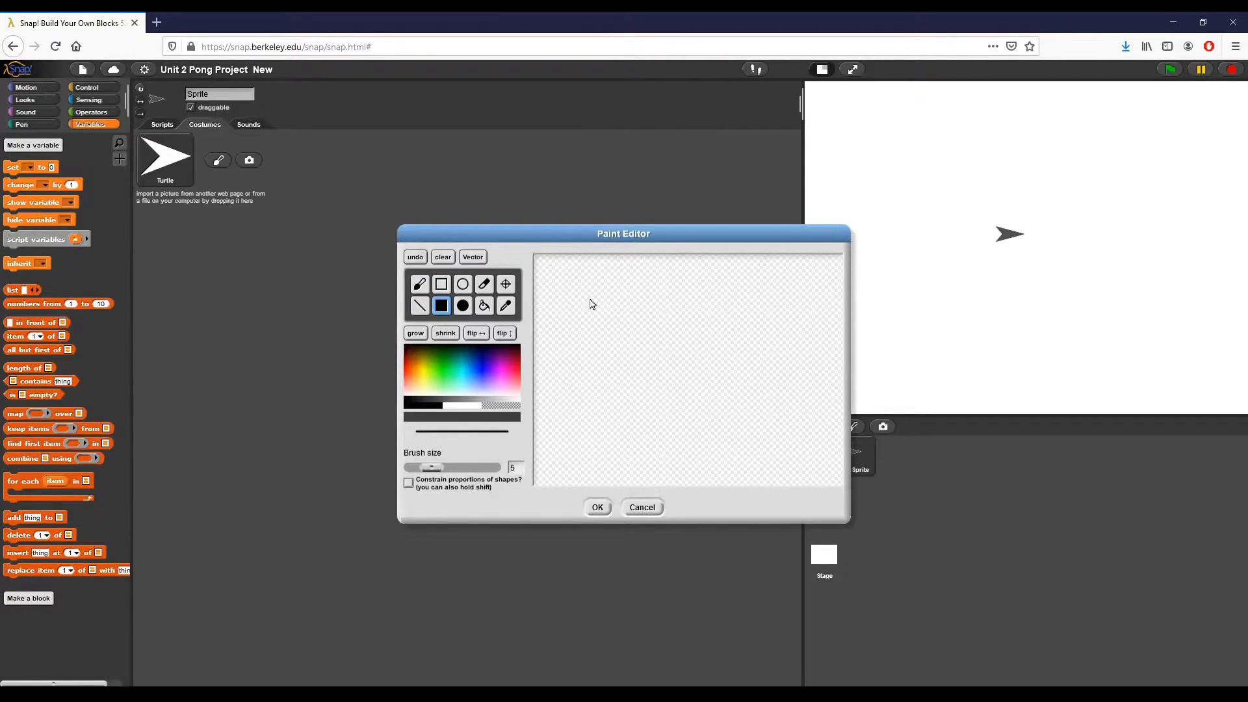
{"action": "mouse_move", "coordinate": [565, 390]}
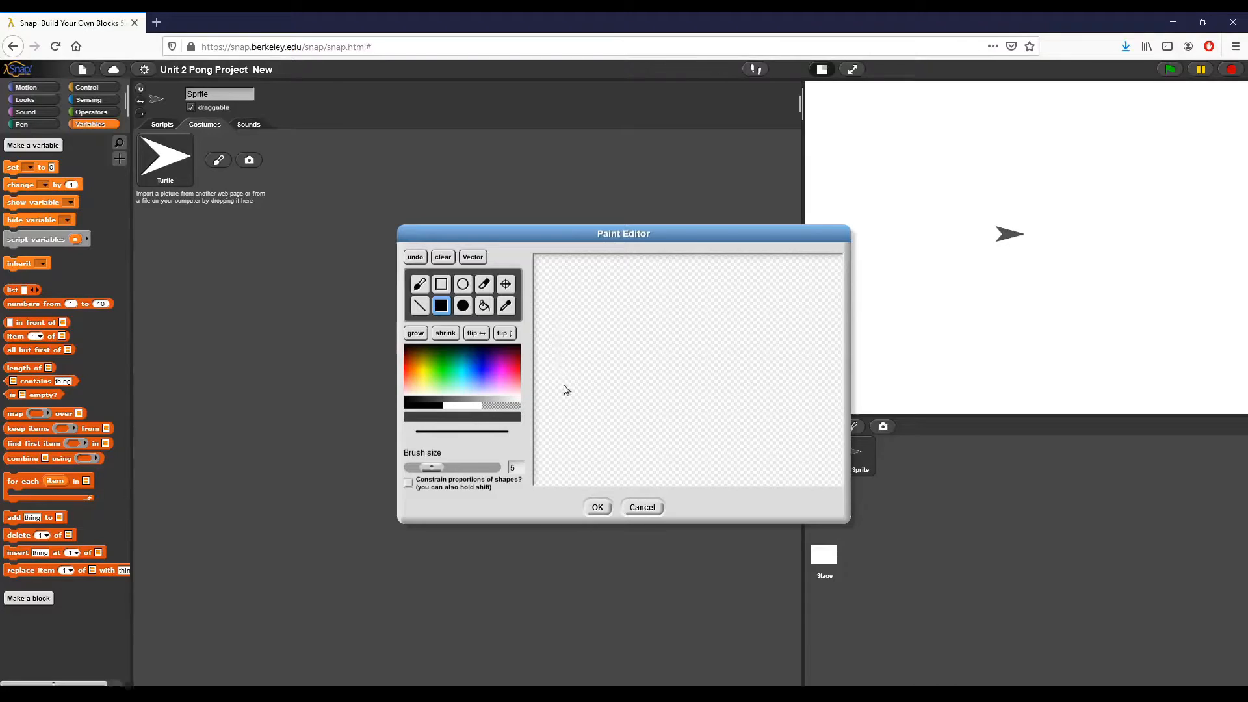
{"action": "left_click_drag", "start_coordinate": [564, 319], "coordinate": [565, 390]}
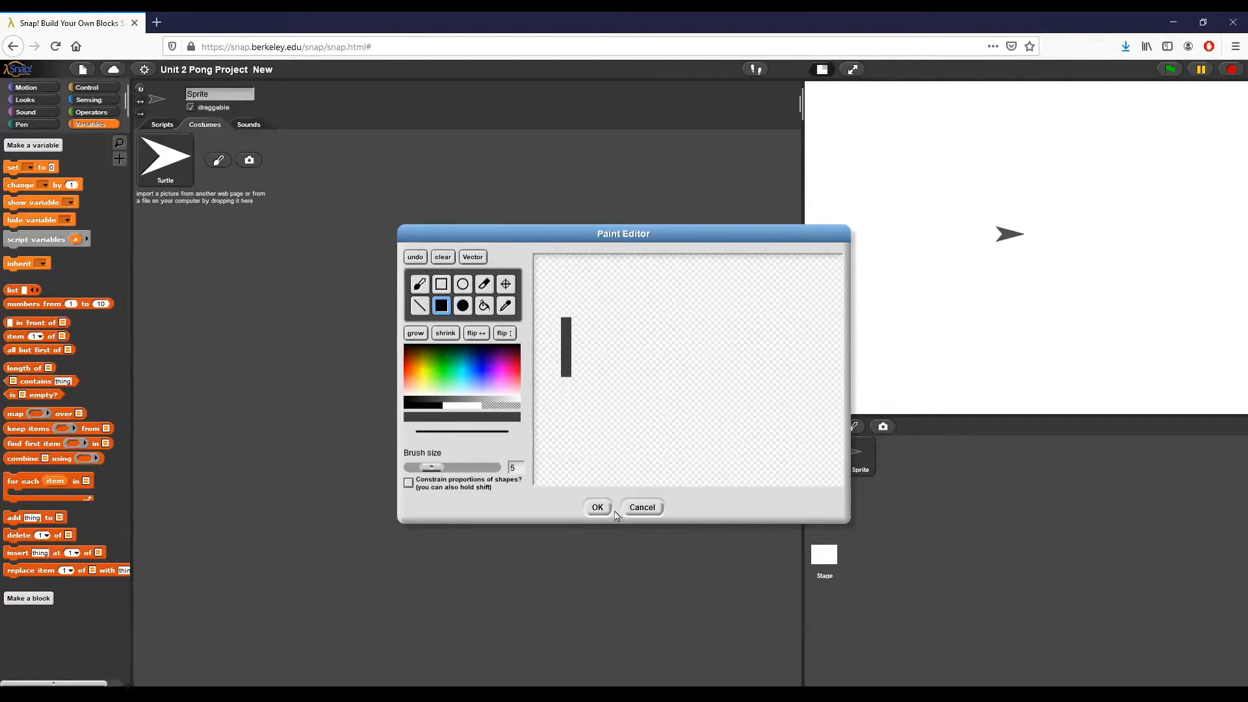
{"action": "left_click", "coordinate": [597, 507]}
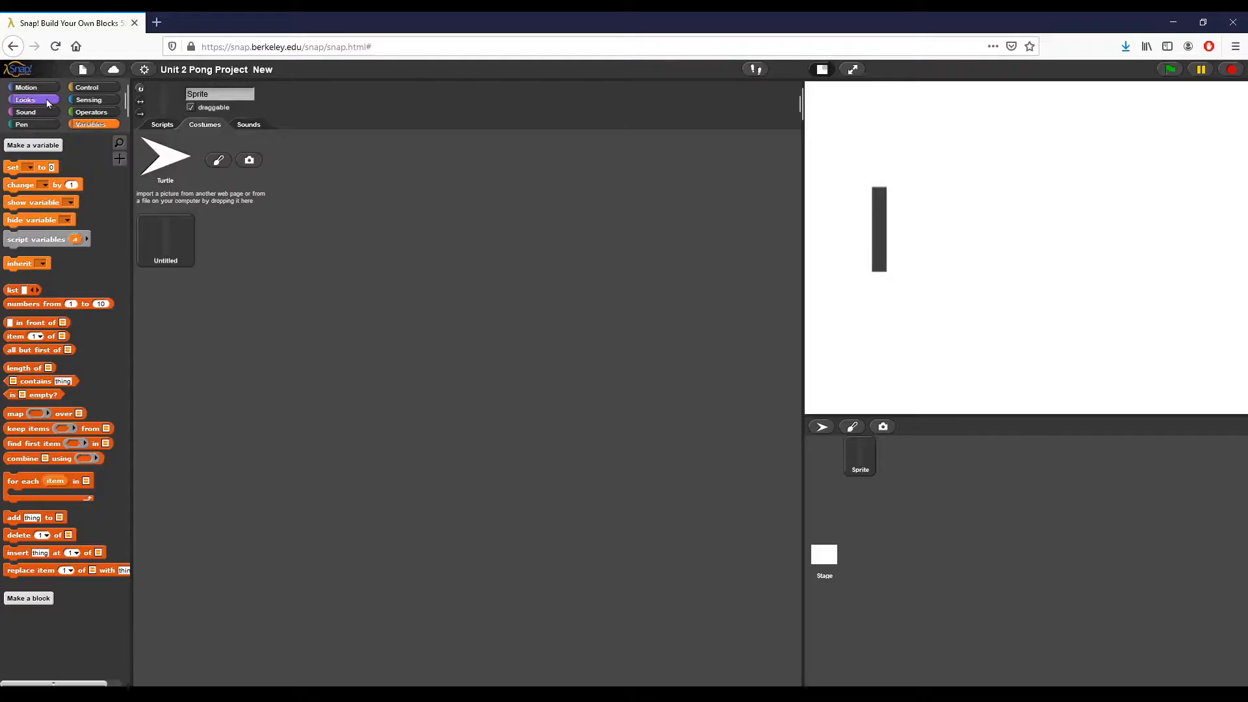
Show the Looks palette, briefly reopen the Paint Editor and cancel it without changes.
{"action": "left_click", "coordinate": [25, 99]}
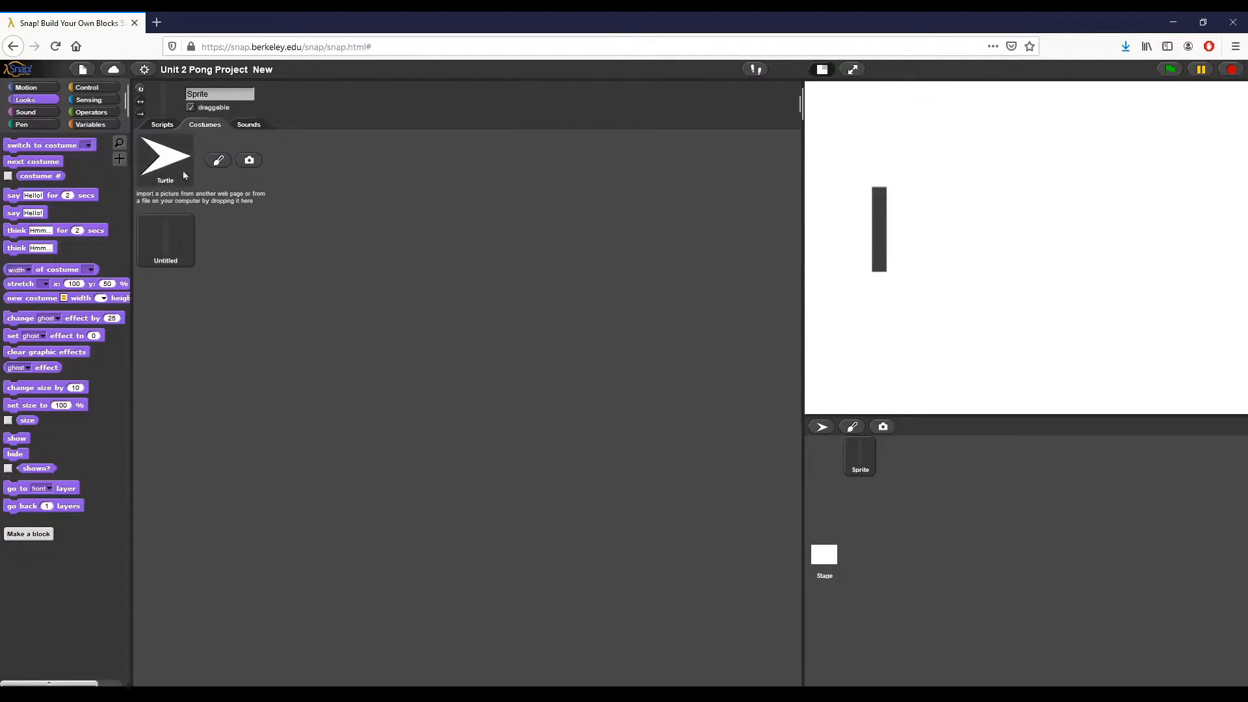
{"action": "mouse_move", "coordinate": [217, 160]}
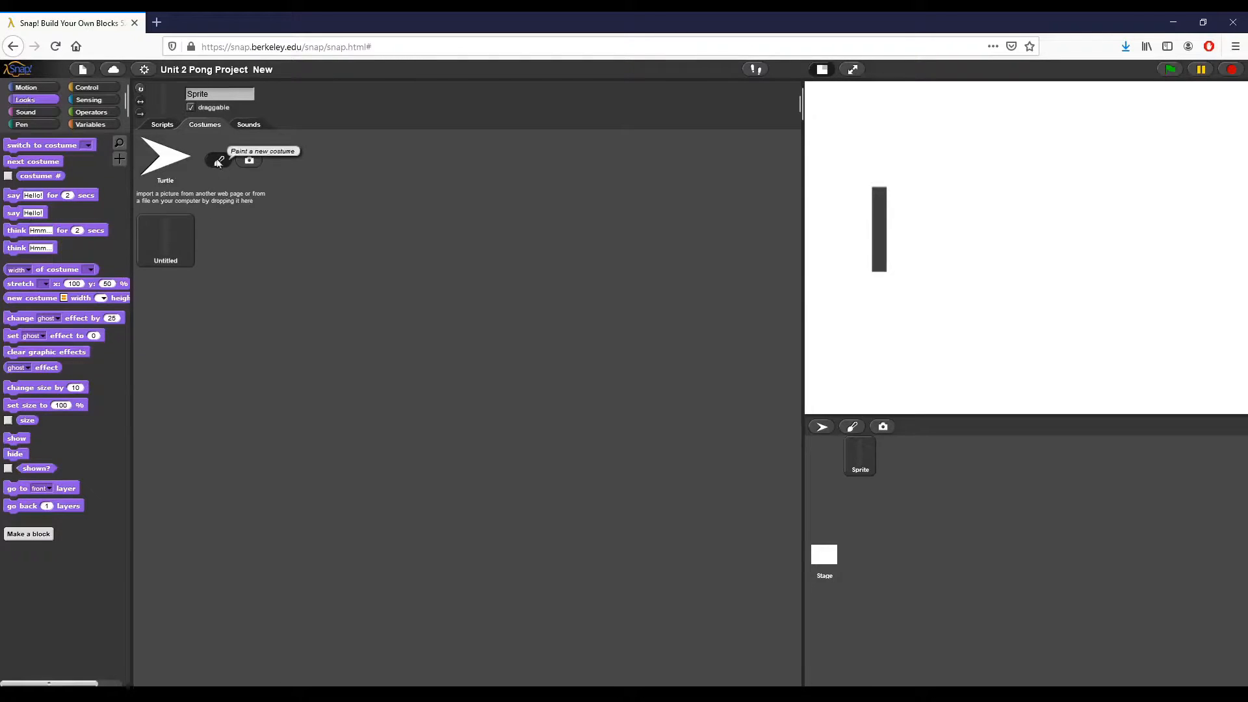
{"action": "left_click", "coordinate": [217, 160]}
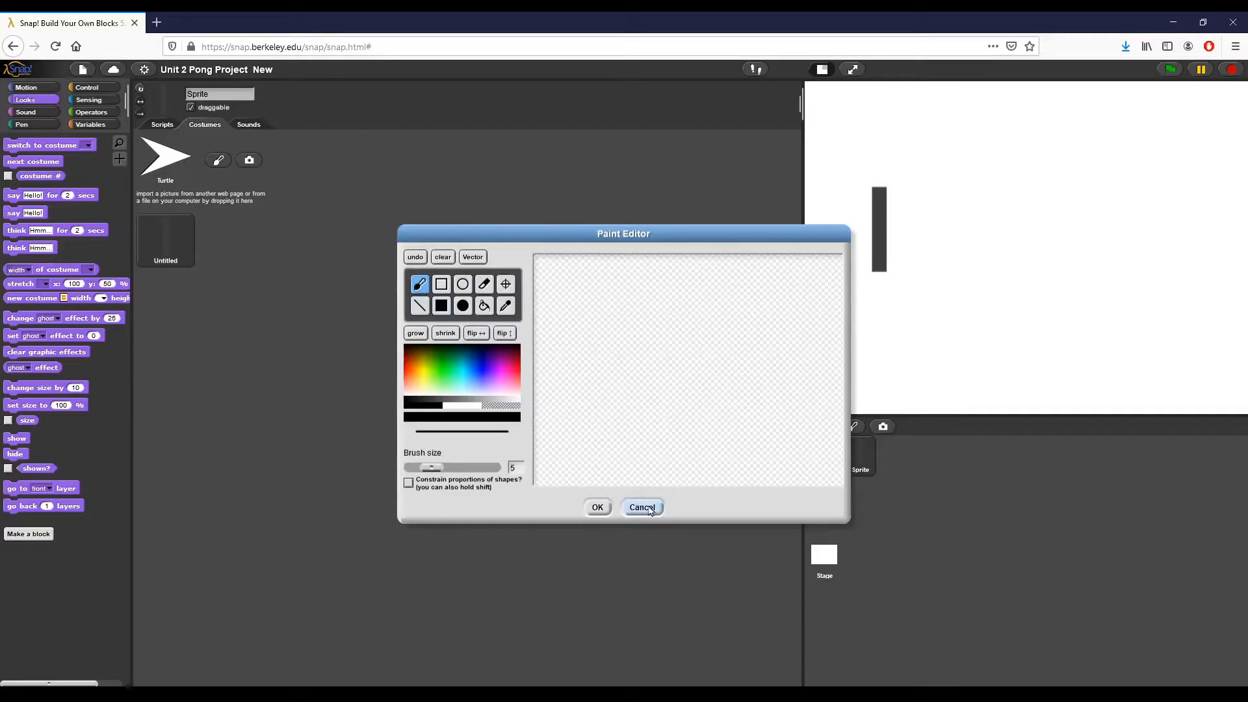
{"action": "left_click", "coordinate": [642, 507]}
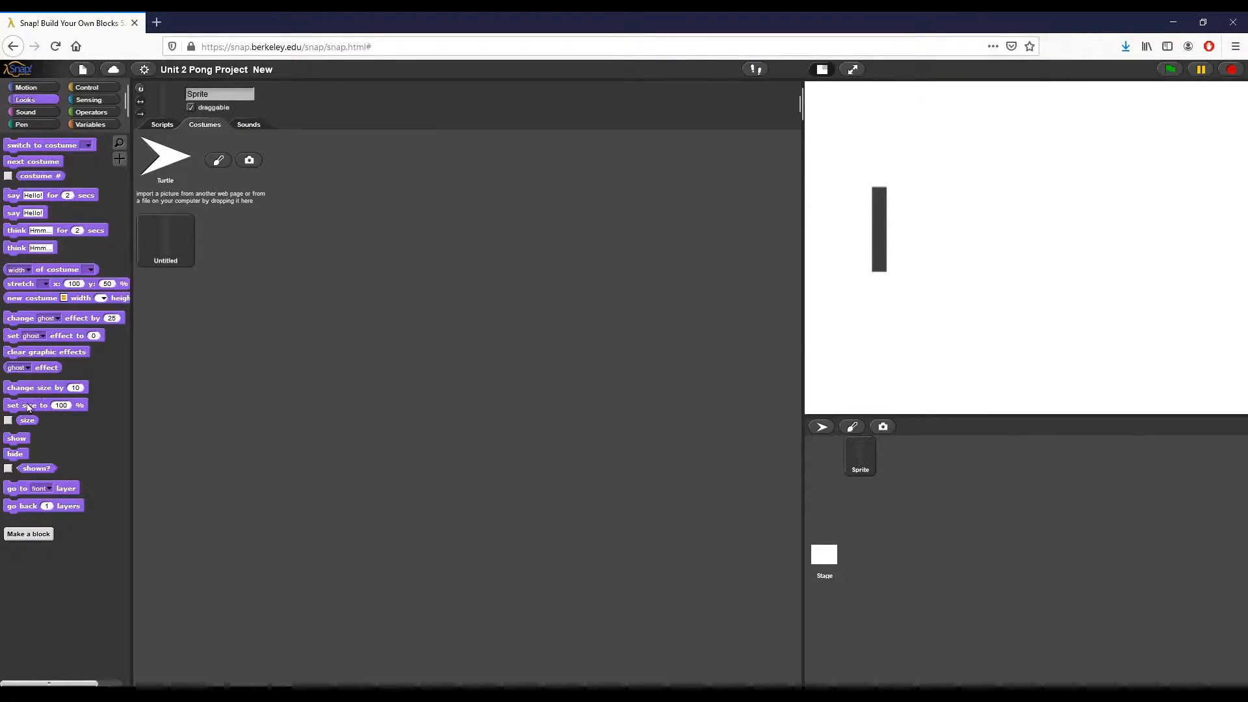
{"action": "left_click_drag", "start_coordinate": [30, 405], "coordinate": [216, 322]}
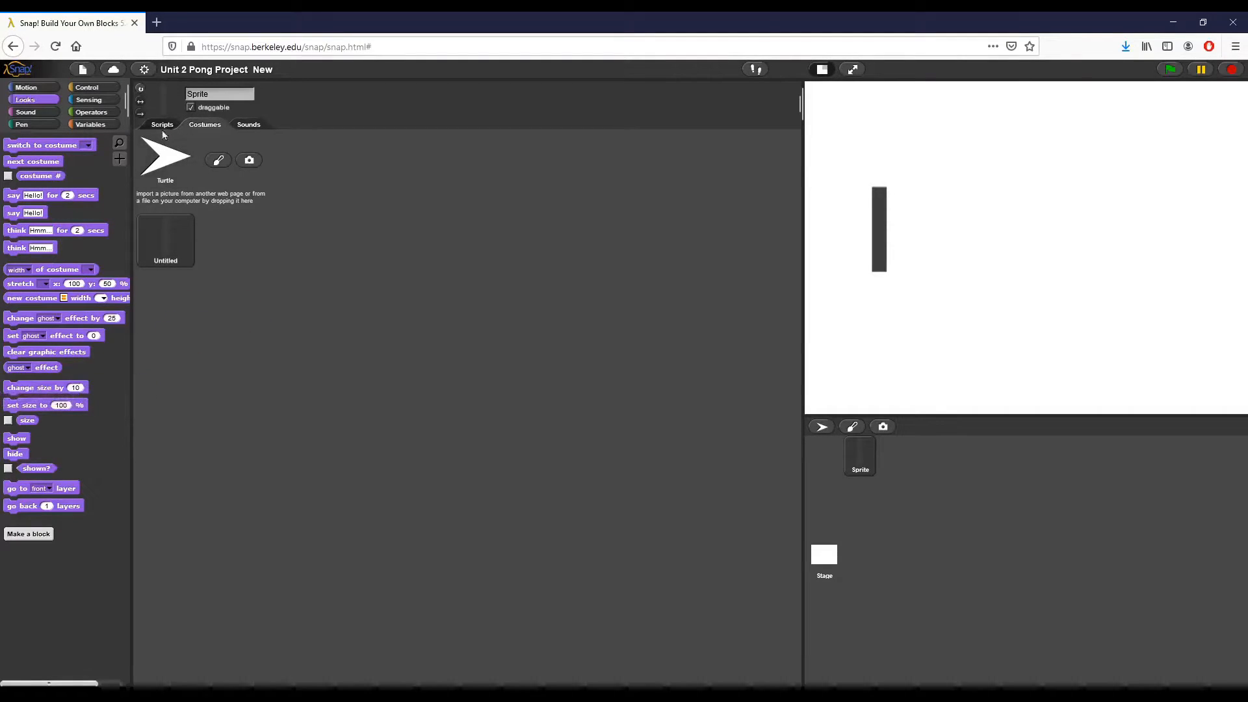
Add a 'set size to 80 %' block in the scripts area to shrink the paddle.
{"action": "left_click", "coordinate": [162, 125]}
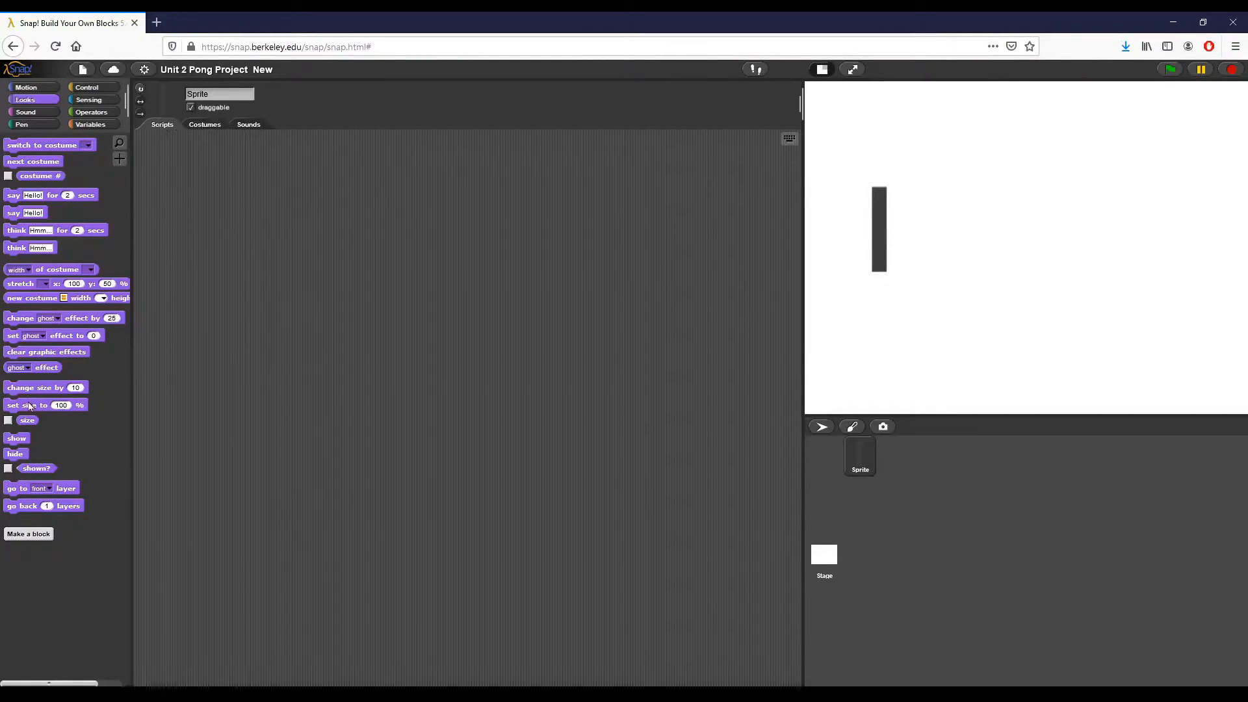
{"action": "left_click_drag", "start_coordinate": [43, 405], "coordinate": [328, 274]}
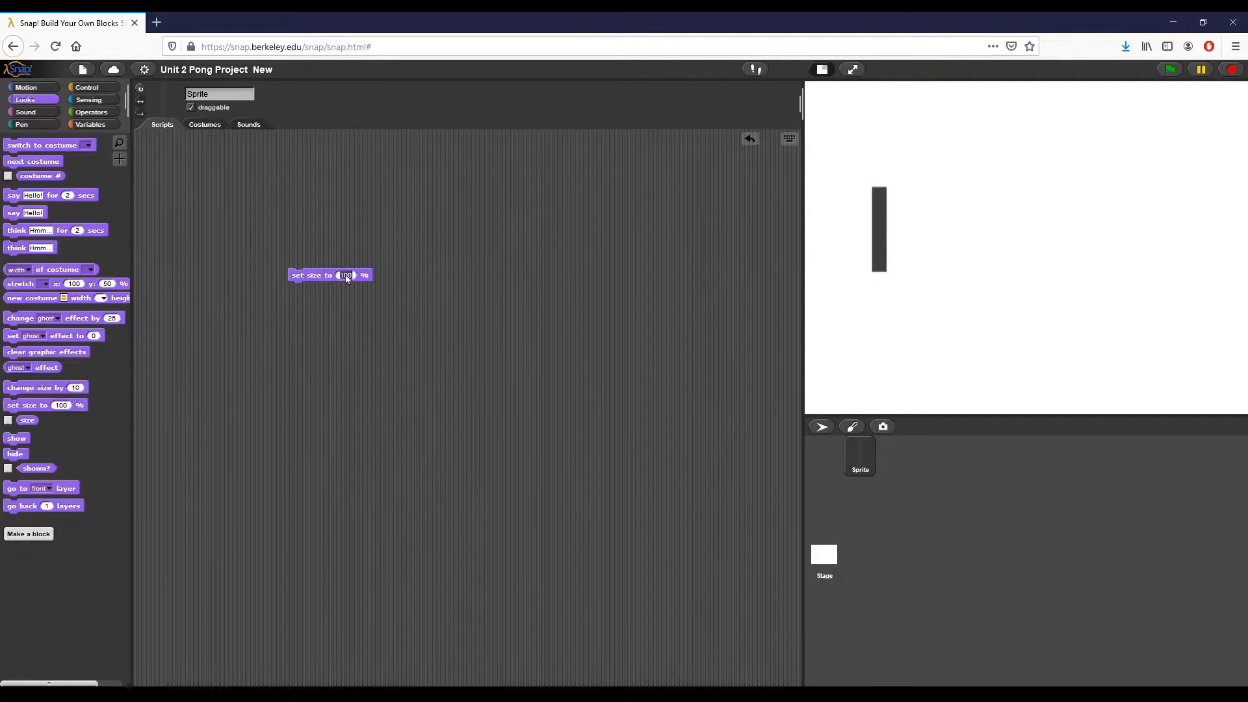
{"action": "type", "text": "80"}
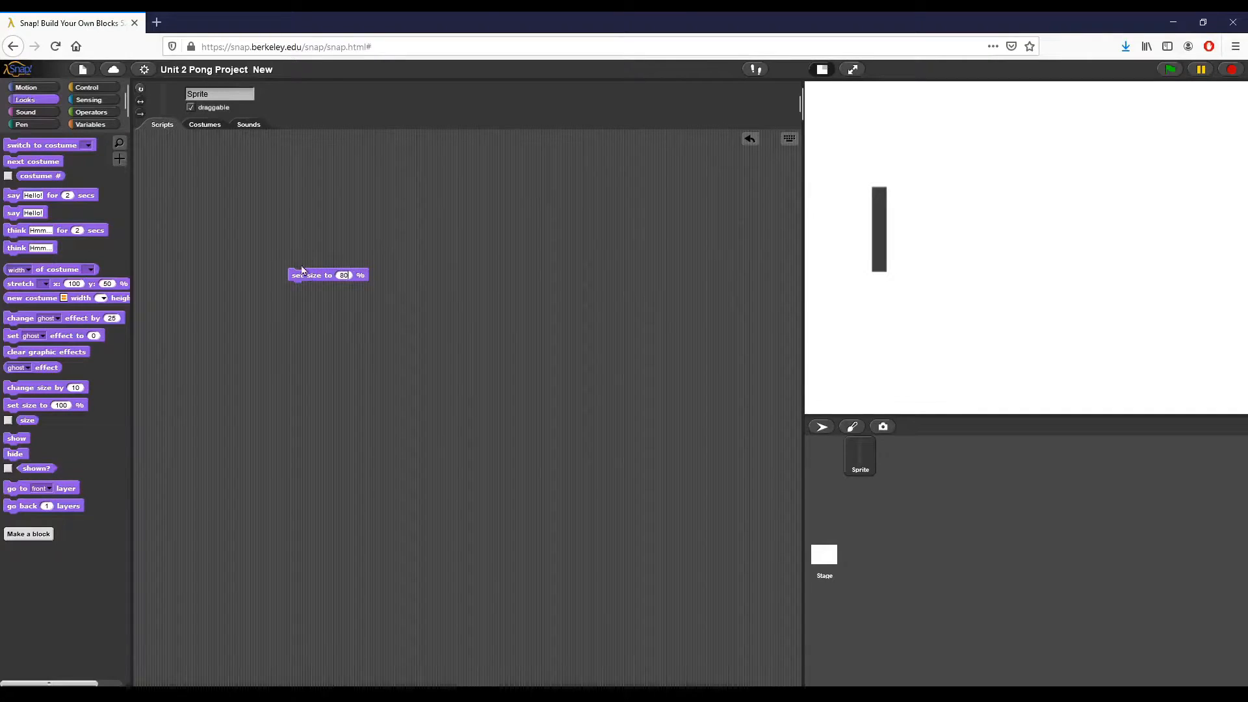
{"action": "mouse_move", "coordinate": [304, 309]}
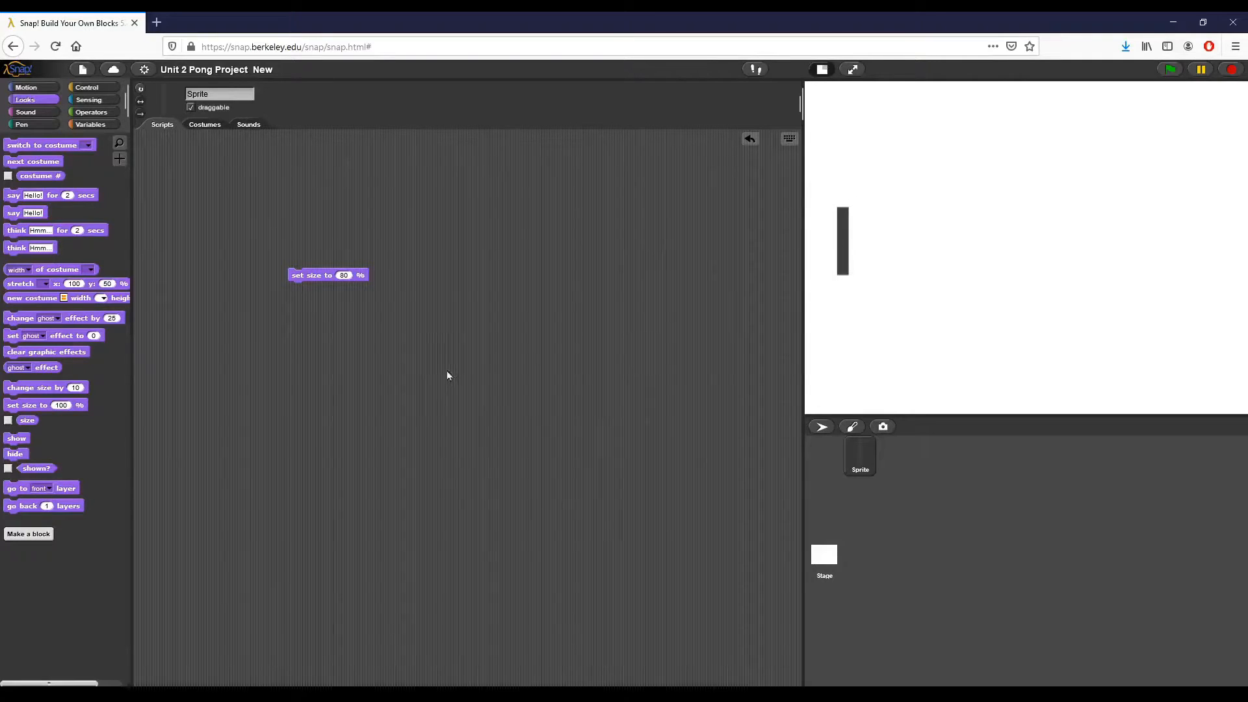
{"action": "mouse_move", "coordinate": [369, 212]}
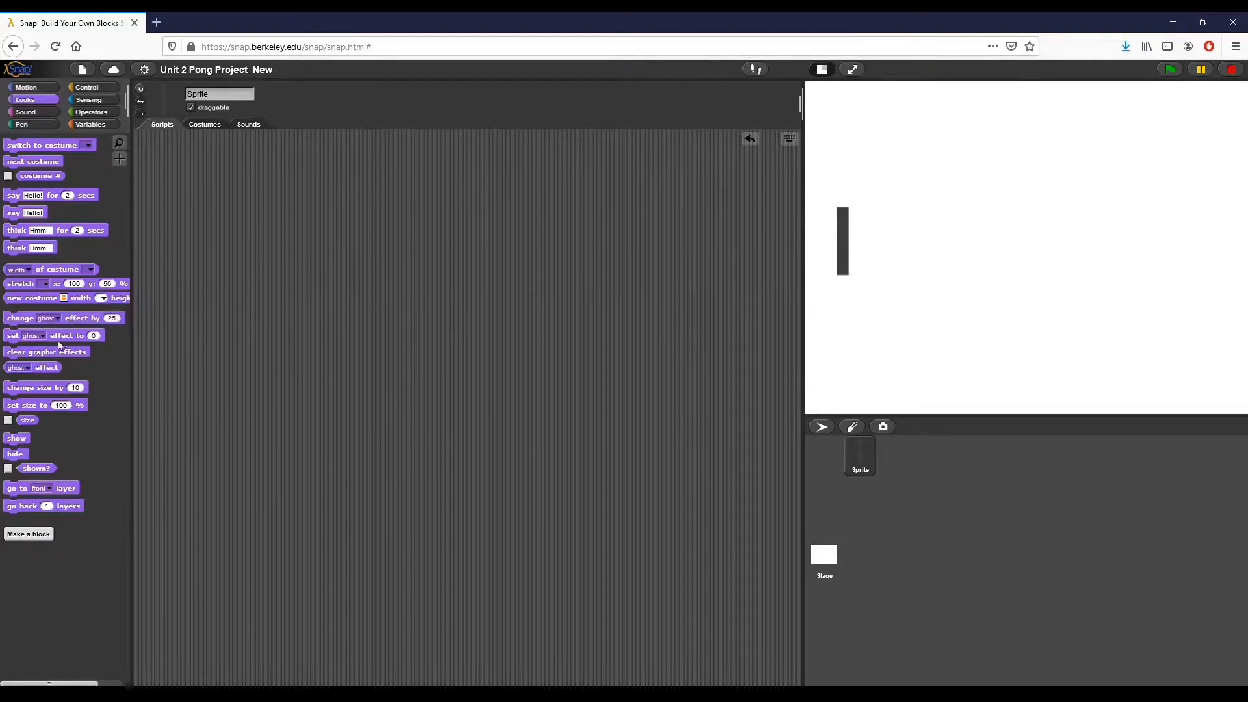
{"action": "mouse_move", "coordinate": [867, 290]}
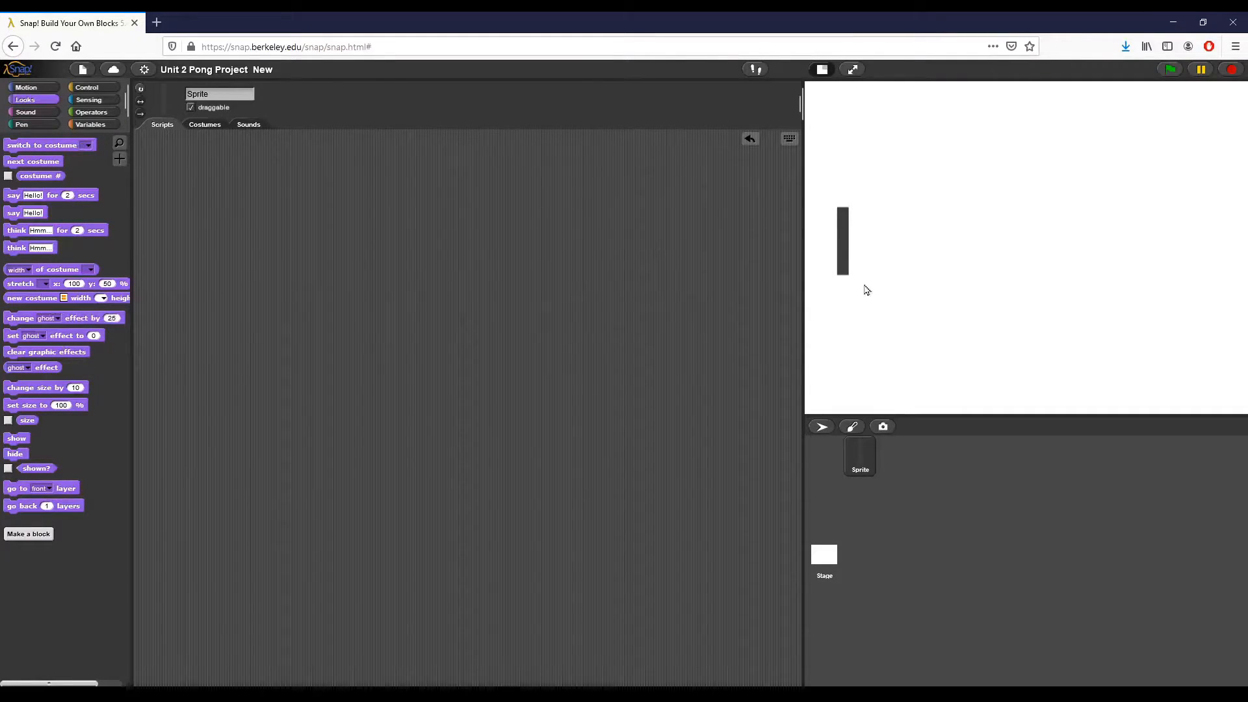
{"action": "mouse_move", "coordinate": [714, 386]}
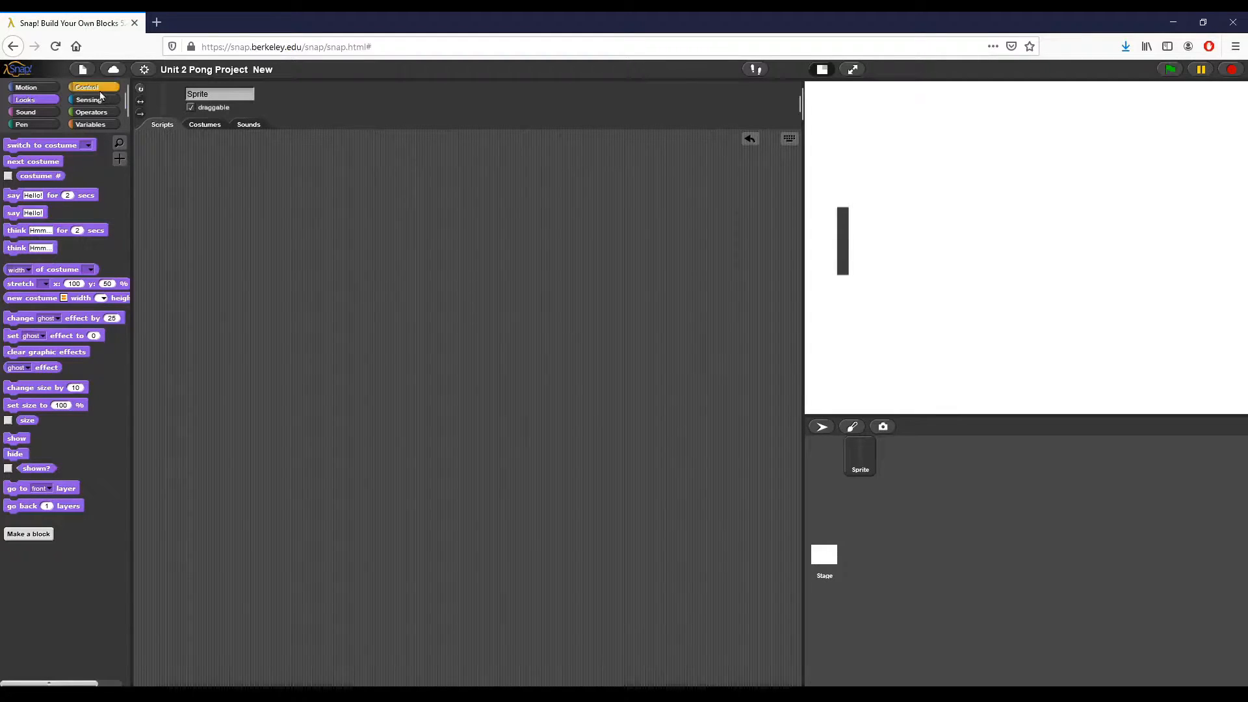
Start a green-flag script with a forever loop attached under the hat block.
{"action": "left_click", "coordinate": [86, 86]}
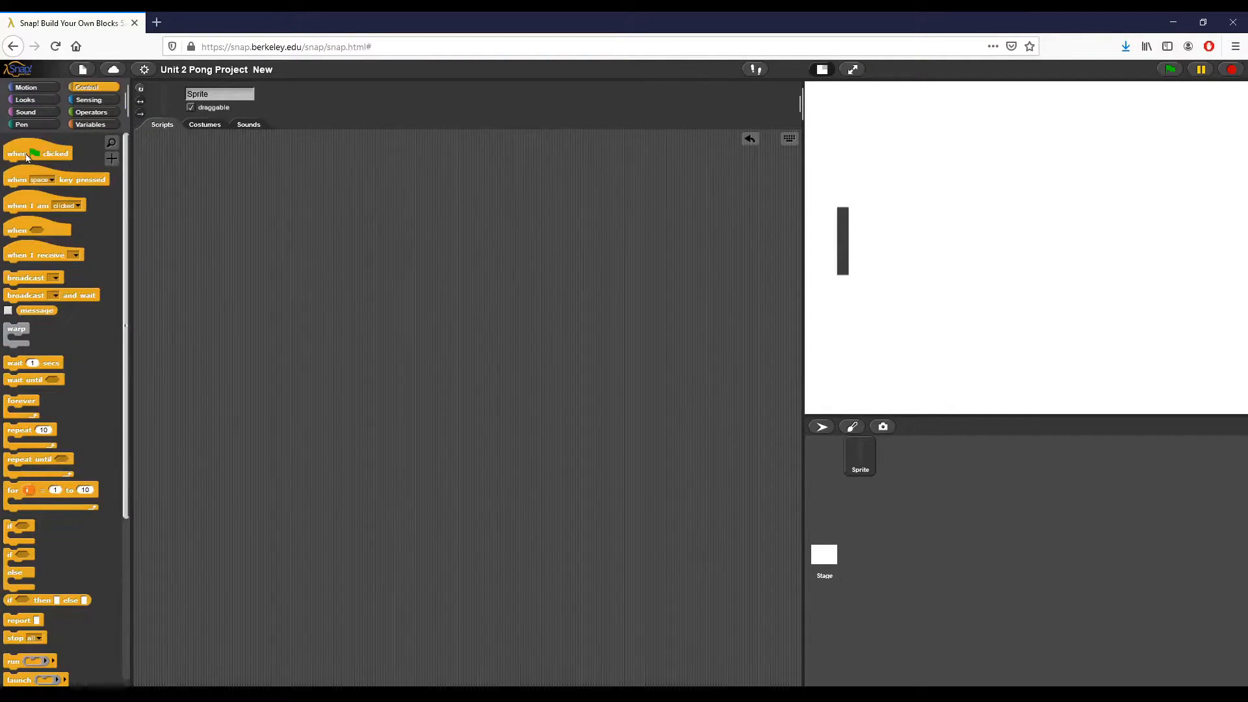
{"action": "left_click_drag", "start_coordinate": [37, 153], "coordinate": [240, 180]}
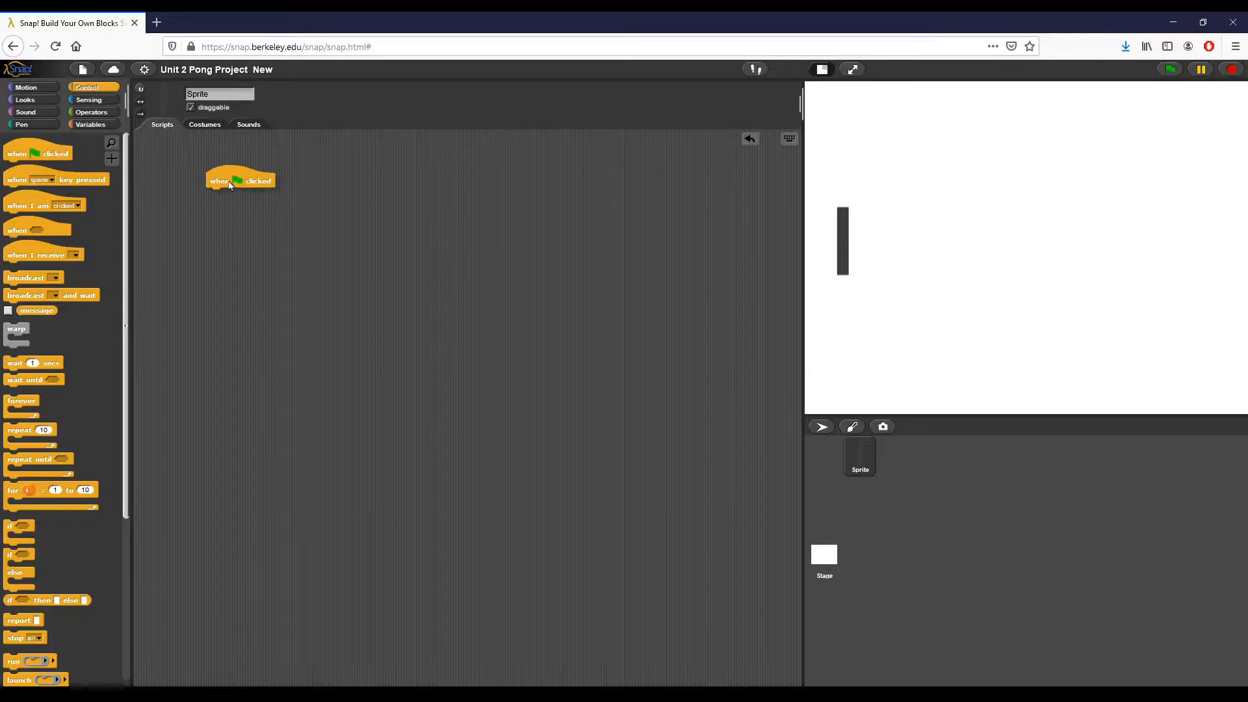
{"action": "mouse_move", "coordinate": [149, 134]}
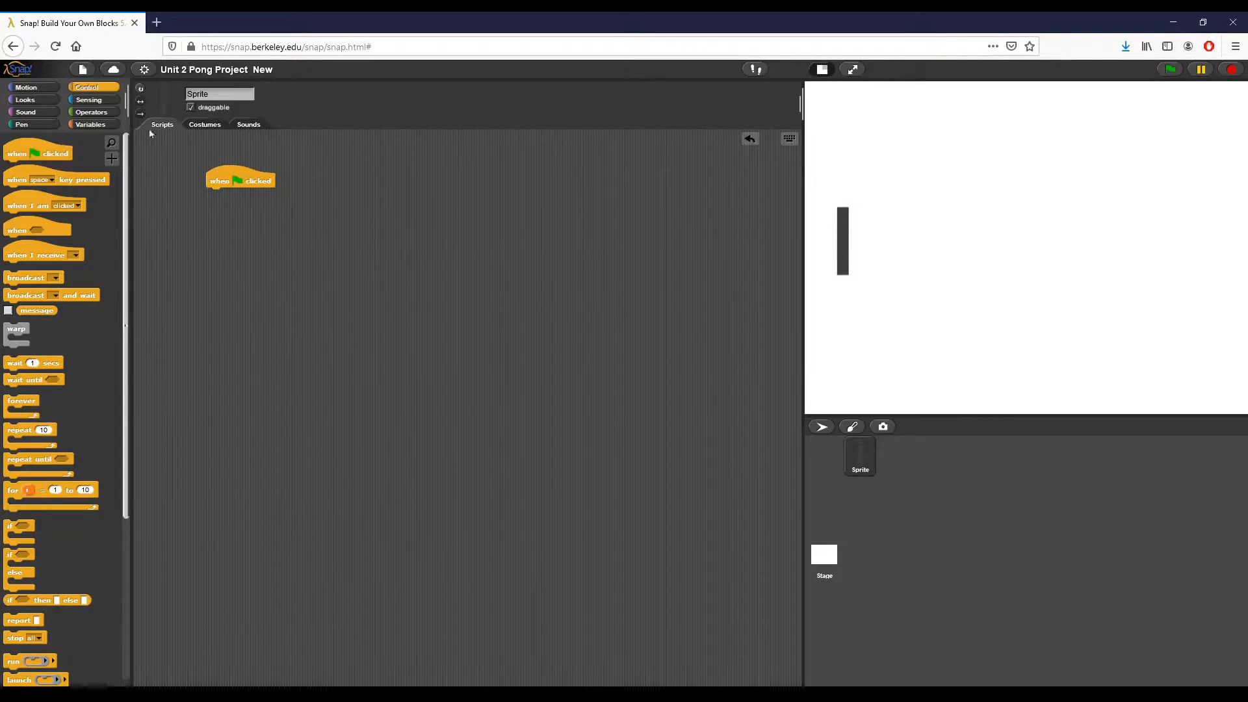
{"action": "mouse_move", "coordinate": [1157, 89]}
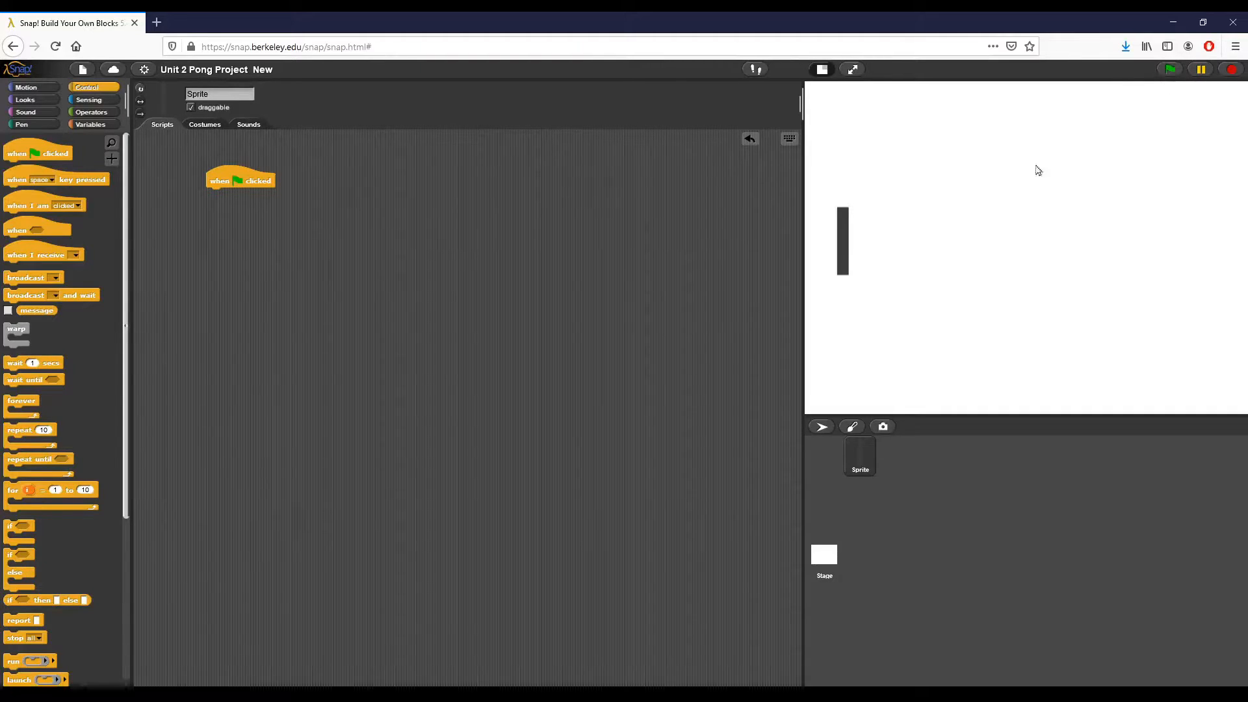
{"action": "mouse_move", "coordinate": [28, 404]}
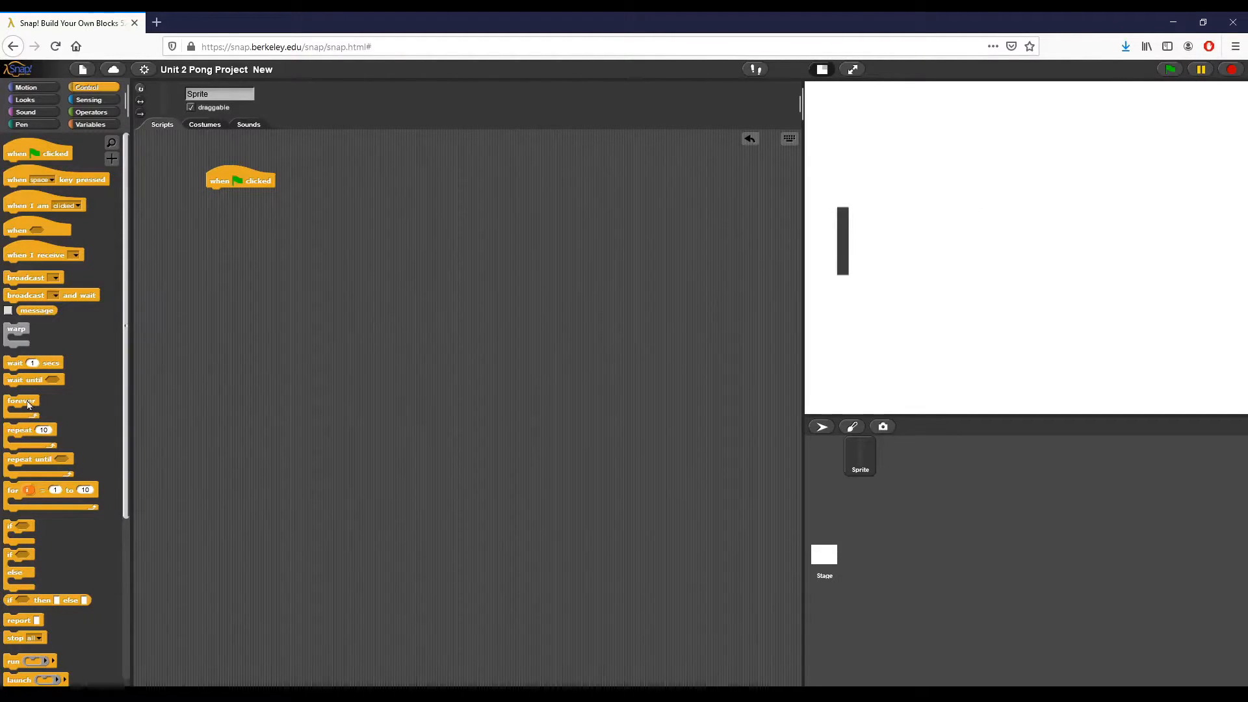
{"action": "left_click_drag", "start_coordinate": [21, 401], "coordinate": [226, 194]}
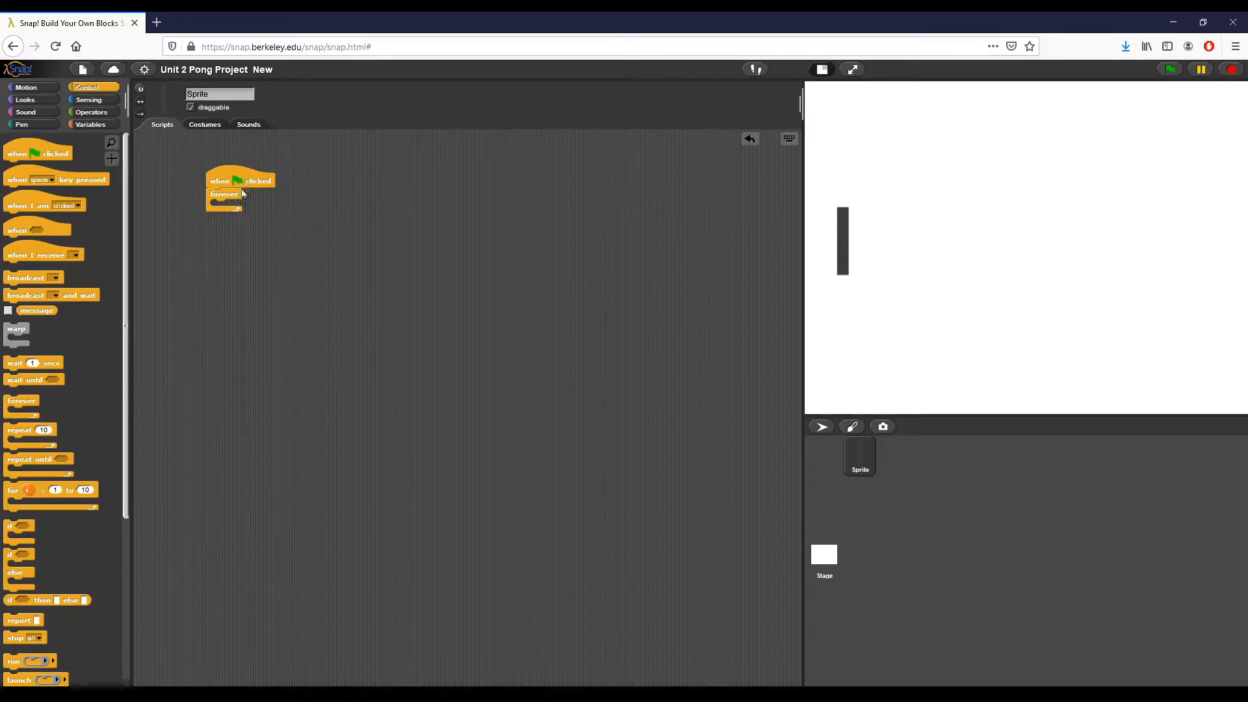
{"action": "left_click_drag", "start_coordinate": [239, 181], "coordinate": [240, 195]}
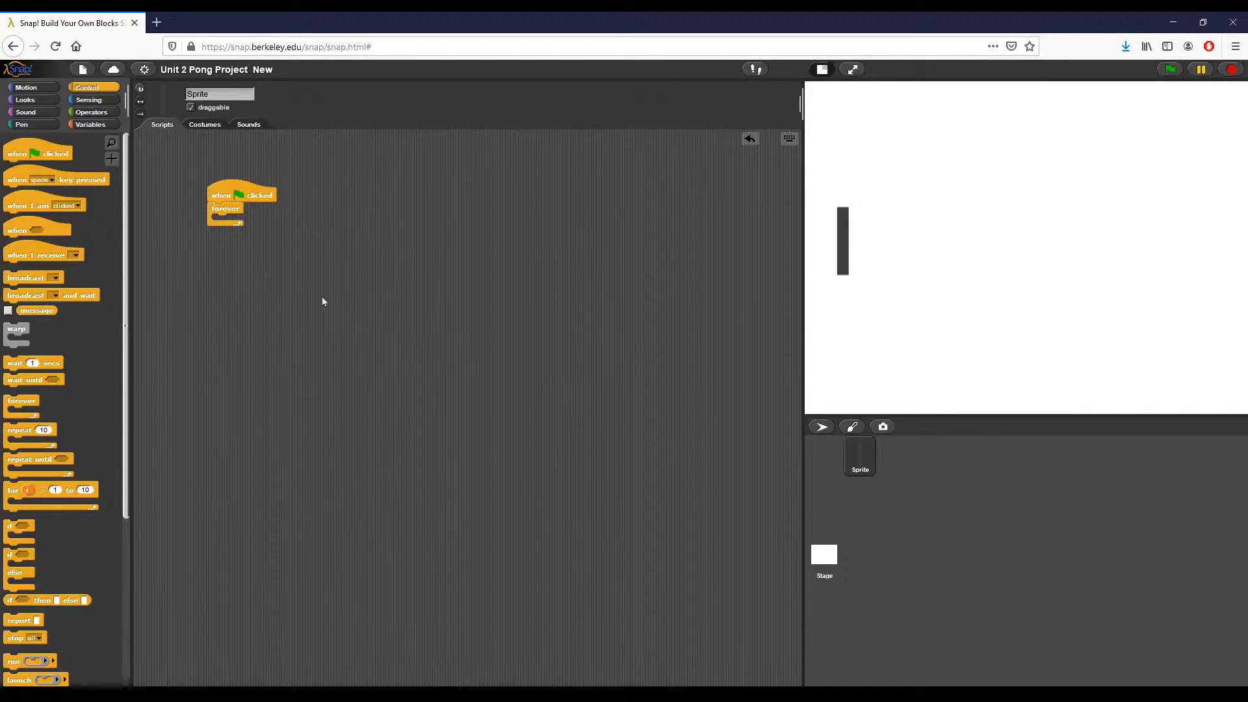
{"action": "mouse_move", "coordinate": [293, 269]}
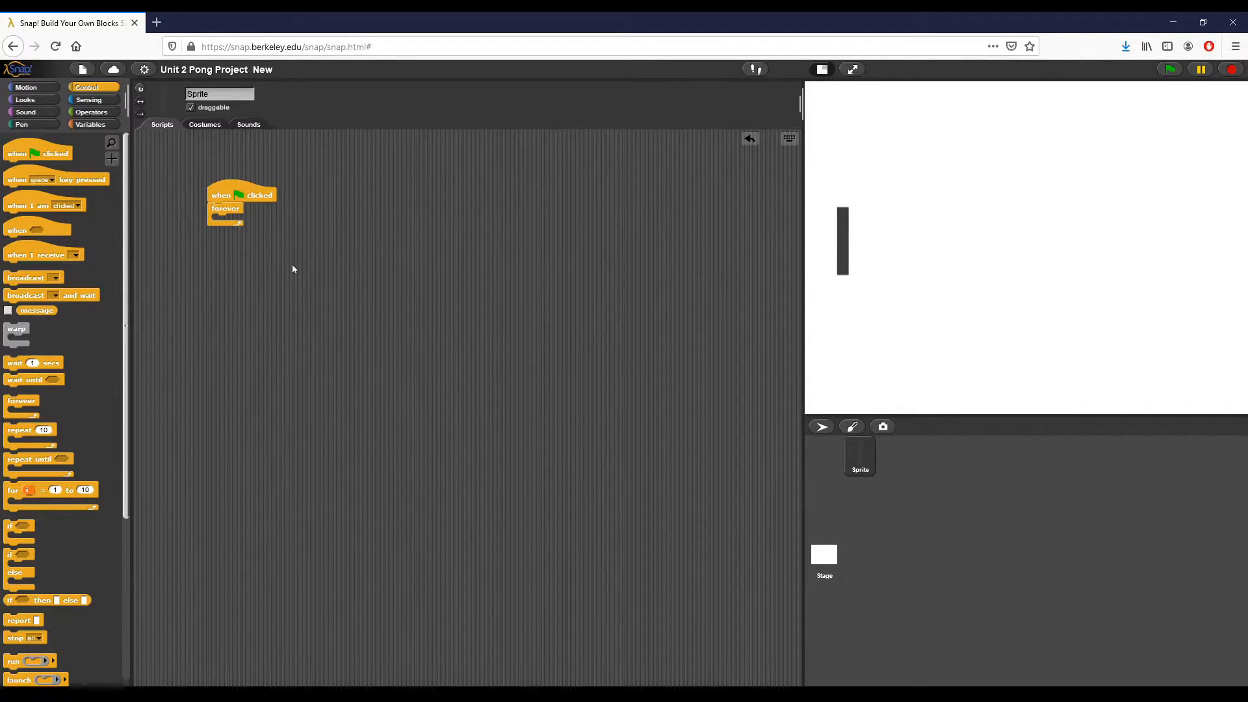
{"action": "mouse_move", "coordinate": [784, 329]}
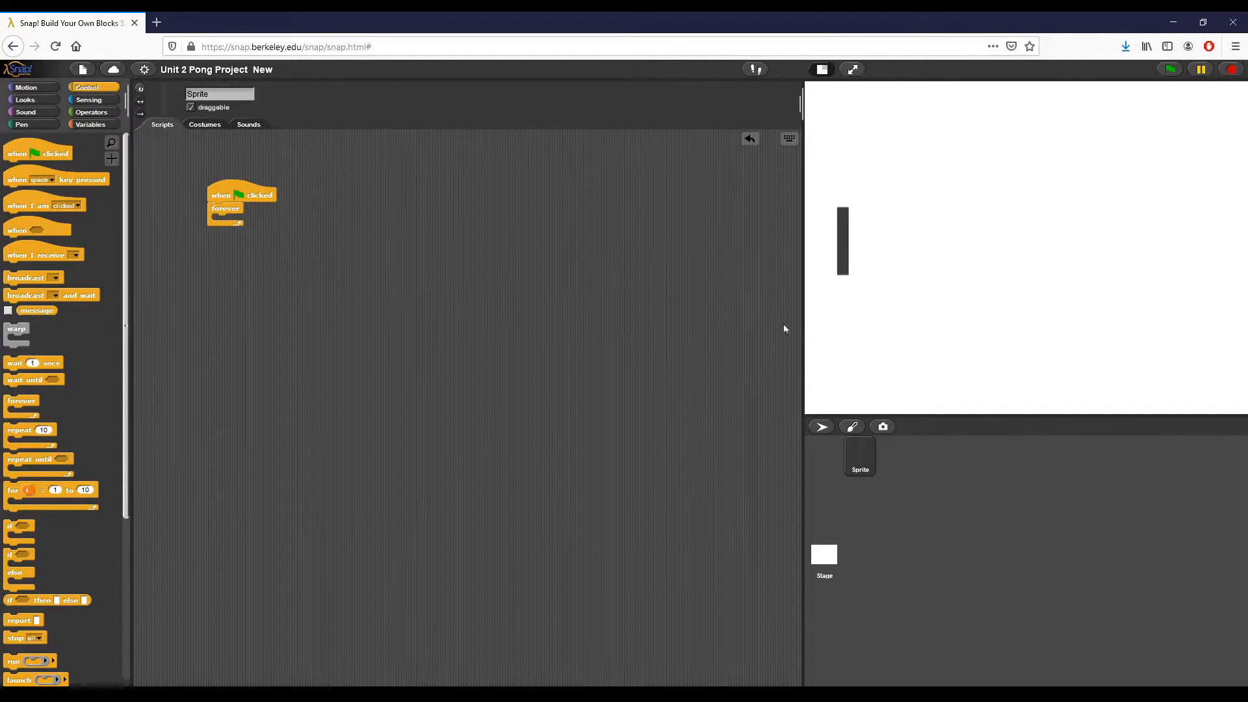
{"action": "mouse_move", "coordinate": [868, 287]}
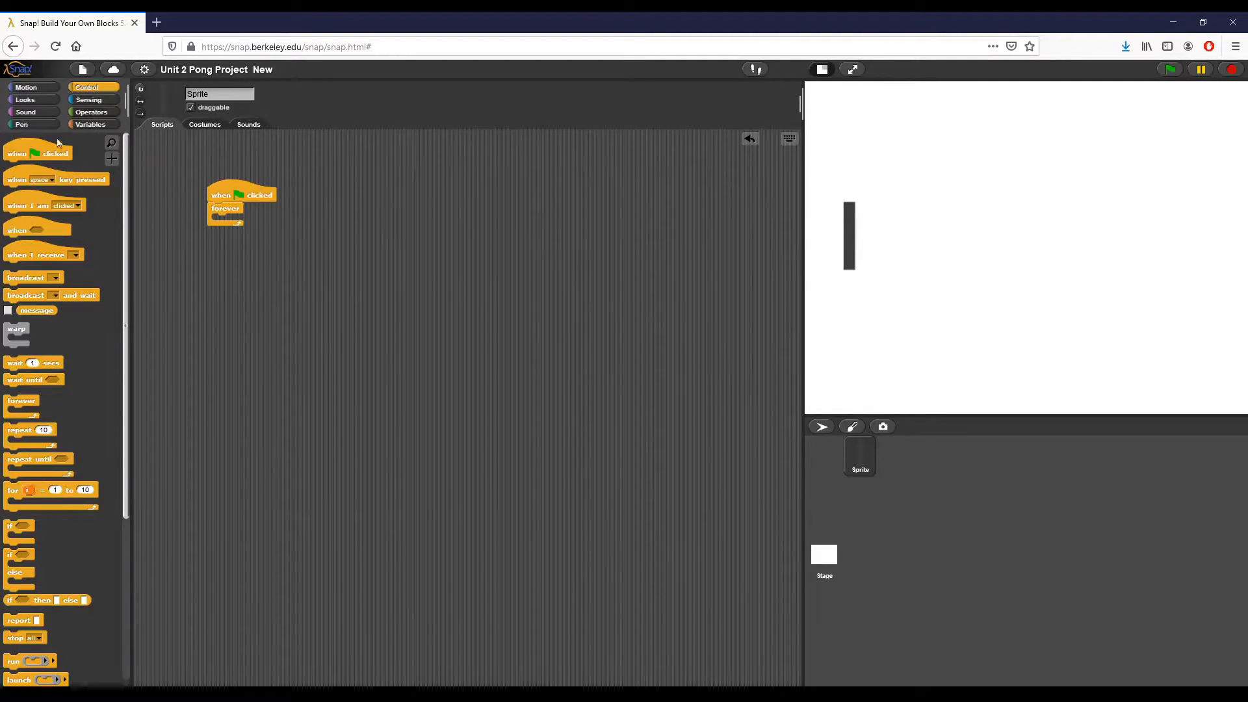
{"action": "mouse_move", "coordinate": [12, 524]}
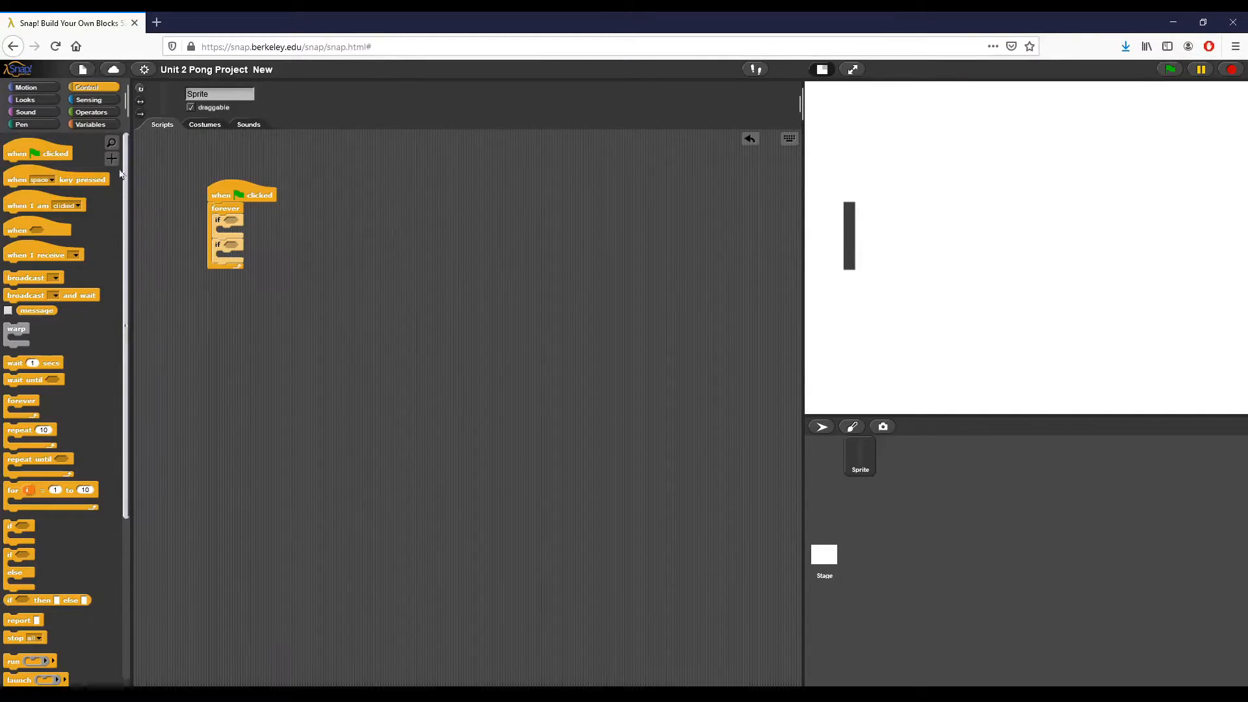
Fill the two ifs with key-pressed tests for up arrow and down arrow.
{"action": "left_click", "coordinate": [88, 99]}
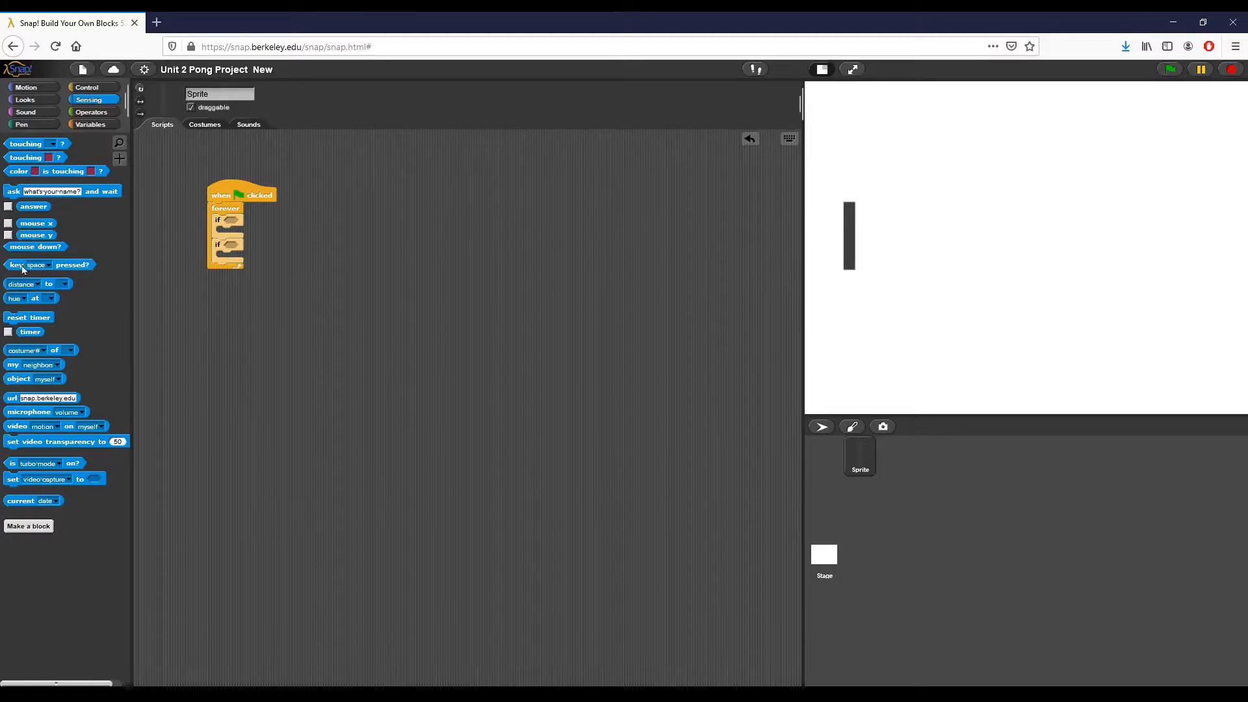
{"action": "left_click_drag", "start_coordinate": [32, 264], "coordinate": [247, 223]}
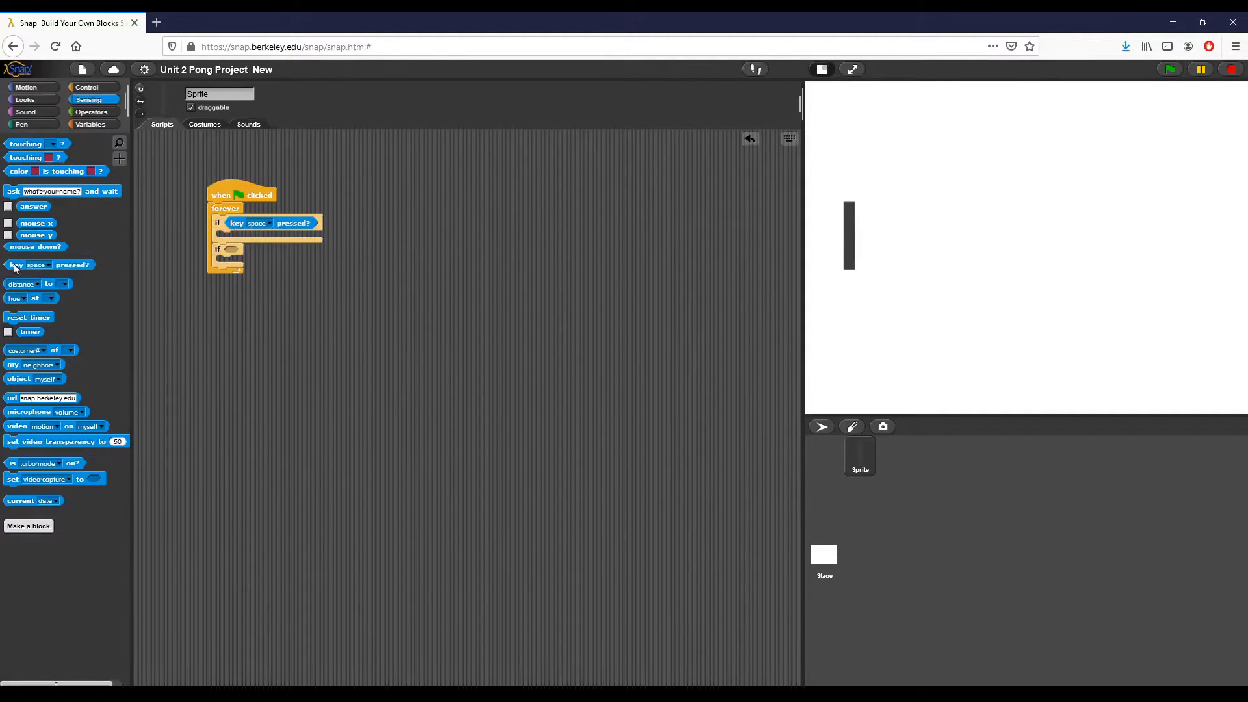
{"action": "left_click", "coordinate": [271, 223]}
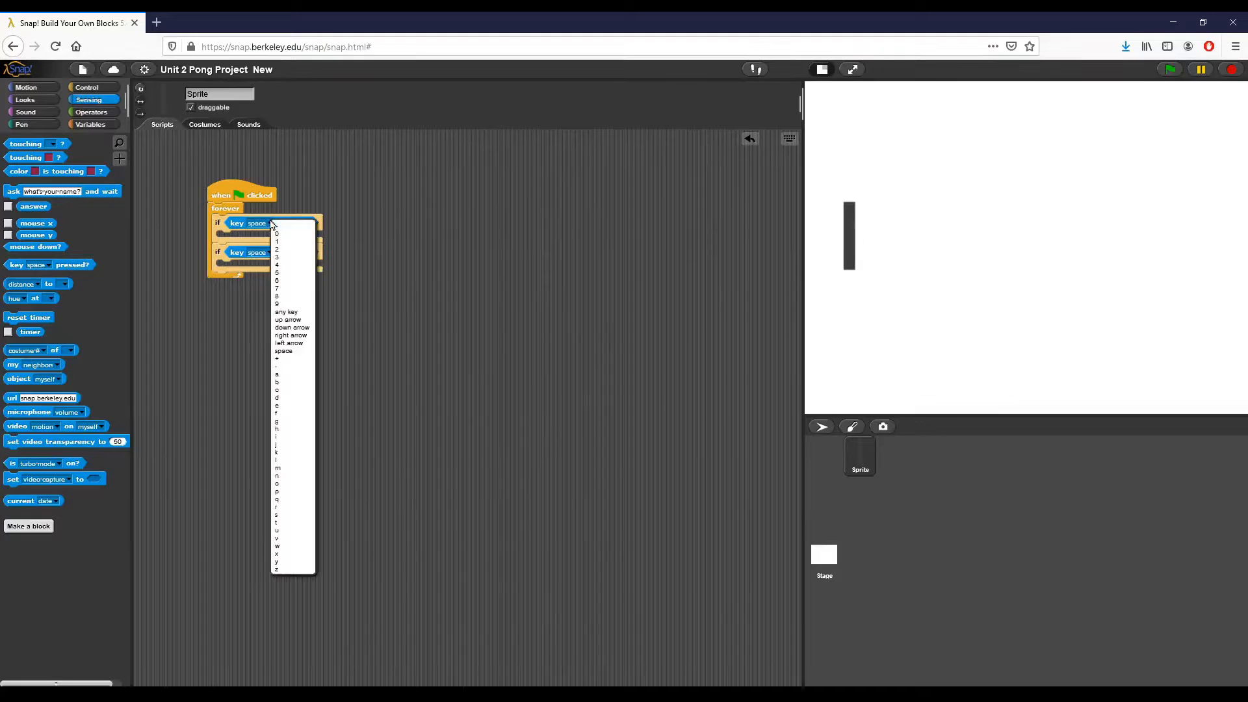
{"action": "mouse_move", "coordinate": [288, 319]}
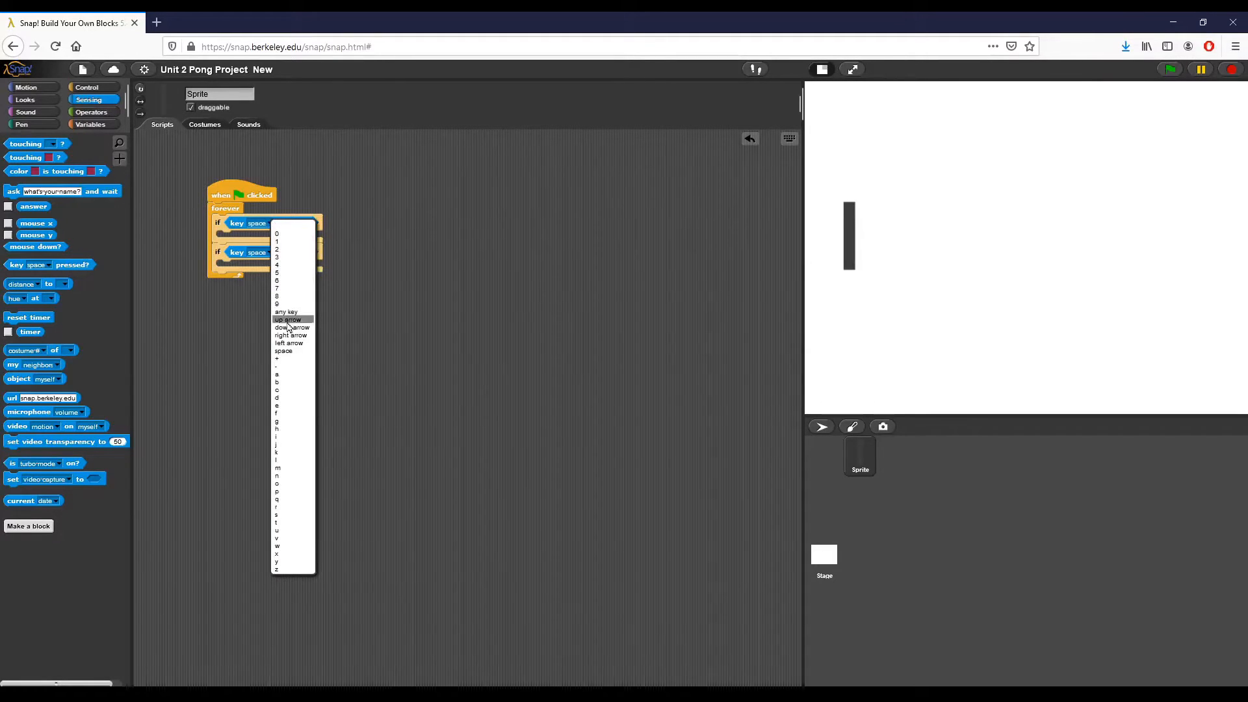
{"action": "left_click", "coordinate": [289, 319]}
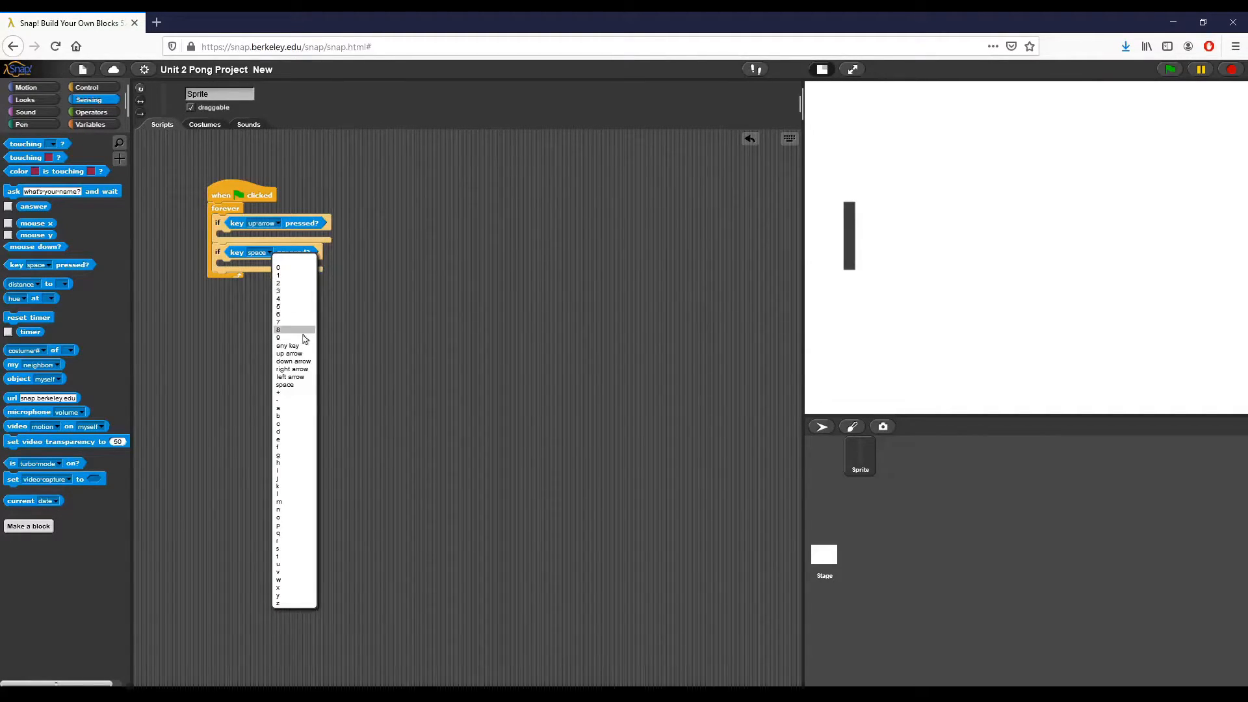
{"action": "left_click", "coordinate": [293, 360]}
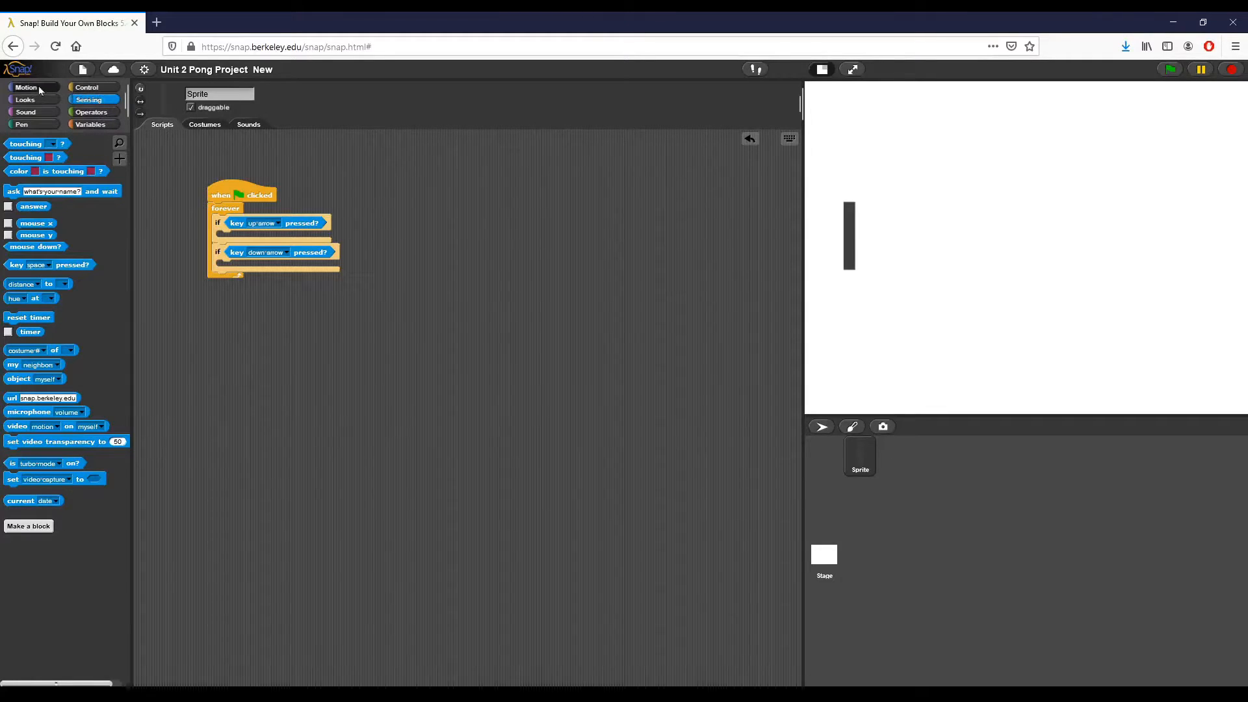
Add 'change y by 5' in the up-arrow if and 'change y by -5' in the down-arrow if.
{"action": "left_click", "coordinate": [25, 87]}
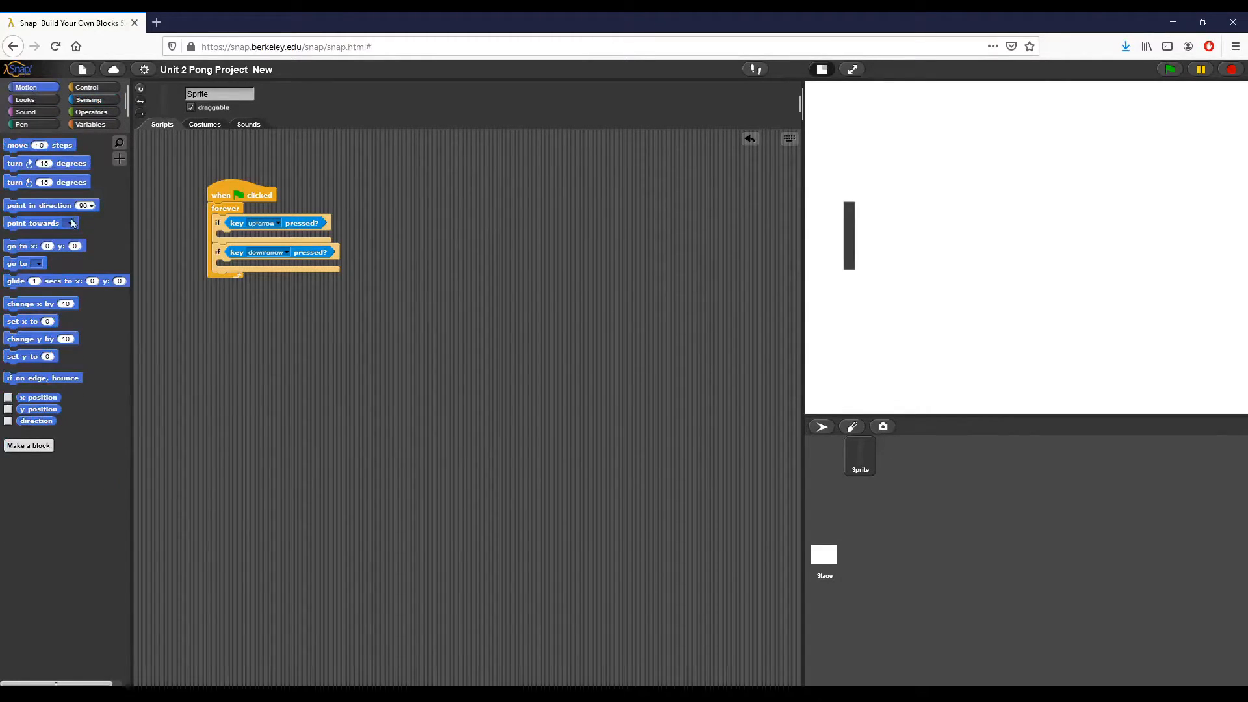
{"action": "mouse_move", "coordinate": [36, 344]}
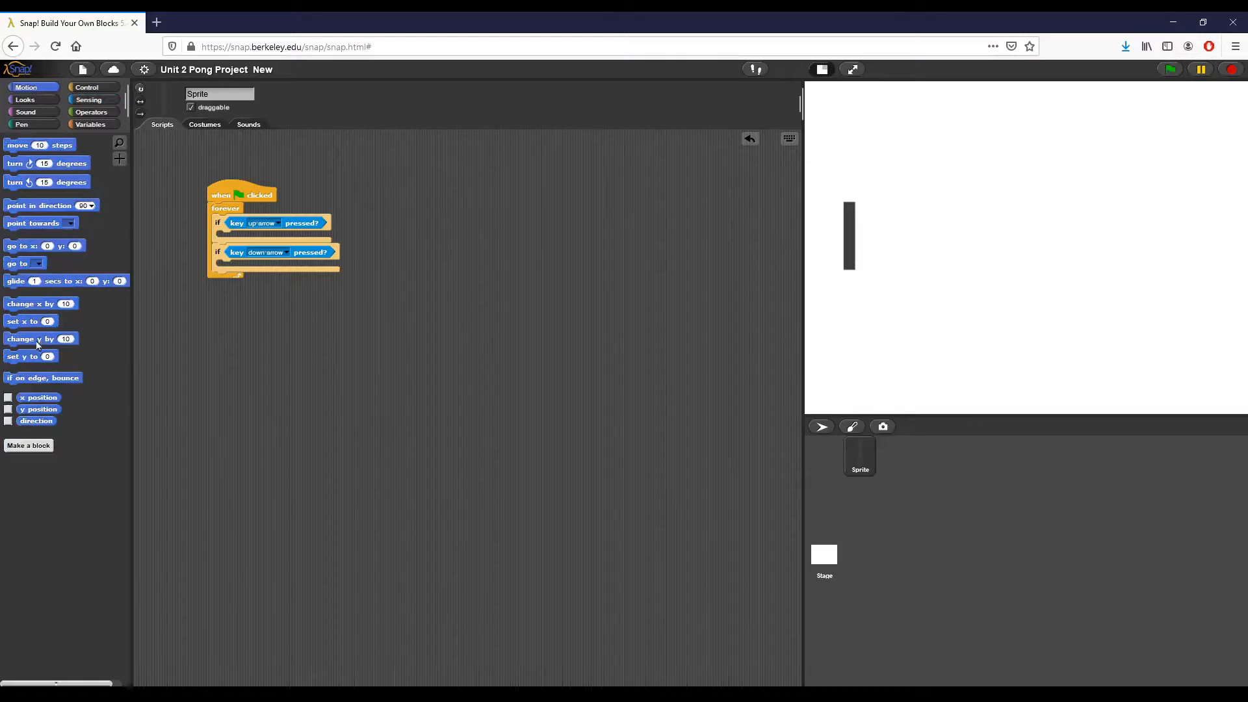
{"action": "left_click_drag", "start_coordinate": [32, 338], "coordinate": [237, 309]}
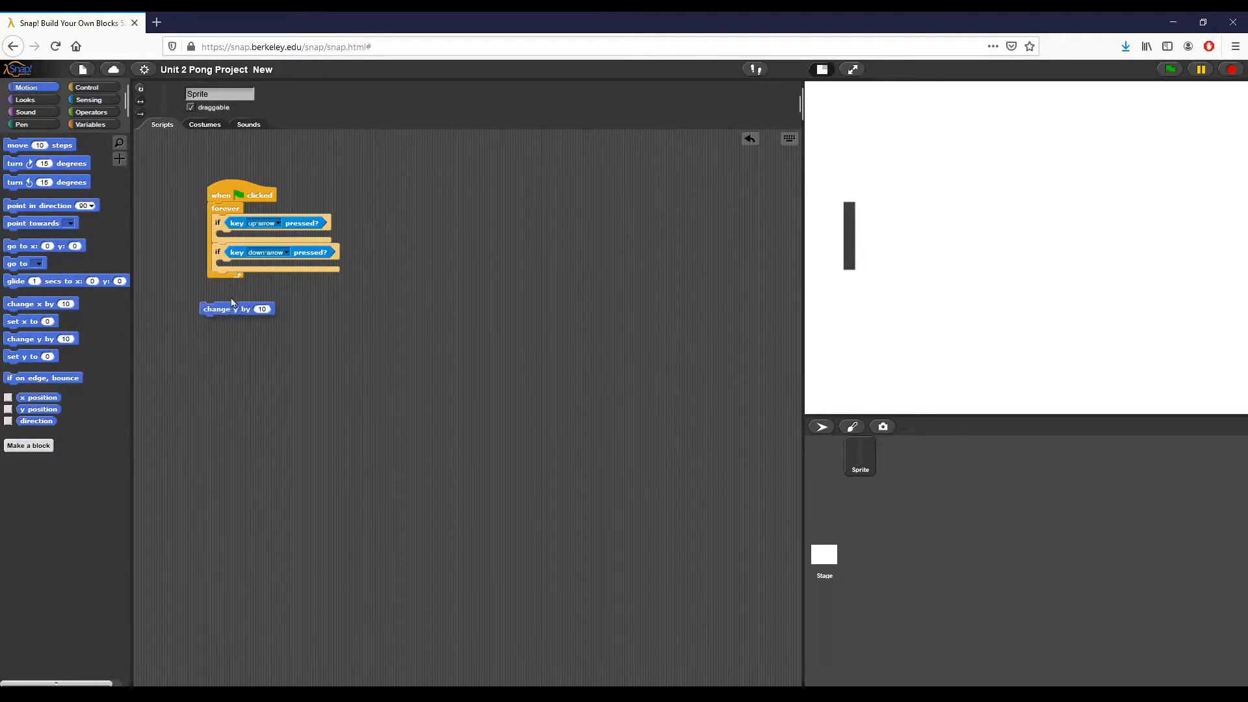
{"action": "left_click_drag", "start_coordinate": [238, 308], "coordinate": [253, 238]}
{"action": "type", "text": "5"}
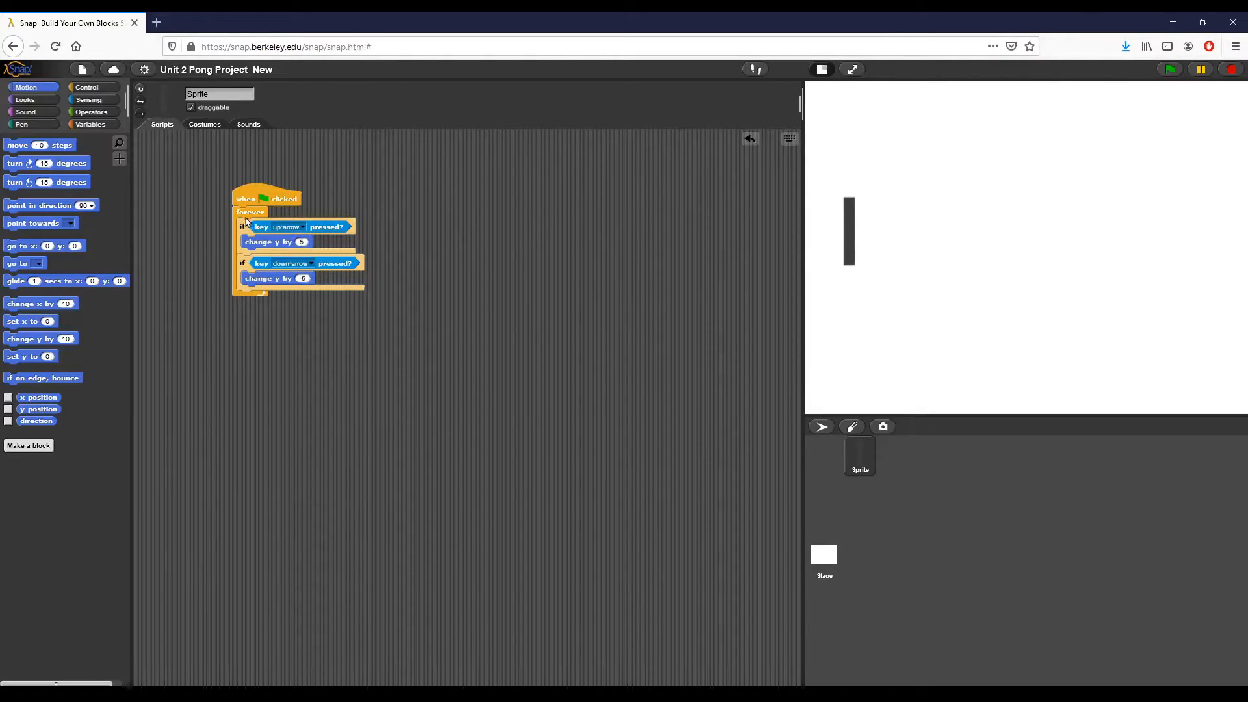
Insert 'go to x: -200 y: 0' after the green flag and run the script to test it.
{"action": "left_click_drag", "start_coordinate": [251, 212], "coordinate": [251, 255]}
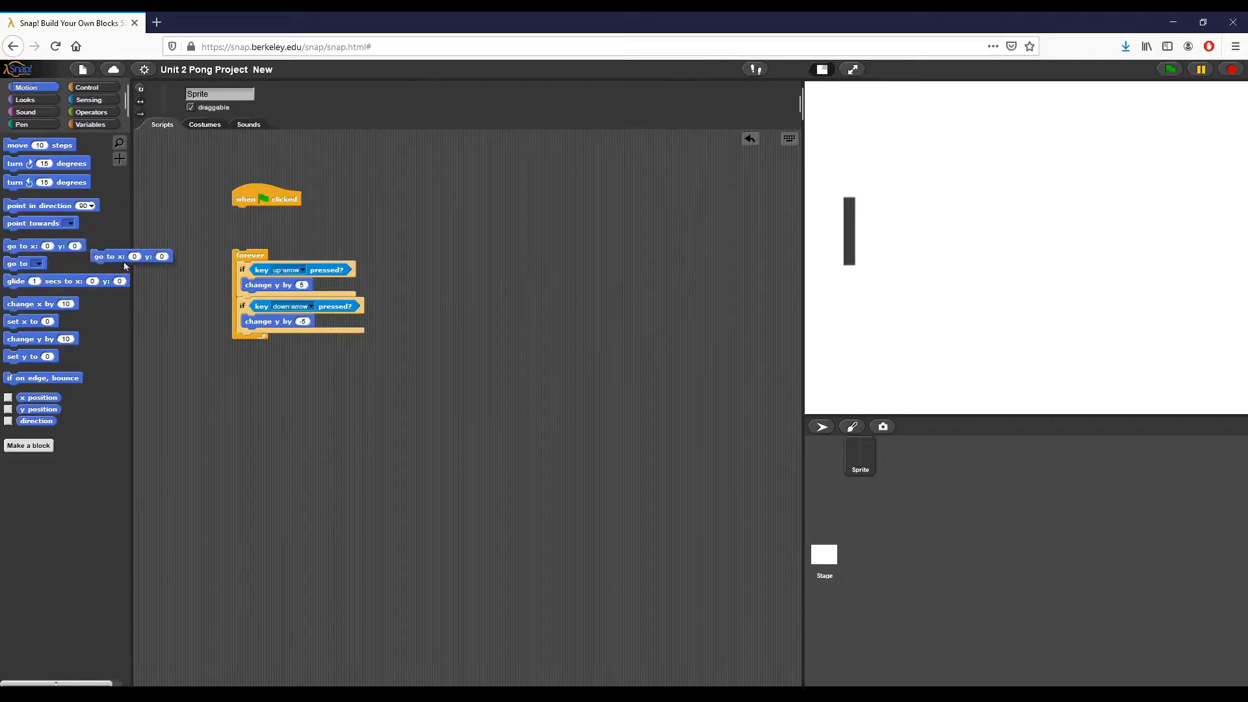
{"action": "left_click_drag", "start_coordinate": [131, 256], "coordinate": [247, 213]}
{"action": "type", "text": "-180"}
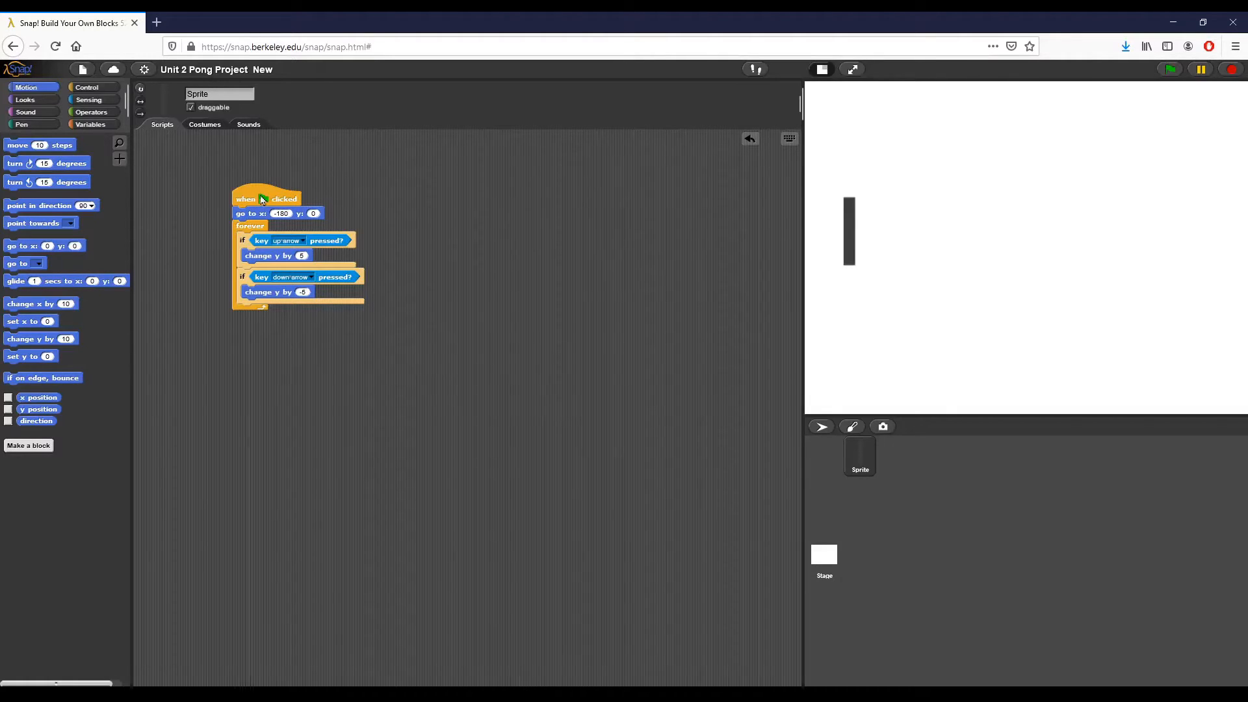
{"action": "left_click", "coordinate": [1169, 68]}
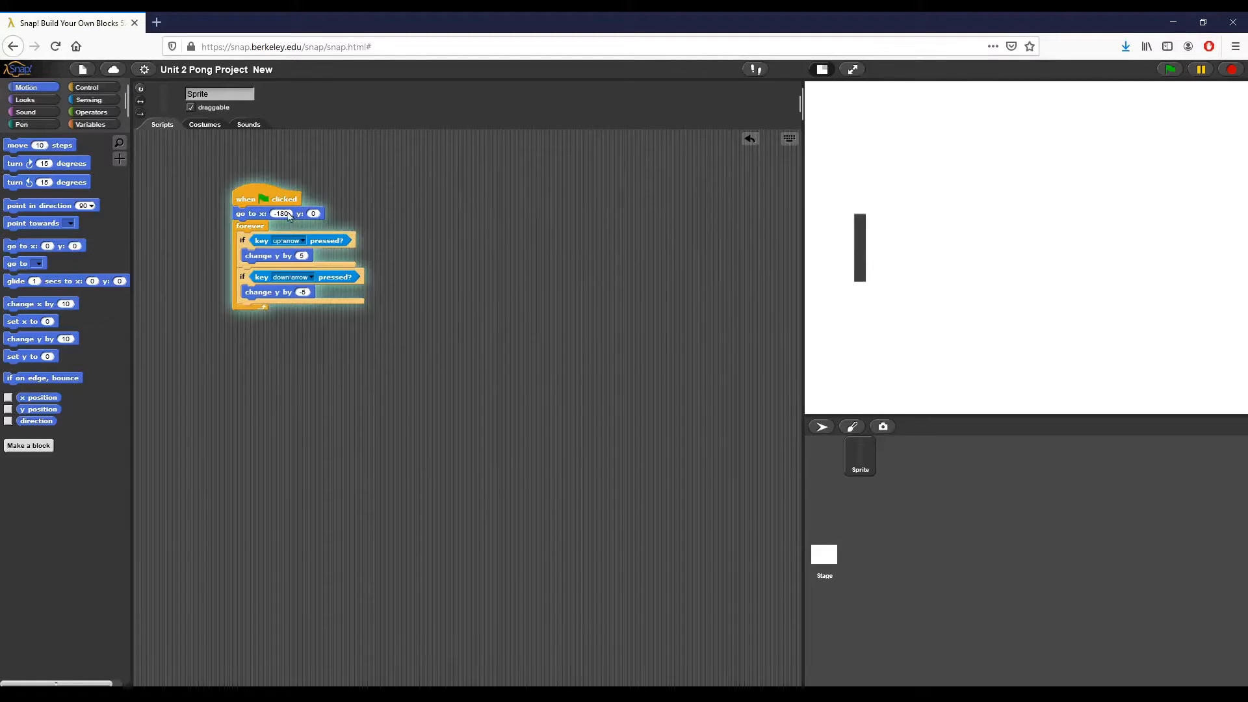
{"action": "type", "text": "-200"}
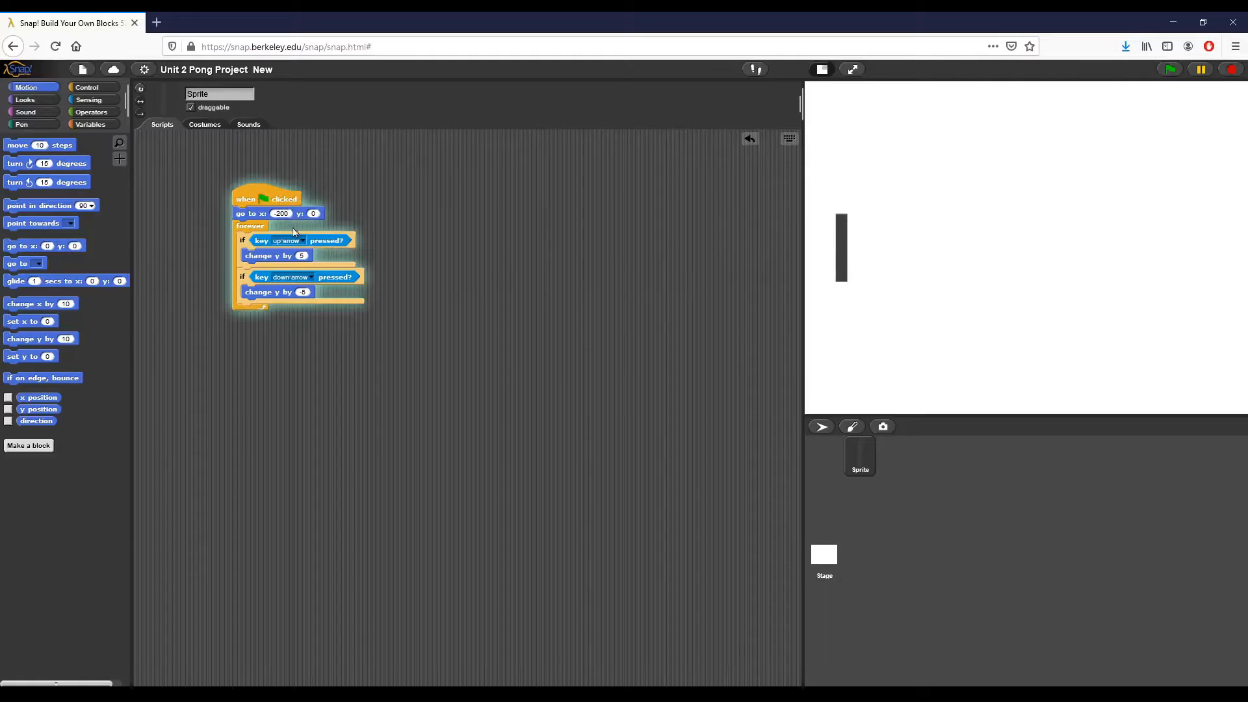
{"action": "left_click", "coordinate": [1169, 69]}
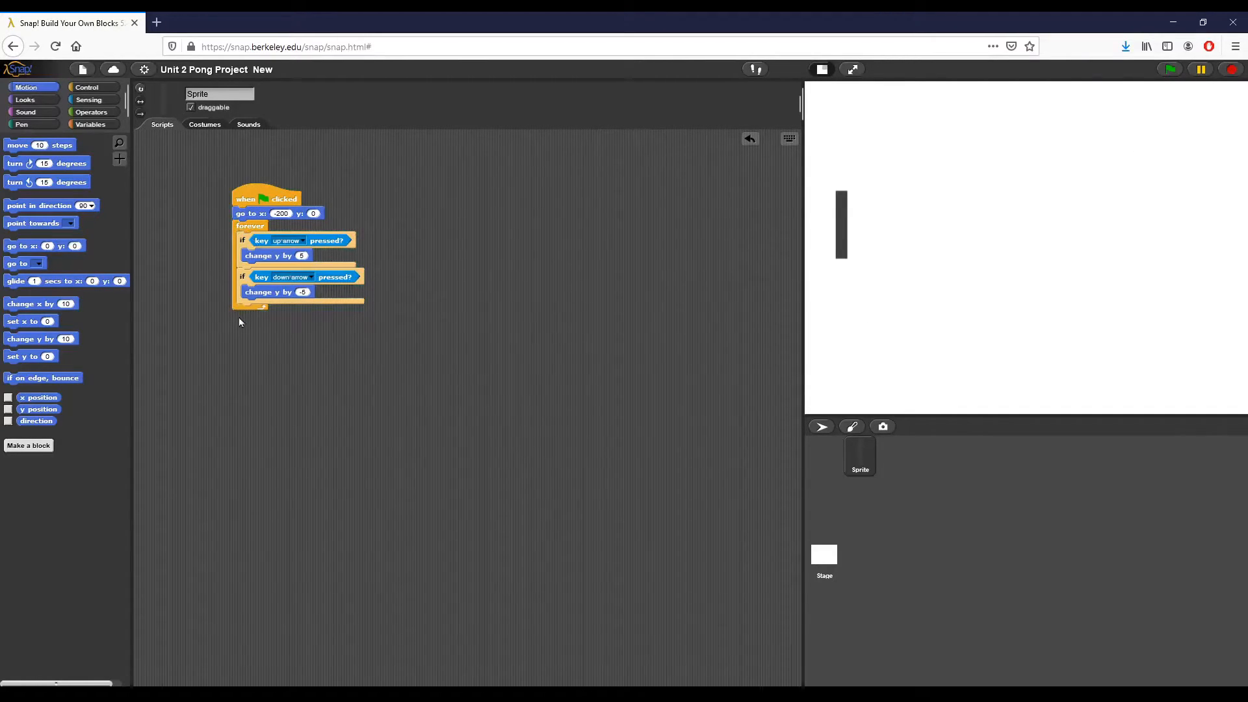
Duplicate the paddle sprite and set the copy's starting x to 200.
{"action": "right_click", "coordinate": [860, 456]}
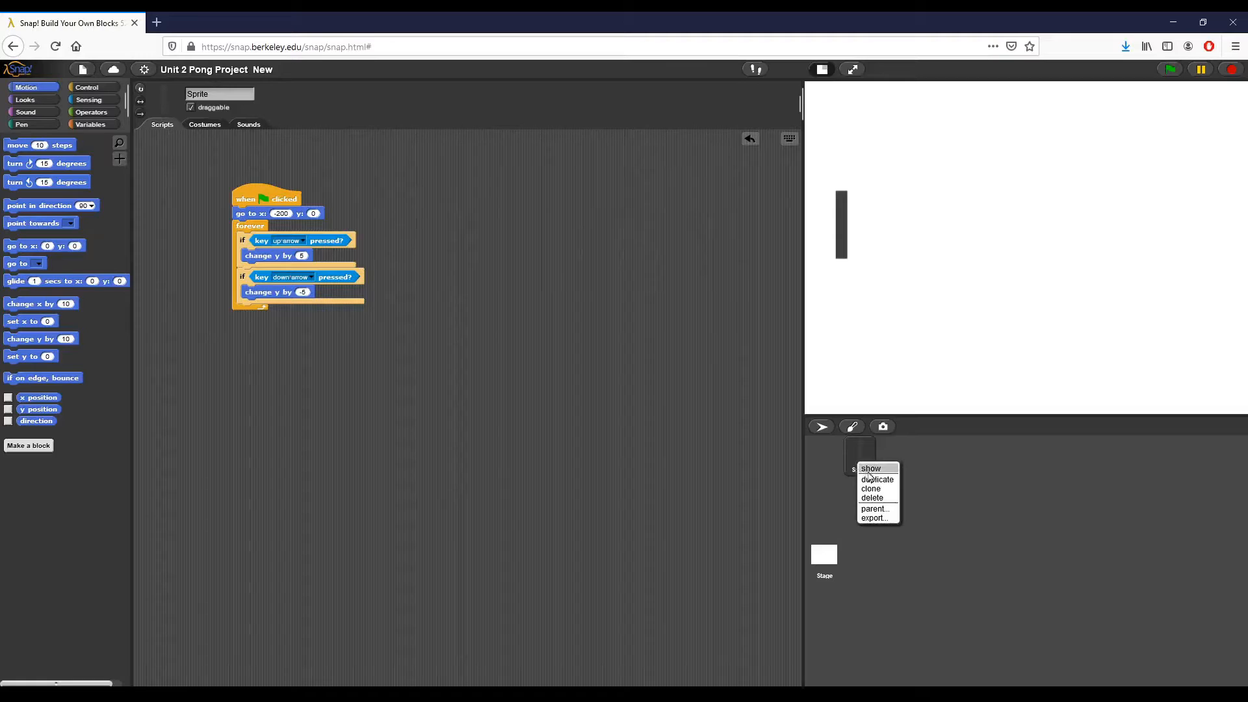
{"action": "mouse_move", "coordinate": [876, 479]}
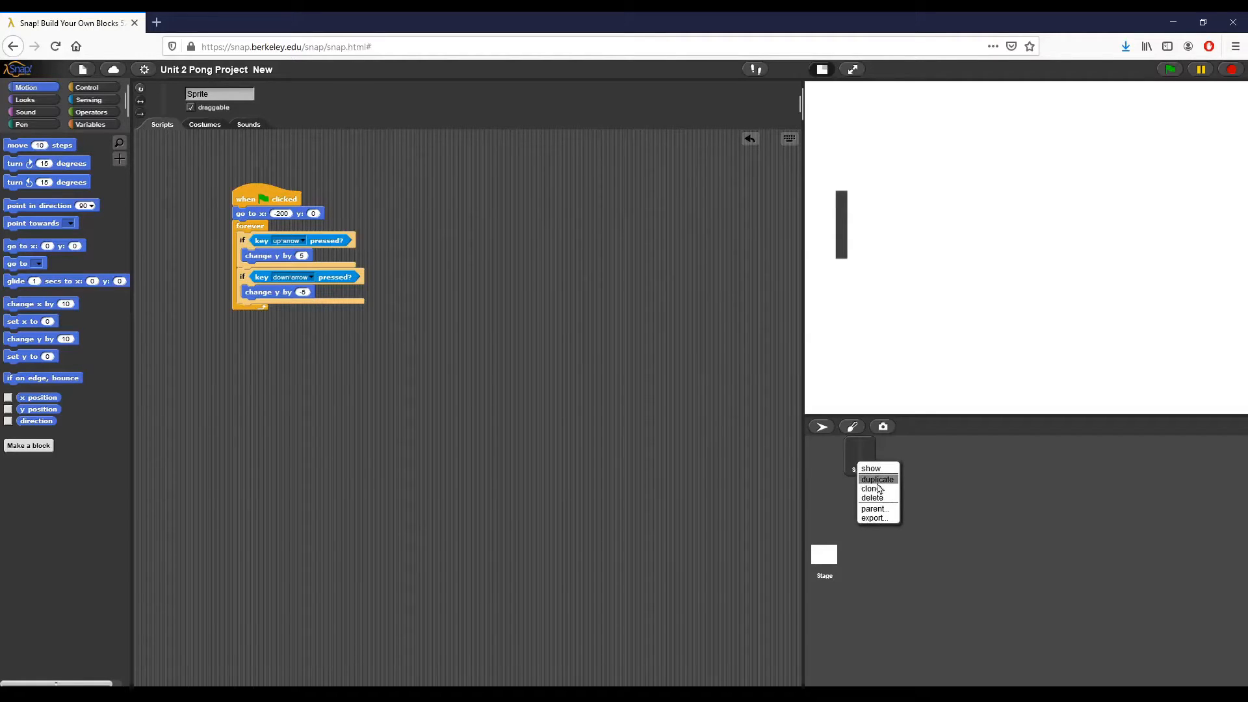
{"action": "left_click", "coordinate": [877, 480]}
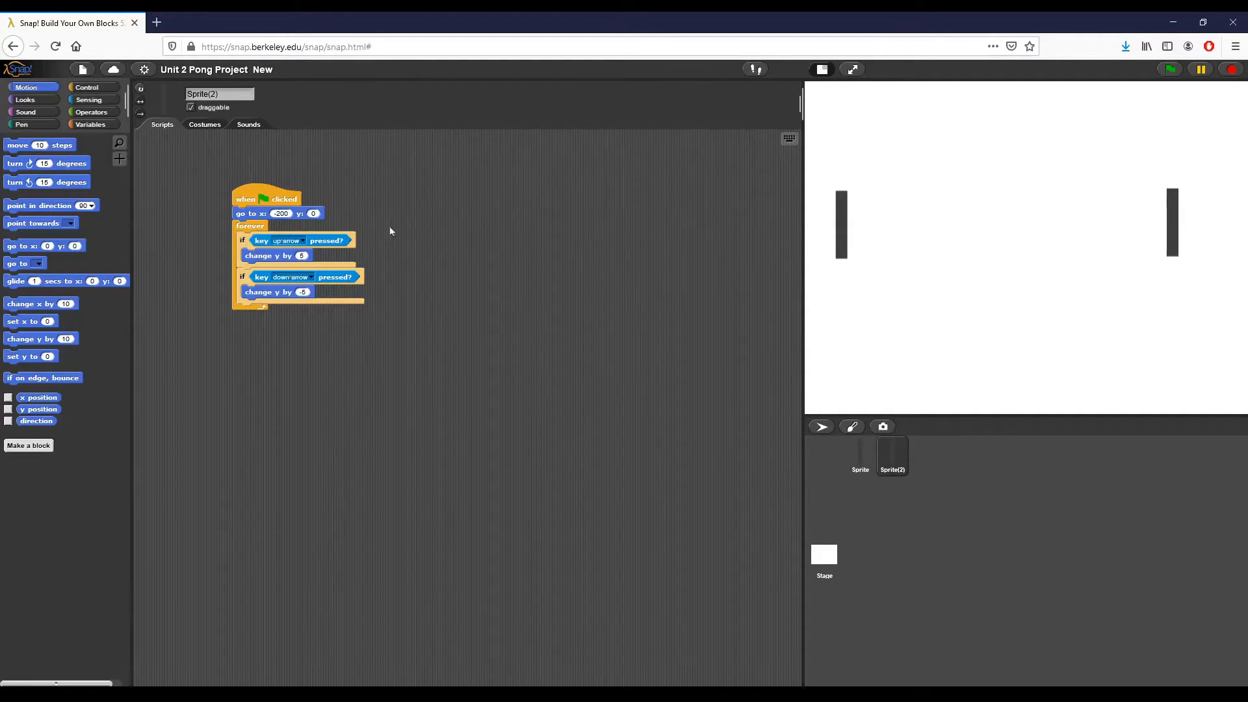
{"action": "mouse_move", "coordinate": [286, 255]}
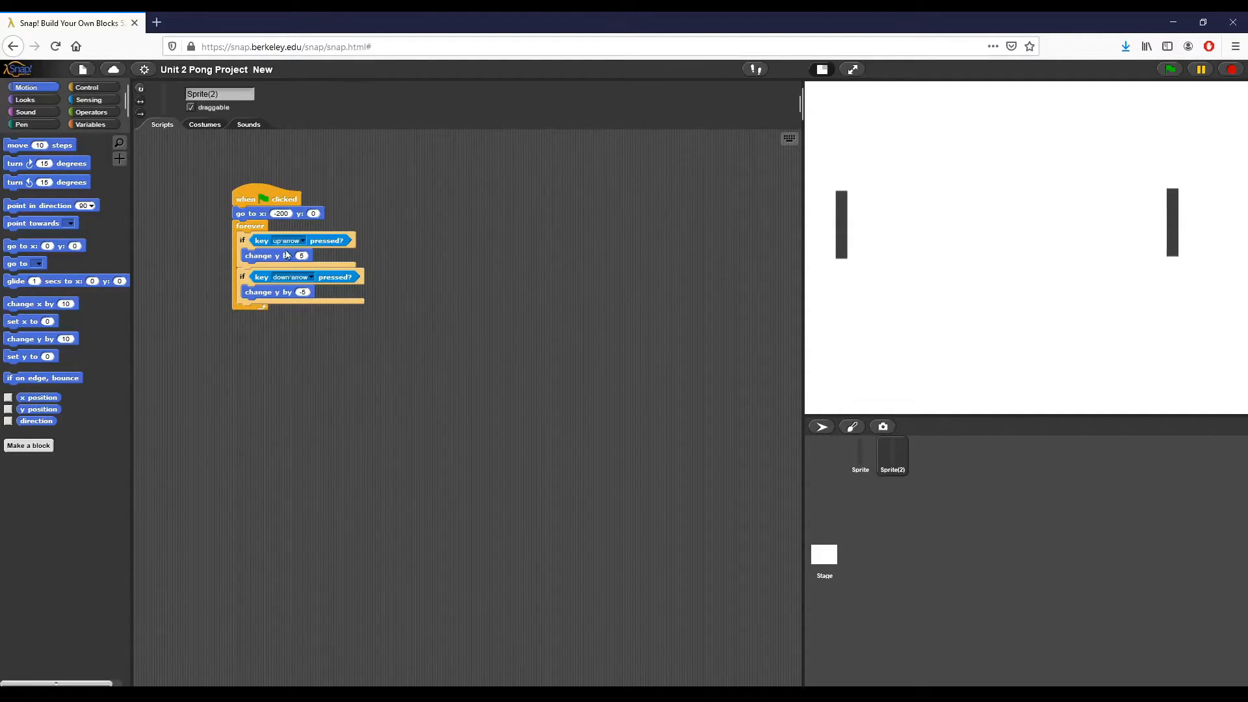
{"action": "left_click", "coordinate": [280, 213]}
{"action": "type", "text": "200"}
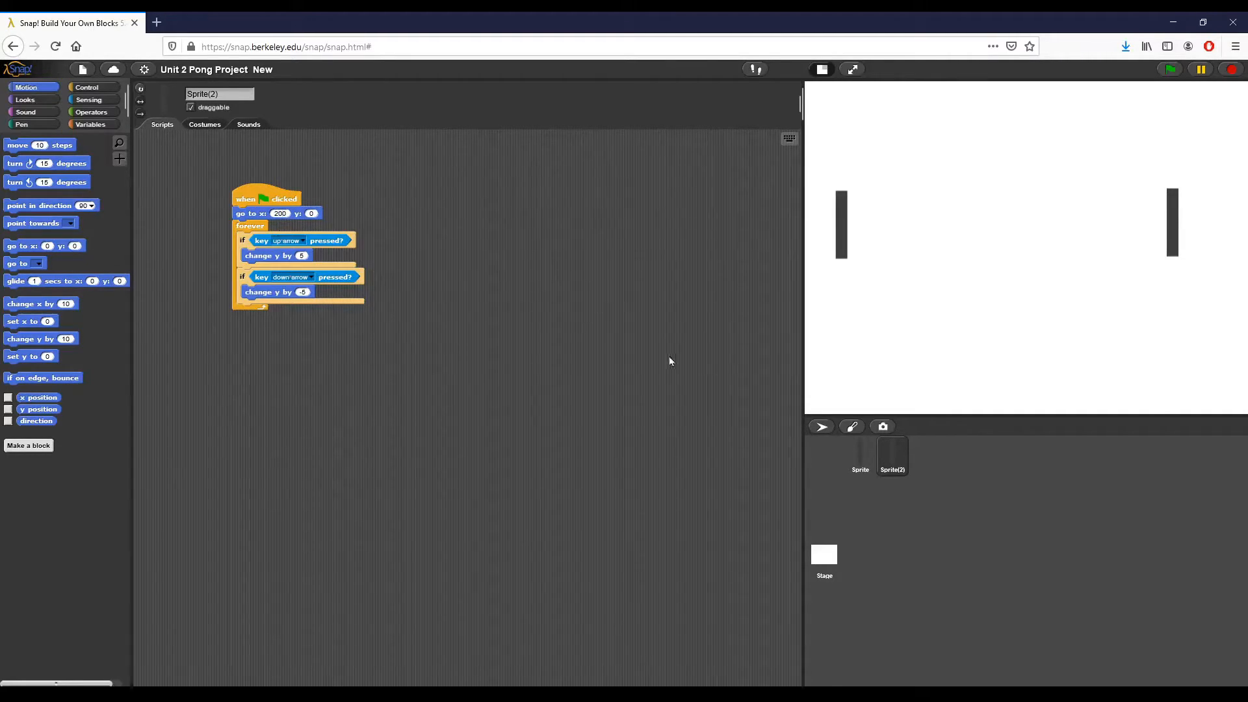
{"action": "mouse_move", "coordinate": [223, 203]}
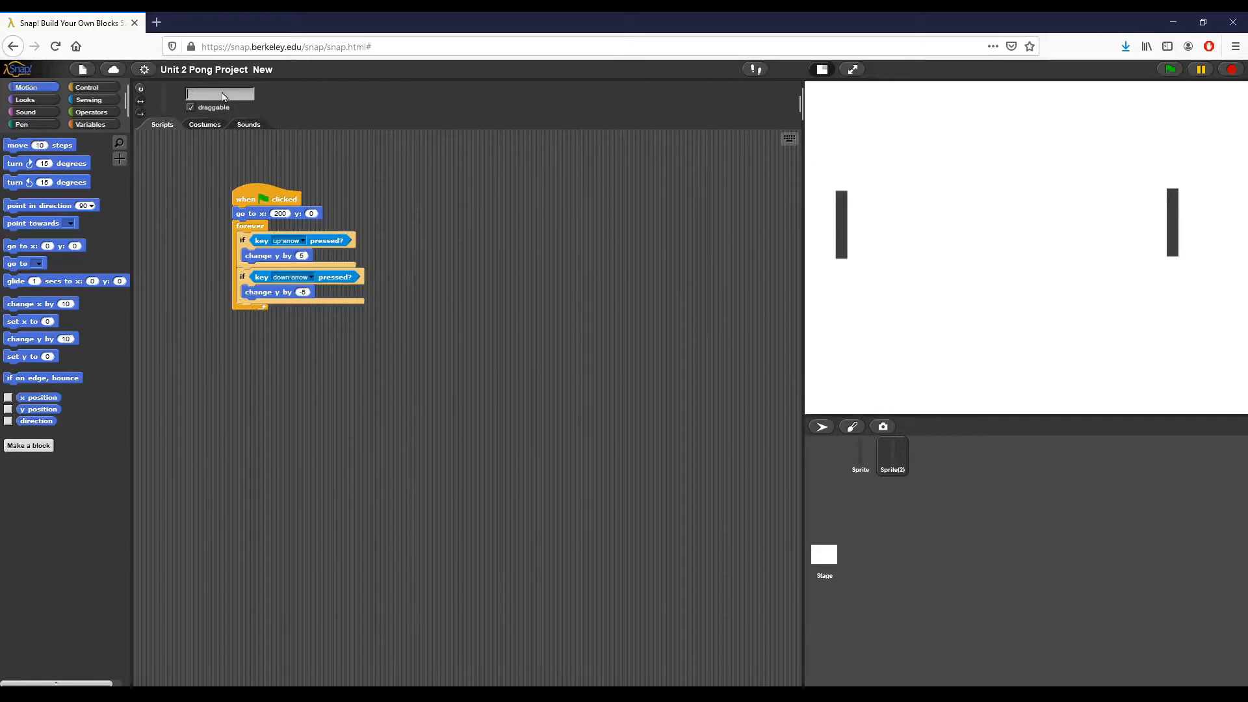
Rename the two paddles Player 1 and Player 2 and review their arrow-key scripts.
{"action": "type", "text": "Player"}
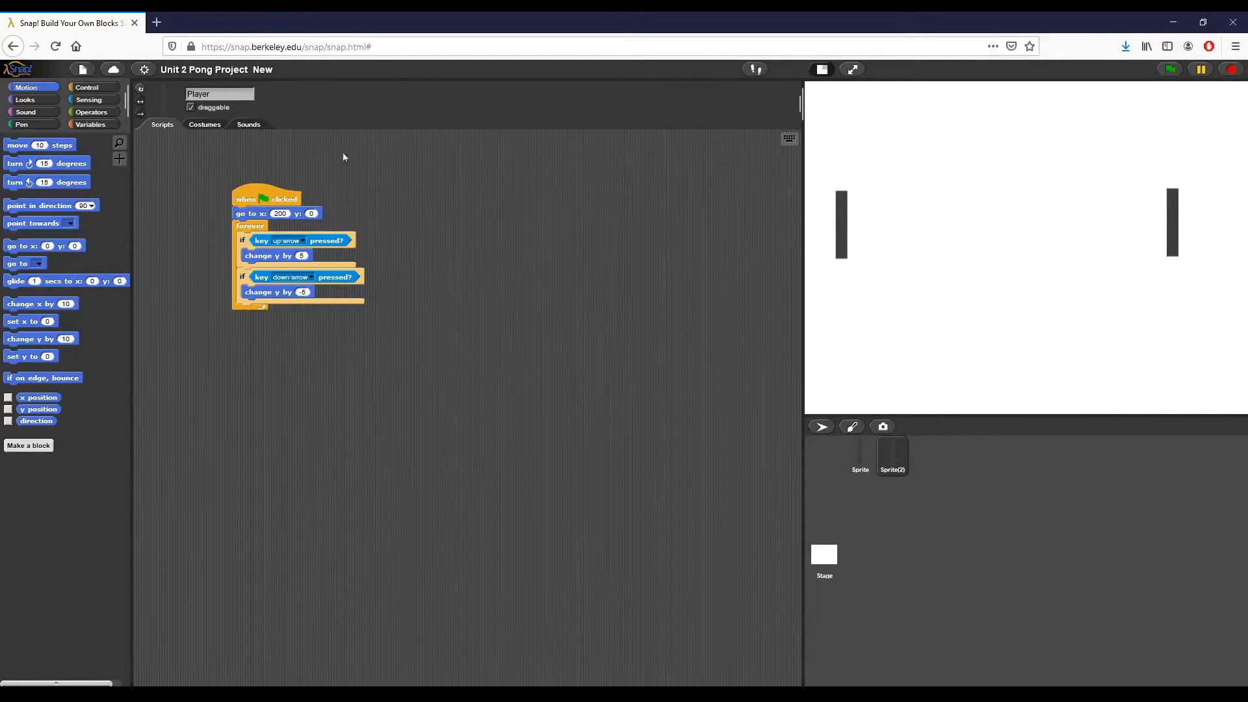
{"action": "left_click", "coordinate": [860, 454]}
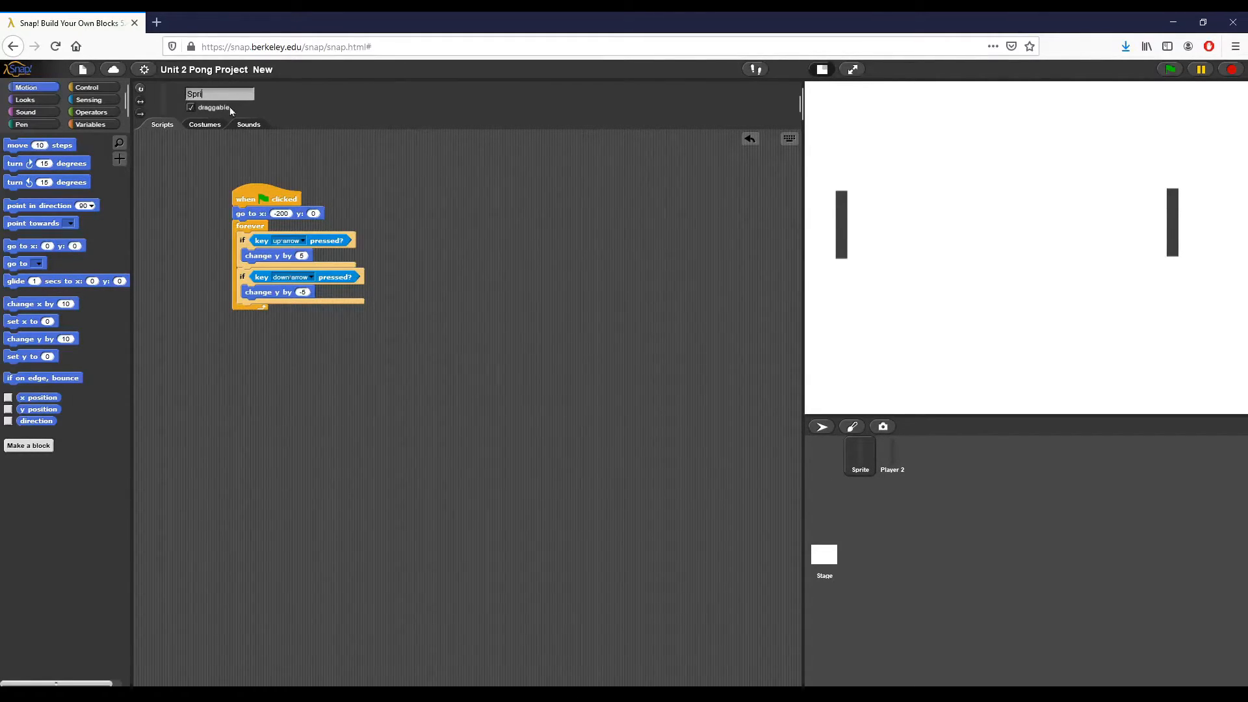
{"action": "type", "text": "Player 1"}
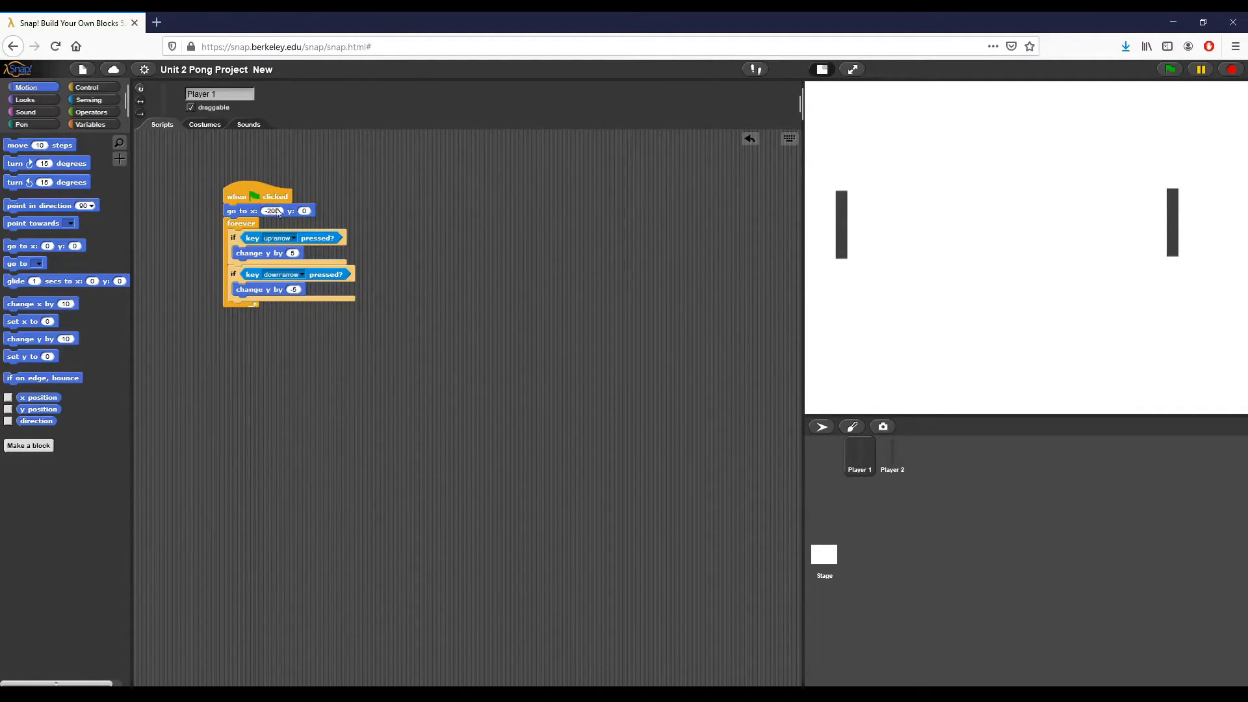
{"action": "left_click", "coordinate": [294, 237]}
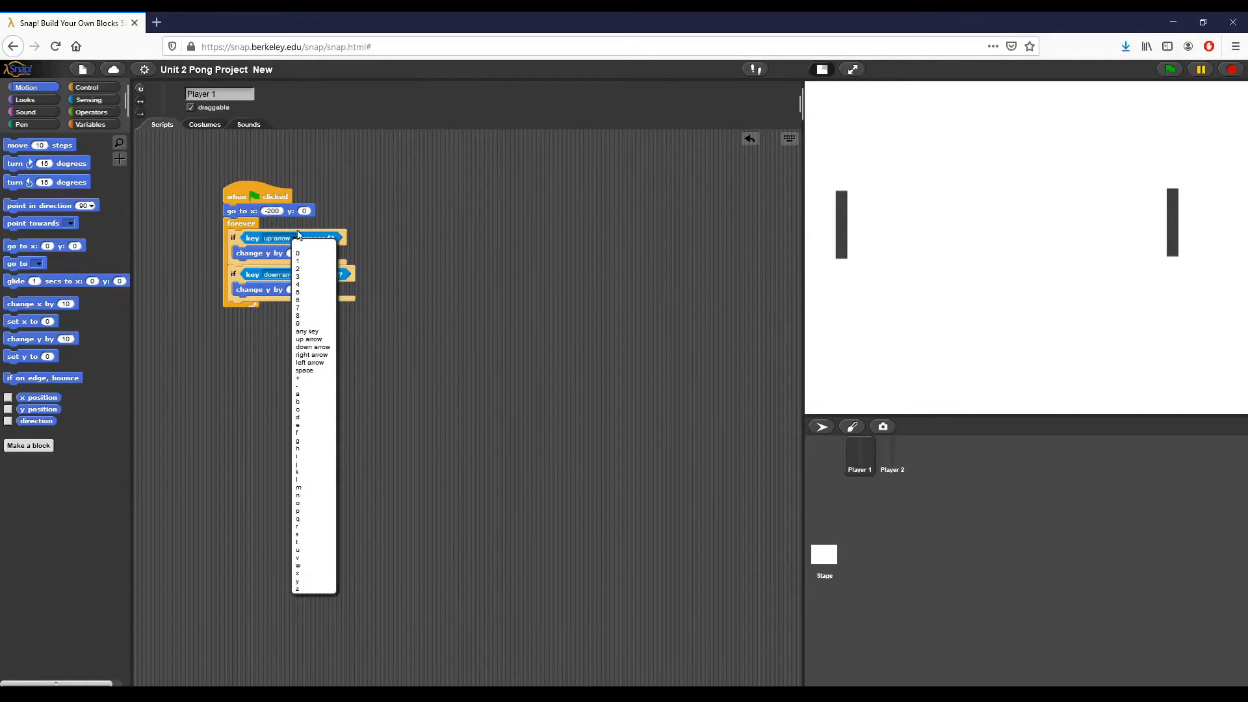
{"action": "mouse_move", "coordinate": [311, 393]}
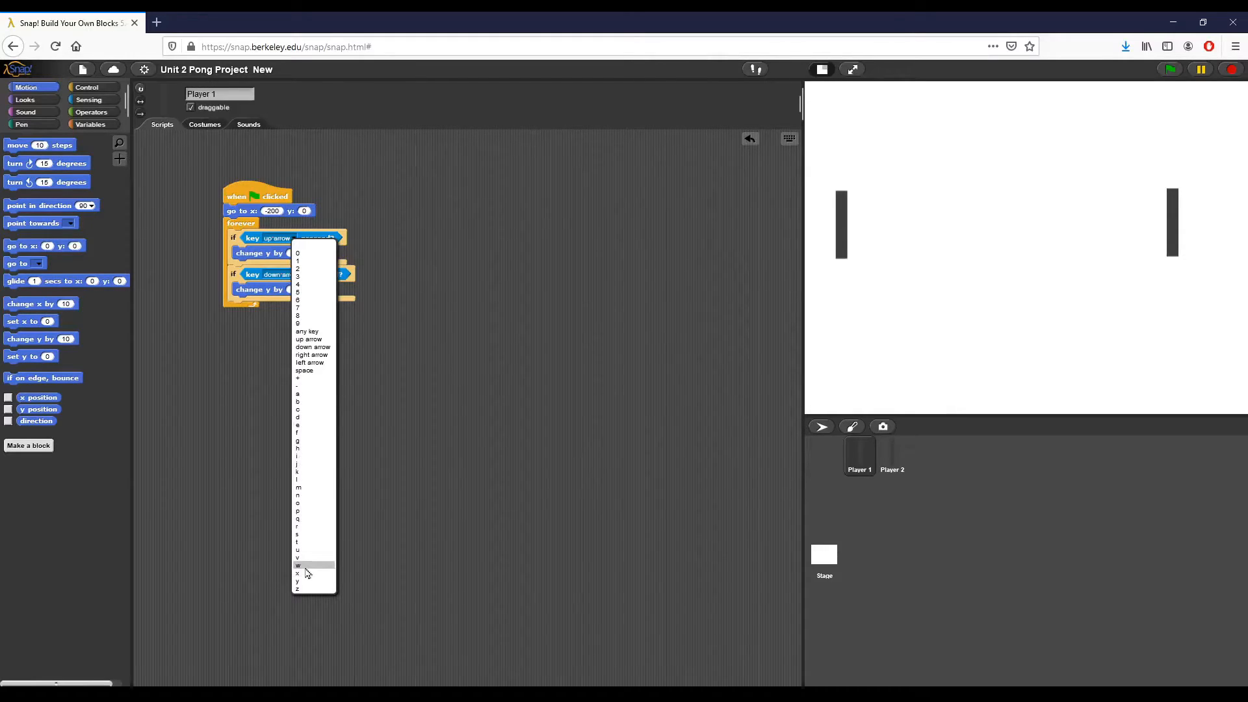
{"action": "mouse_move", "coordinate": [525, 333]}
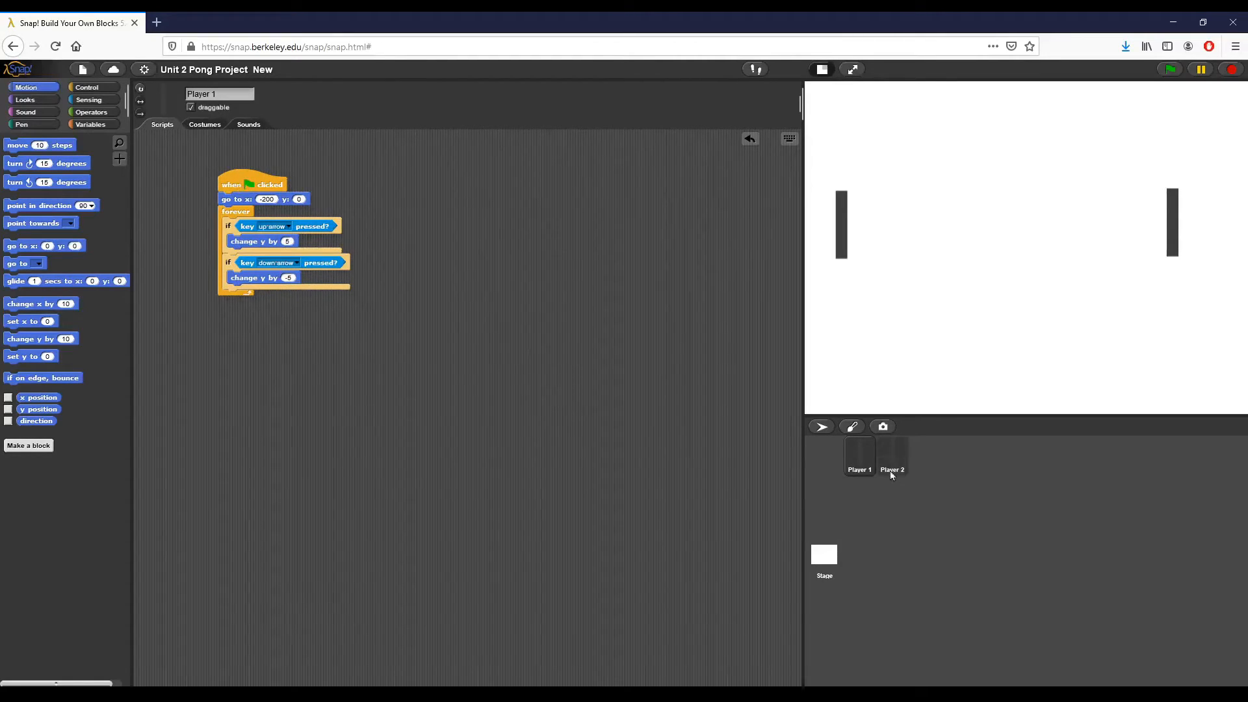
{"action": "left_click", "coordinate": [891, 456]}
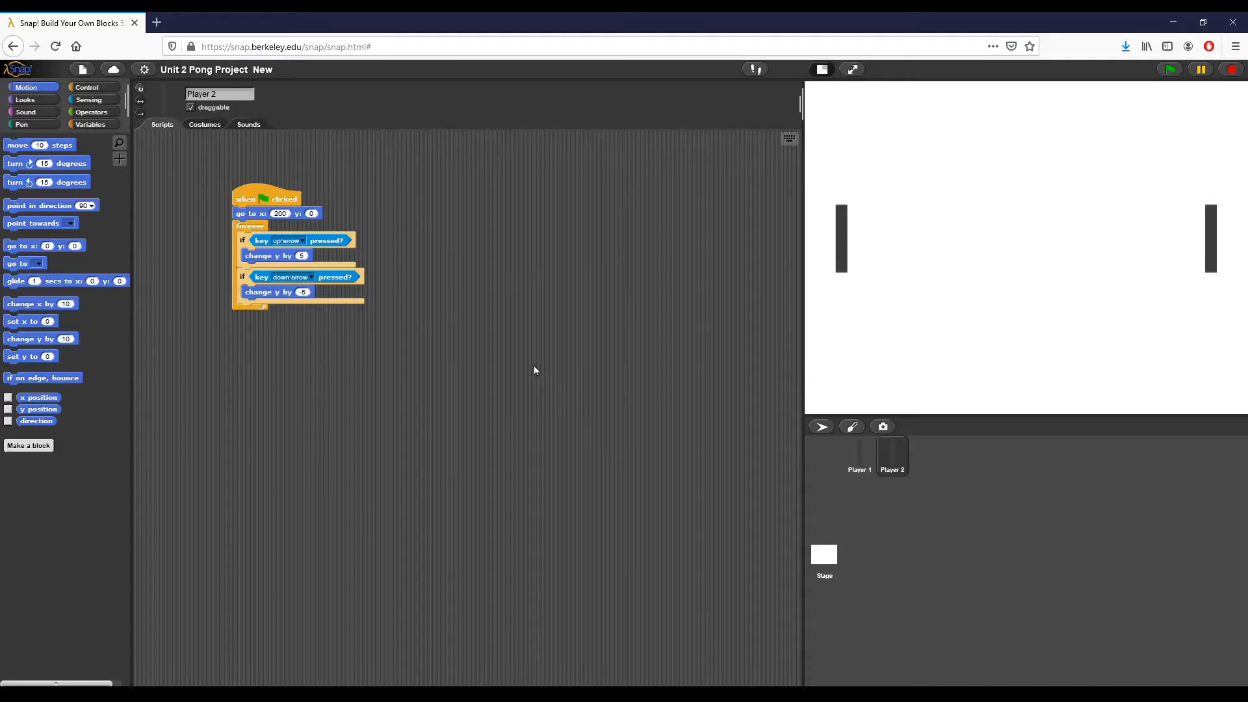
Start the game with the green flag to test both paddles.
{"action": "left_click", "coordinate": [1171, 70]}
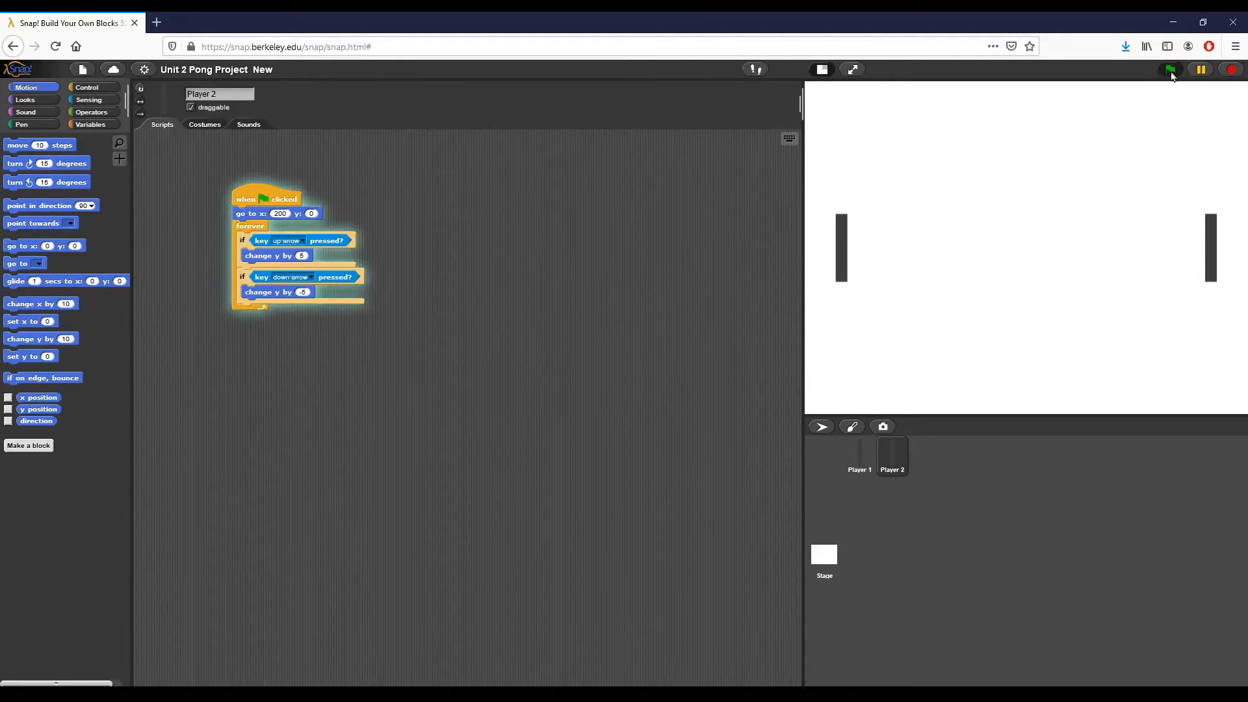
{"action": "left_click", "coordinate": [1170, 70]}
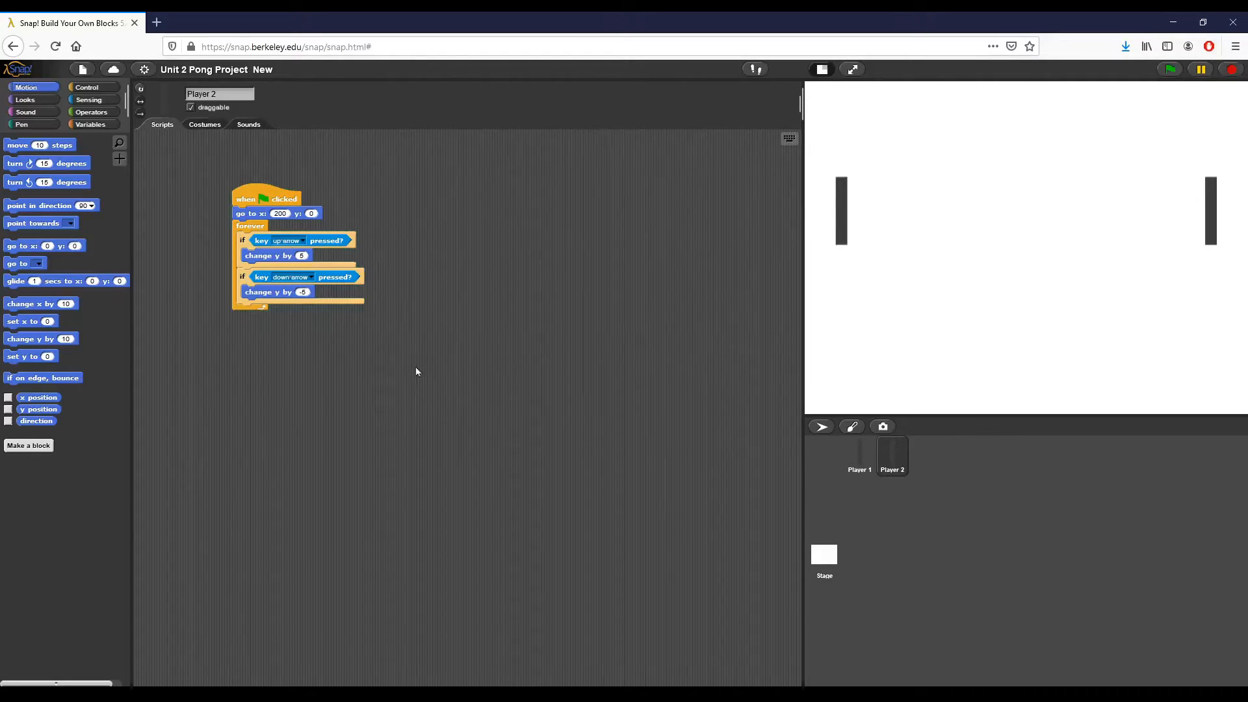
{"action": "mouse_move", "coordinate": [489, 380]}
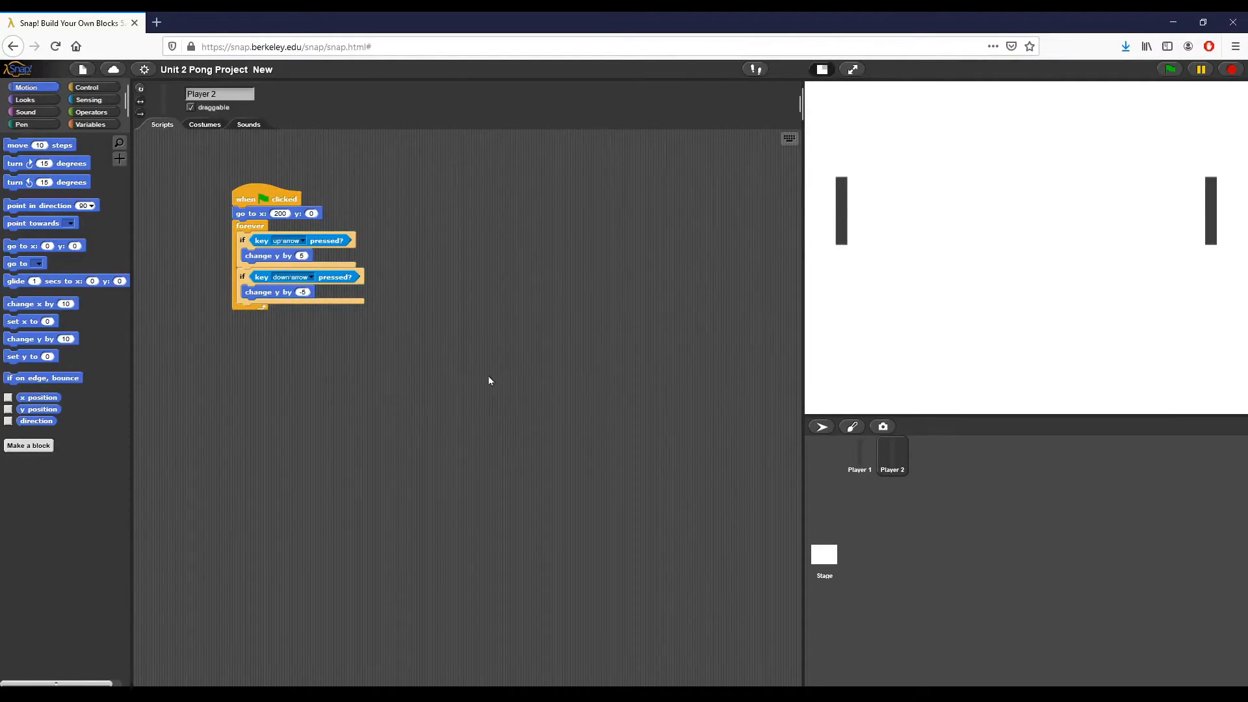
{"action": "mouse_move", "coordinate": [550, 395]}
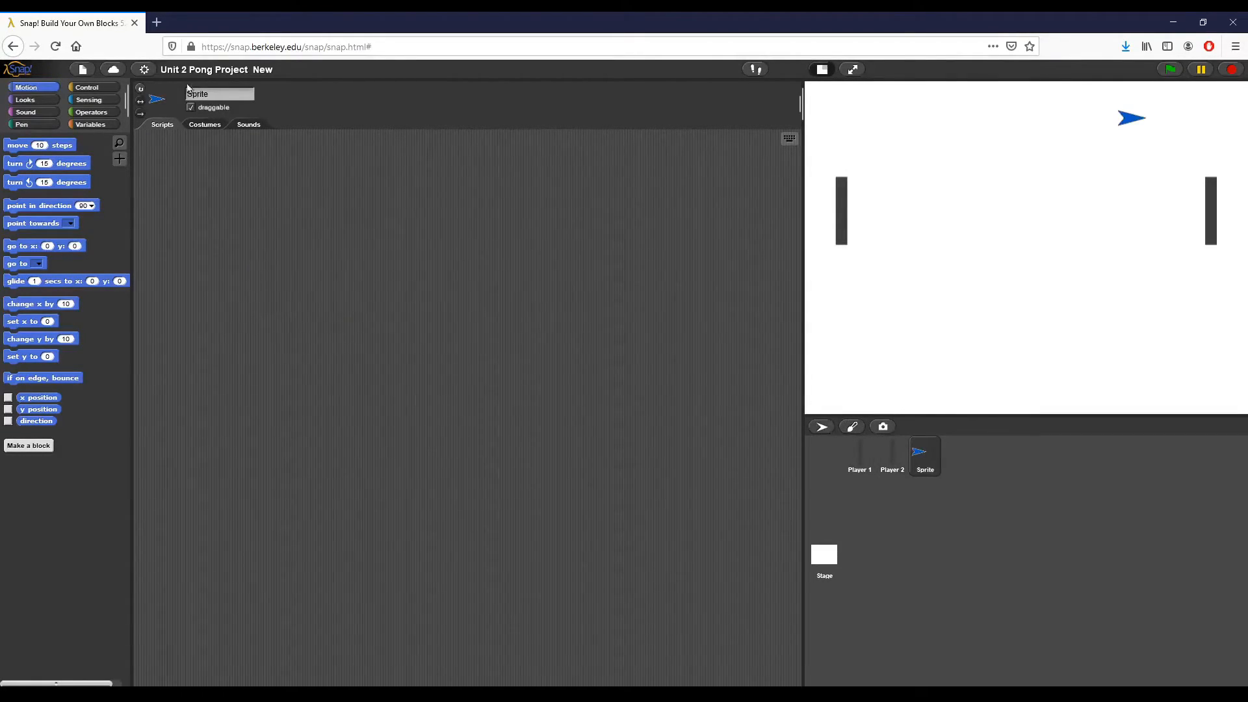
Rename the new sprite to 'Pong Ball'.
{"action": "left_click", "coordinate": [219, 93]}
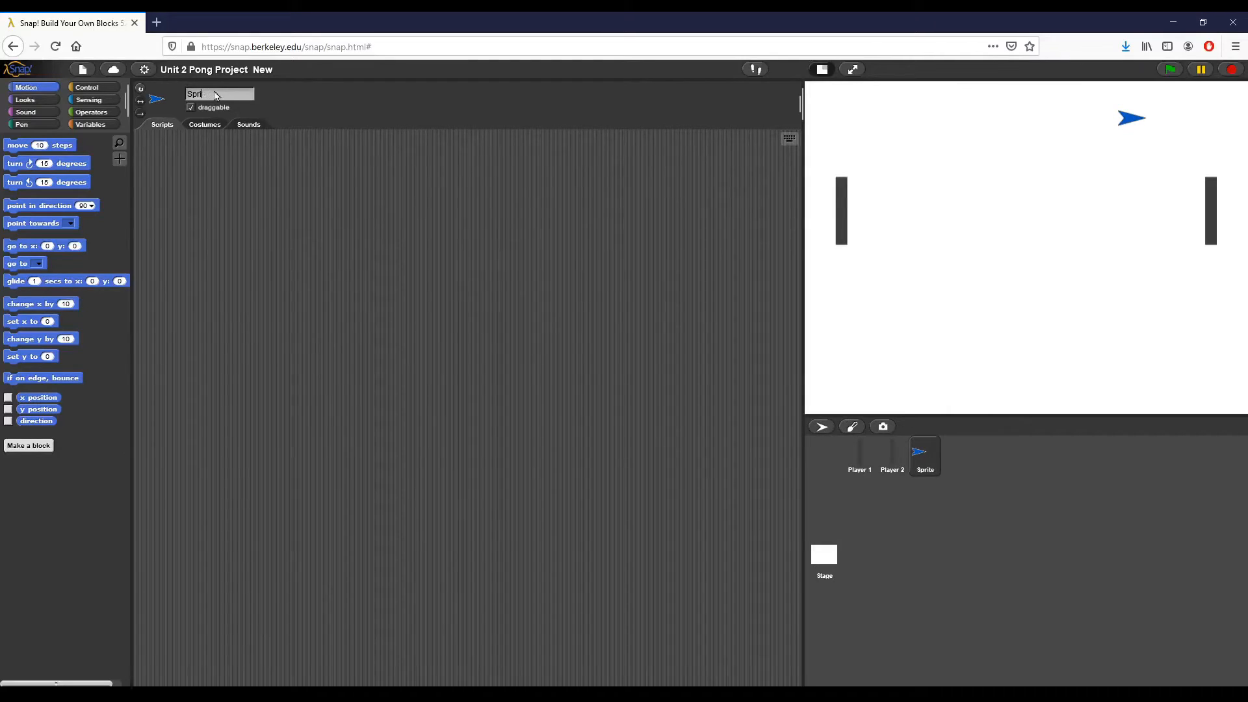
{"action": "type", "text": "Pong"}
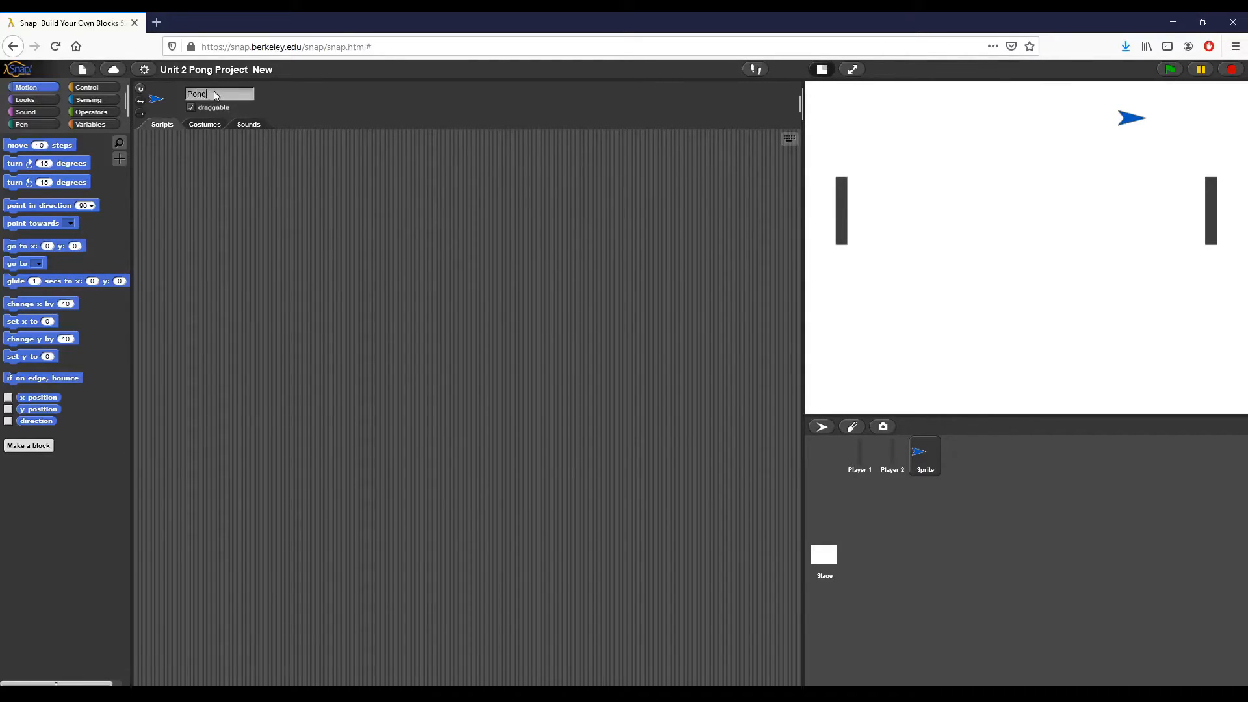
{"action": "type", "text": "Ball"}
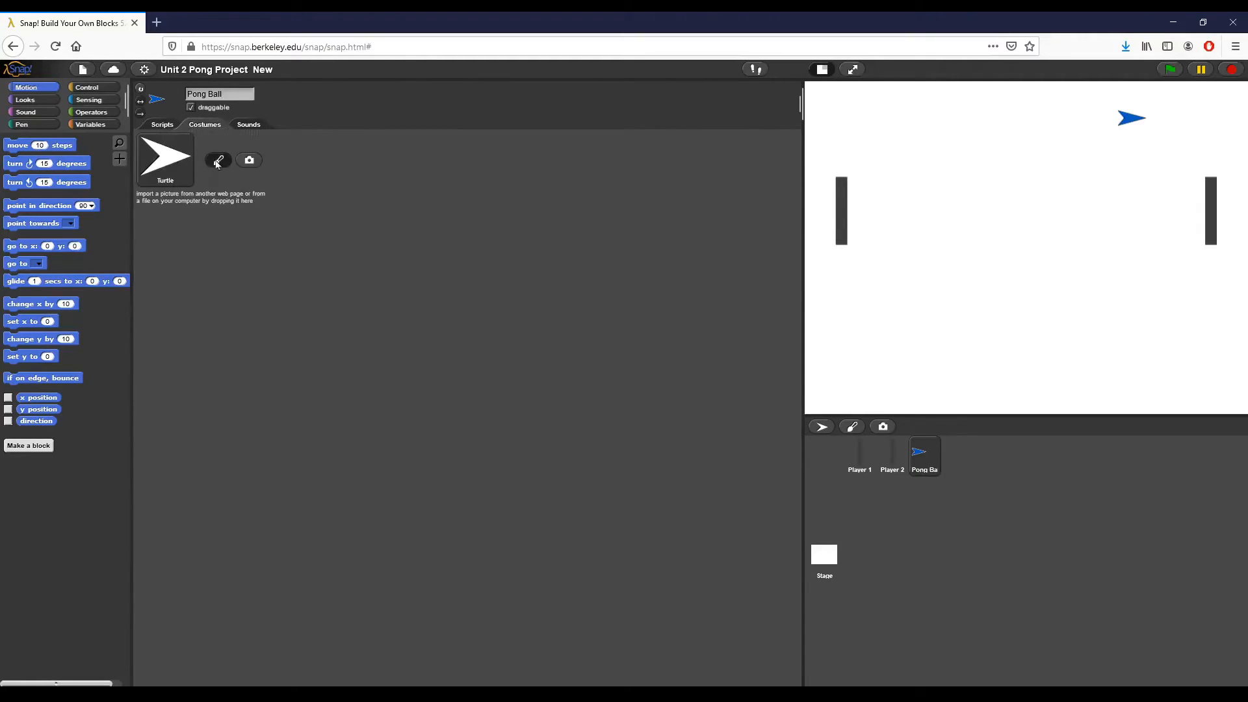
Paint a filled black circle in the Paint Editor and keep it as Pong Ball's costume.
{"action": "left_click", "coordinate": [218, 160]}
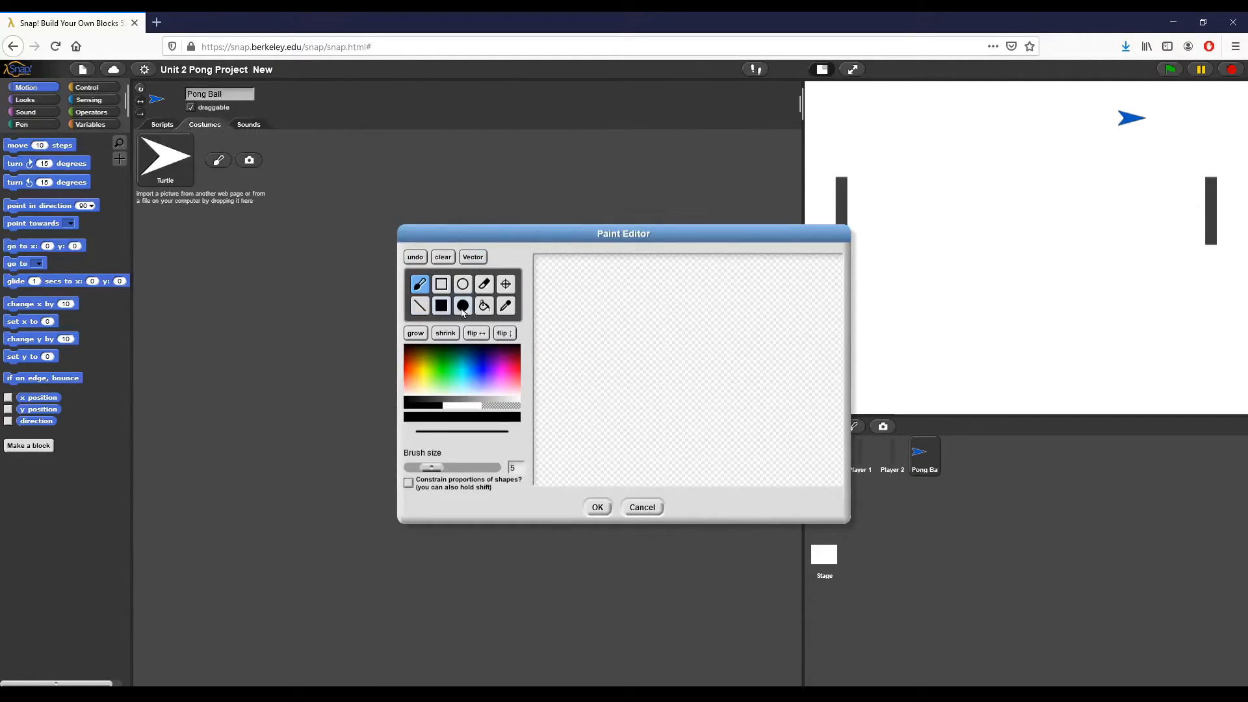
{"action": "left_click_drag", "start_coordinate": [628, 305], "coordinate": [664, 336]}
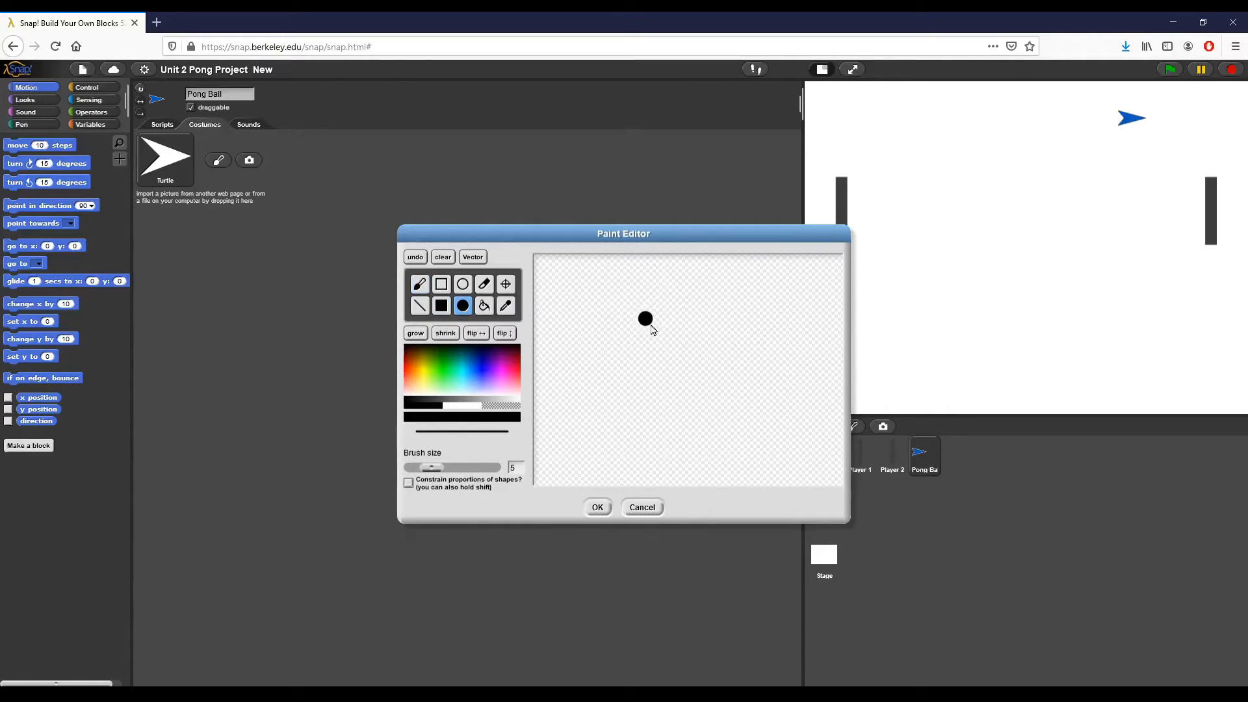
{"action": "left_click", "coordinate": [596, 507]}
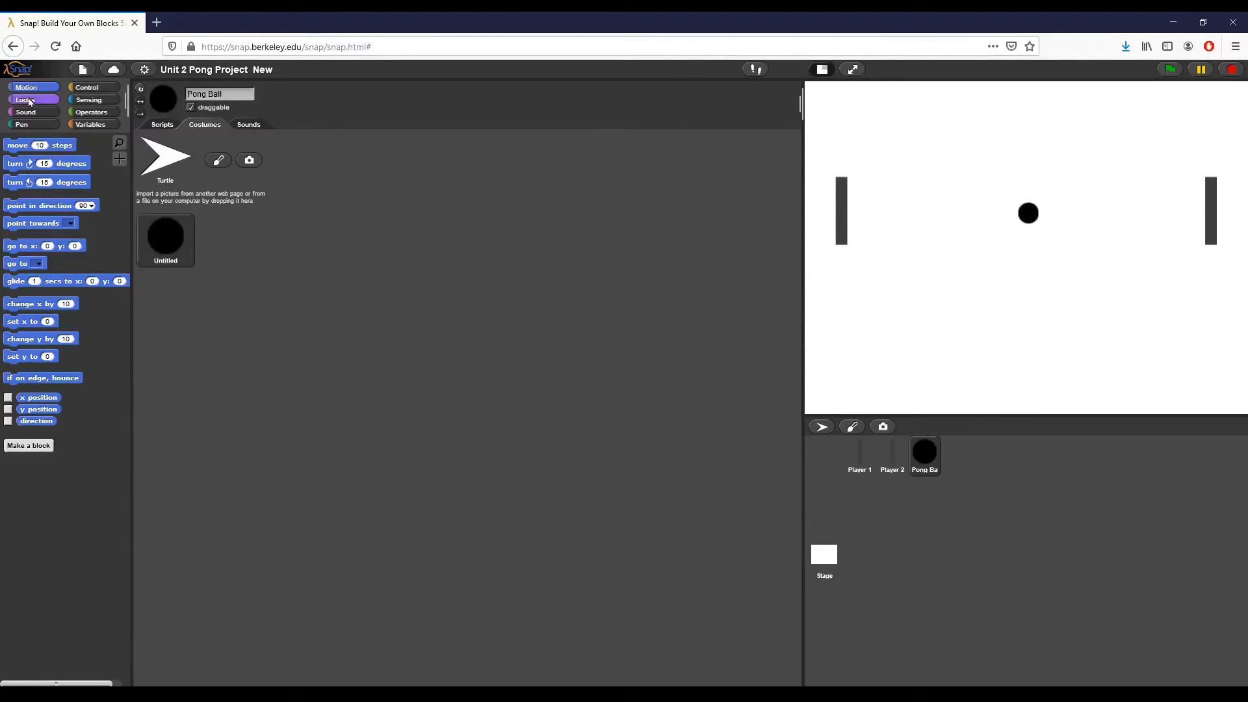
Add a Looks 'set size to 70 %' block to Pong Ball's scripts area.
{"action": "left_click", "coordinate": [24, 99]}
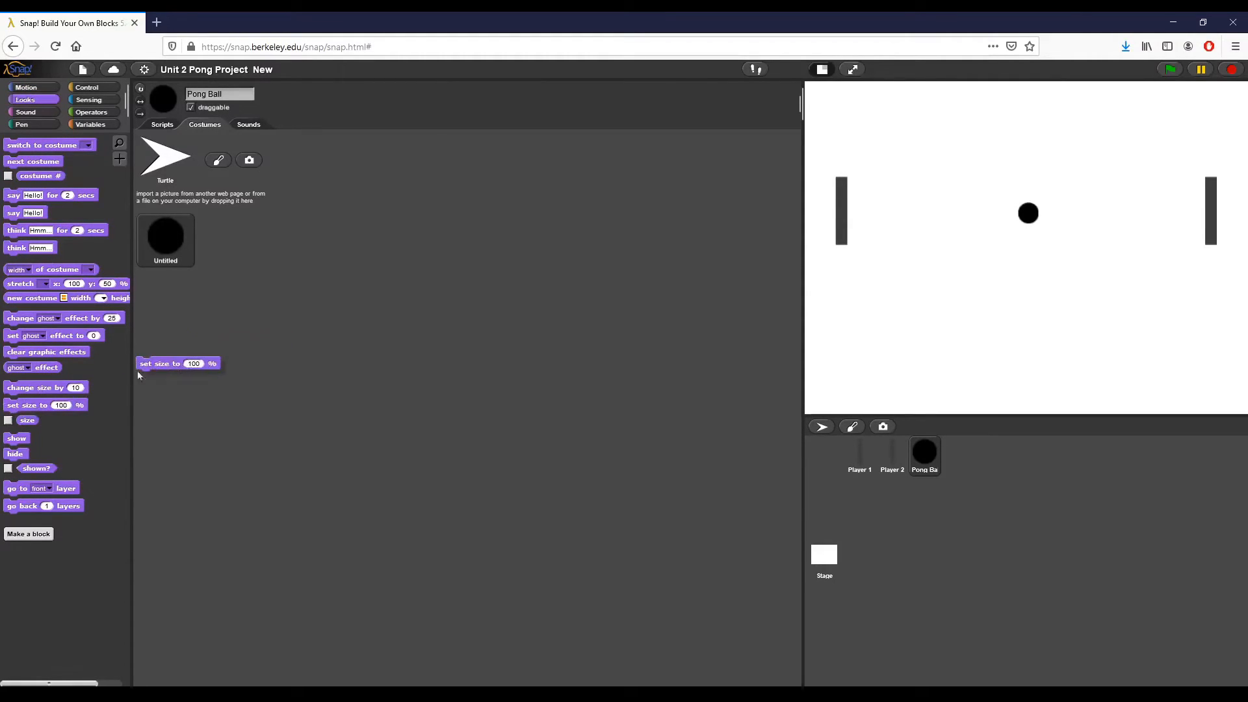
{"action": "left_click_drag", "start_coordinate": [178, 364], "coordinate": [379, 299]}
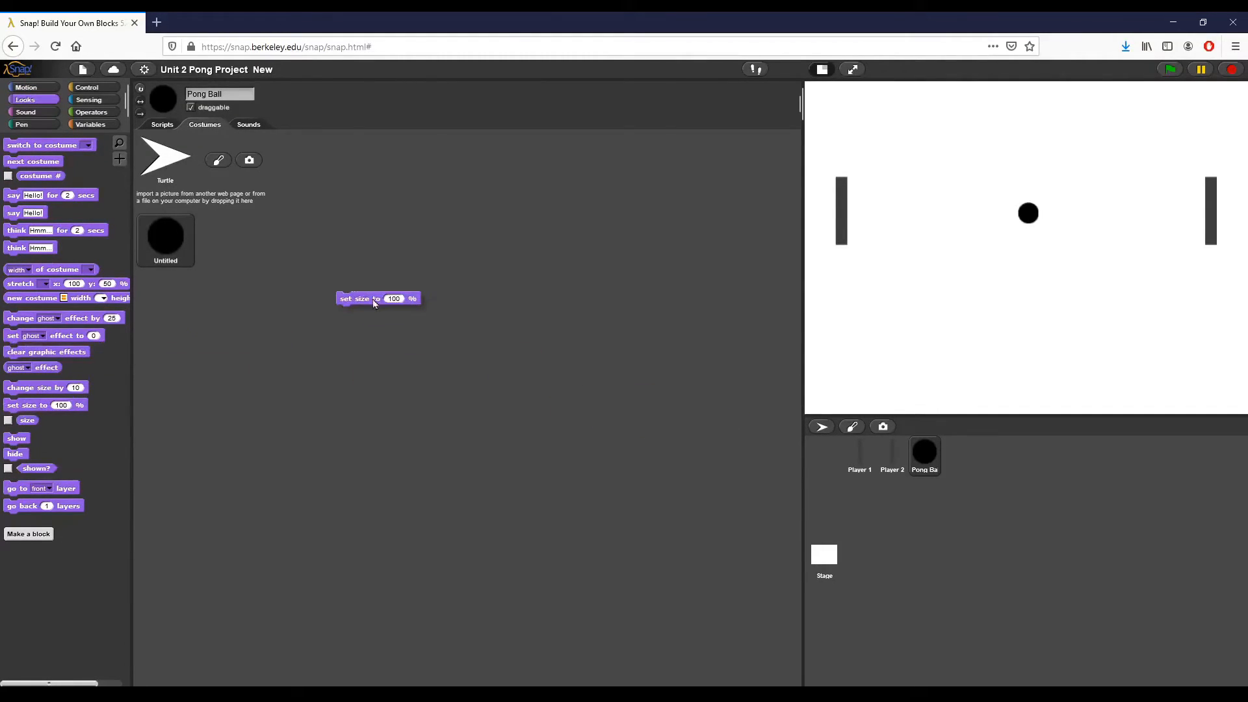
{"action": "left_click_drag", "start_coordinate": [378, 299], "coordinate": [233, 299]}
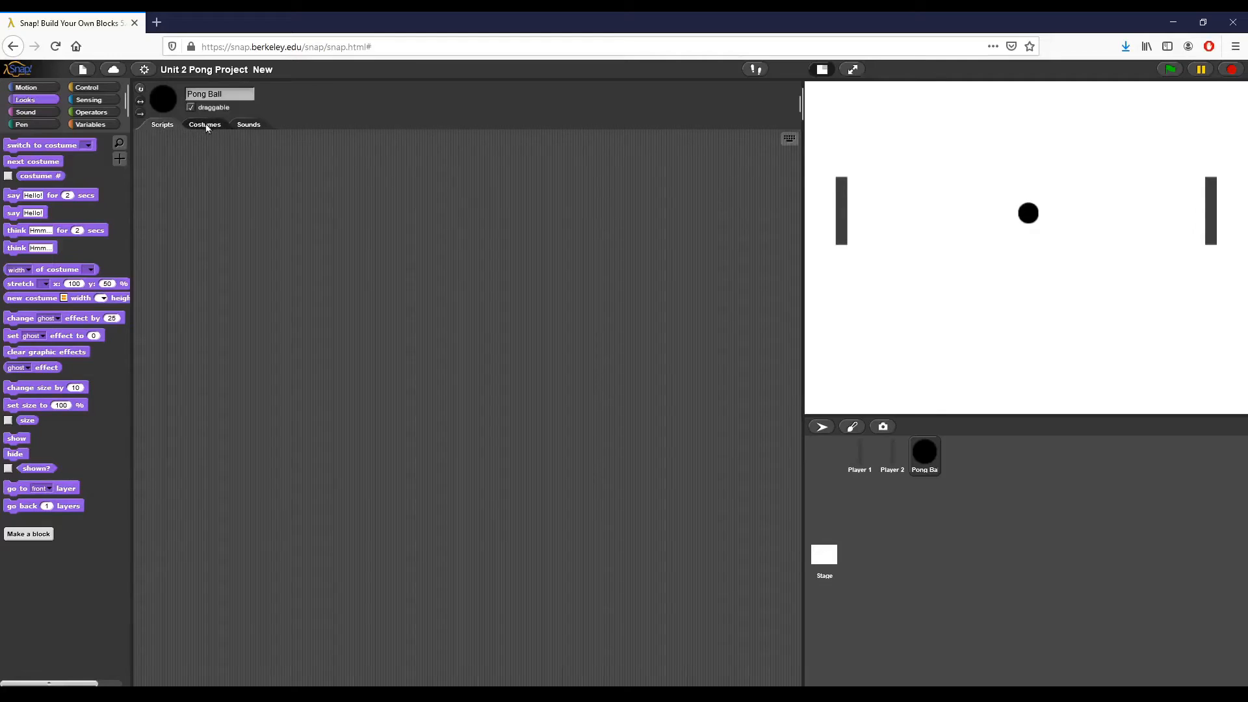
{"action": "left_click", "coordinate": [162, 124]}
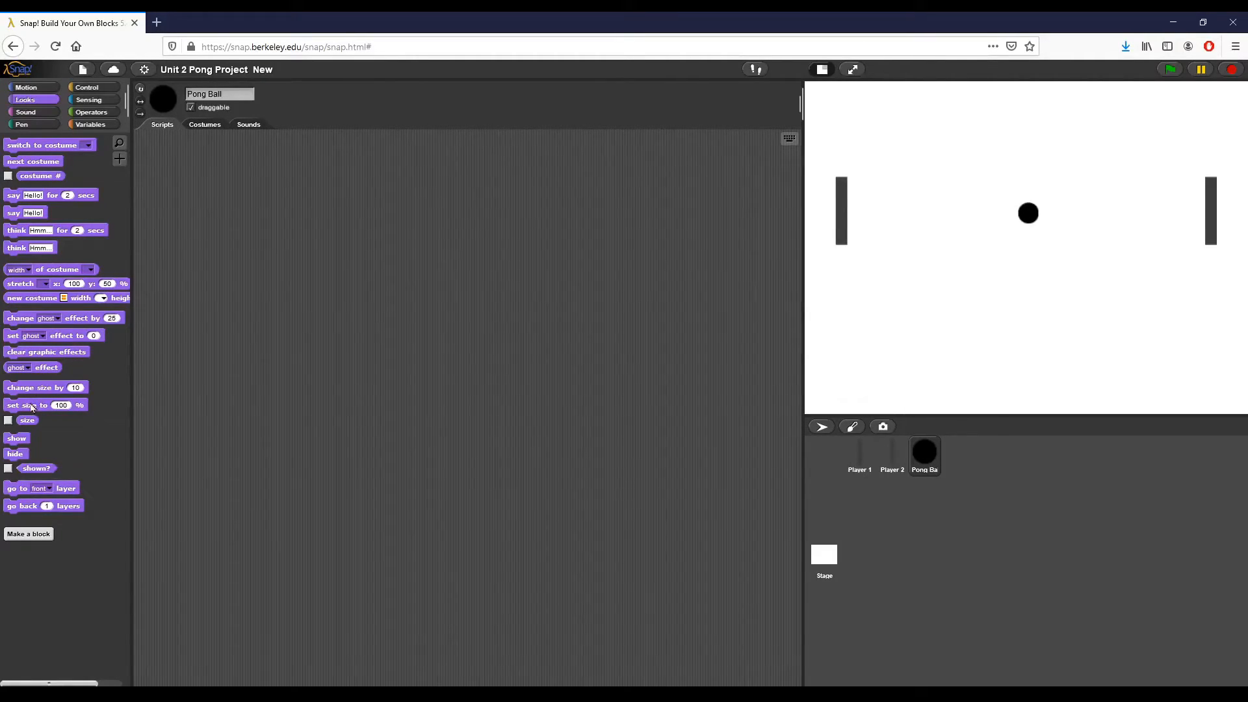
{"action": "left_click_drag", "start_coordinate": [32, 405], "coordinate": [777, 410]}
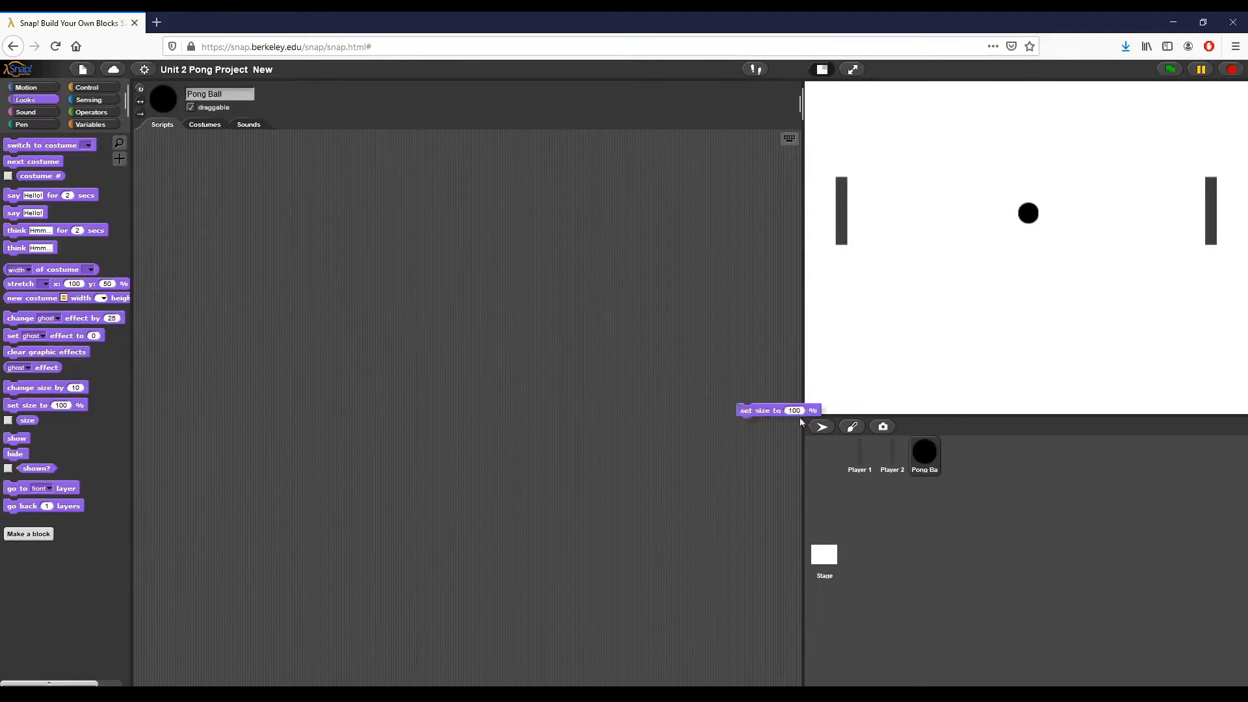
{"action": "left_click_drag", "start_coordinate": [779, 410], "coordinate": [188, 149]}
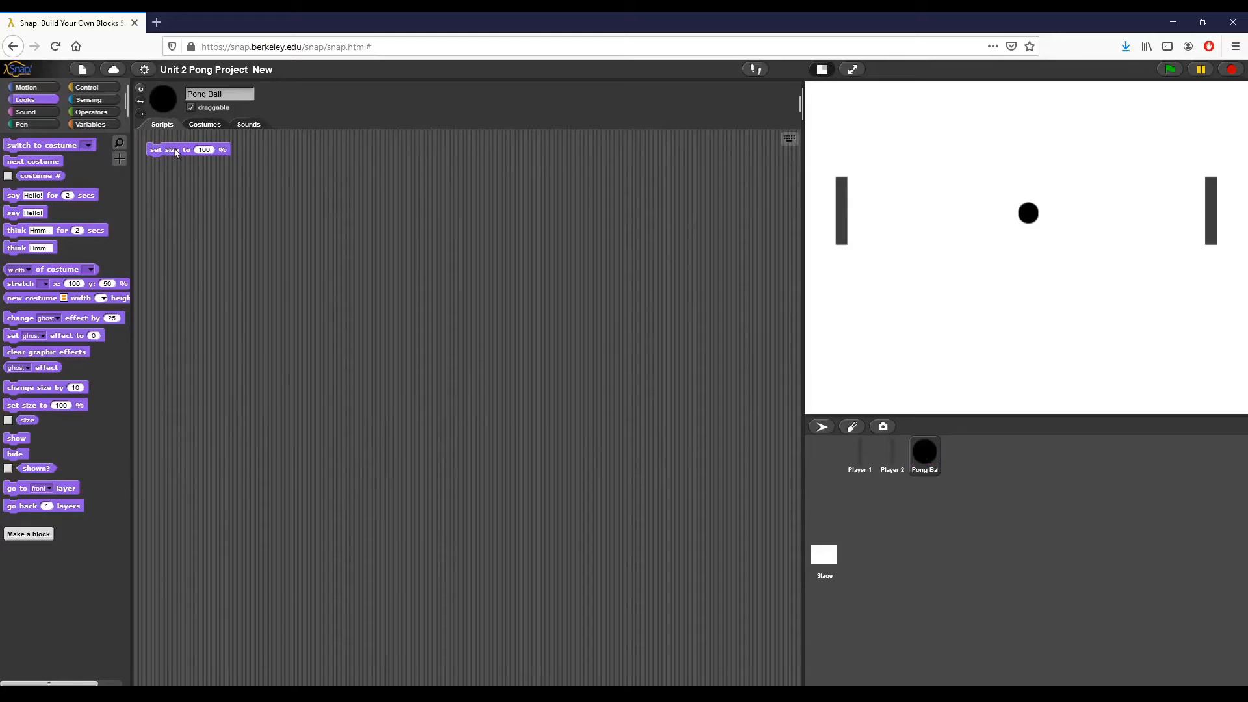
{"action": "left_click_drag", "start_coordinate": [188, 149], "coordinate": [291, 241]}
{"action": "type", "text": "70"}
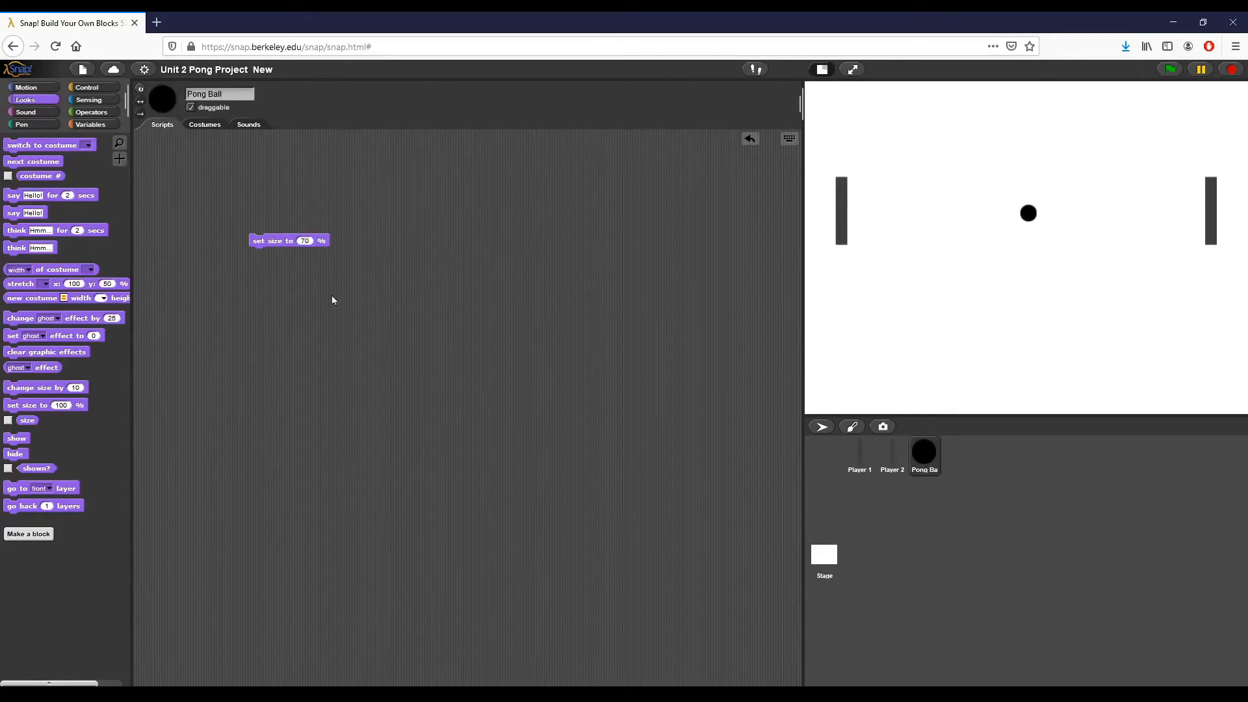
{"action": "mouse_move", "coordinate": [1074, 235]}
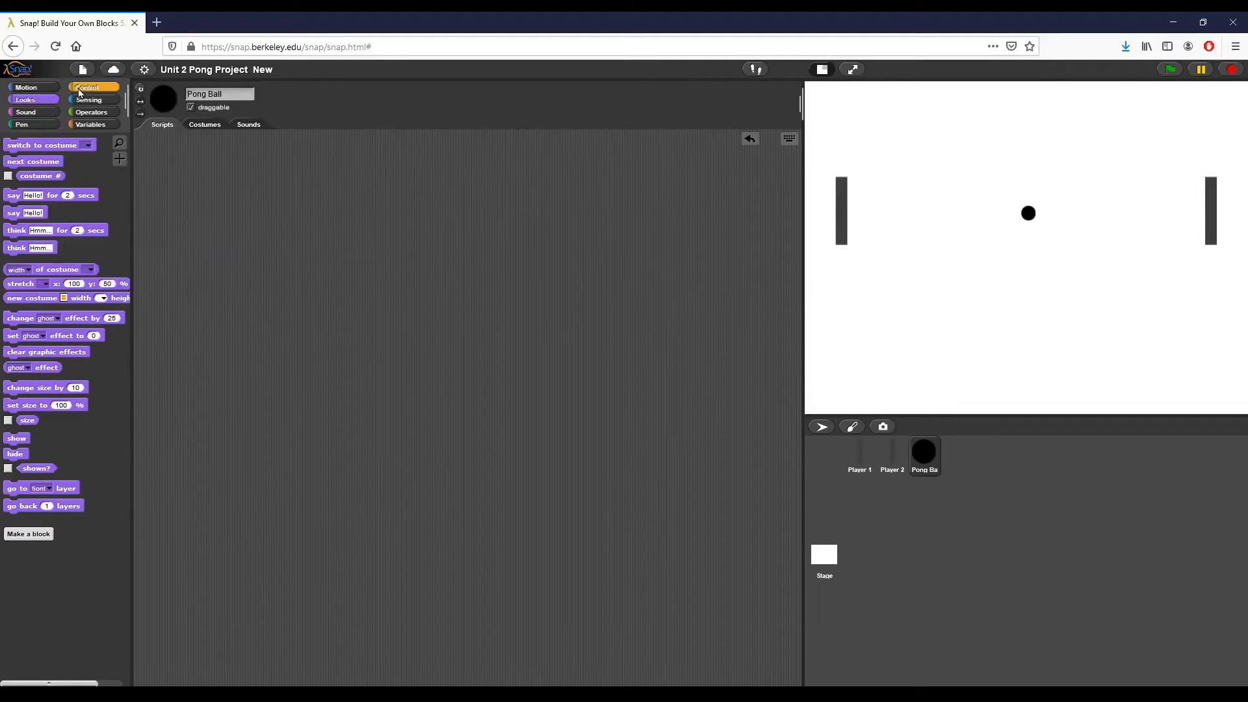
Attach a 'go to x:0 y:0' block under Pong Ball's green-flag hat.
{"action": "left_click", "coordinate": [85, 86]}
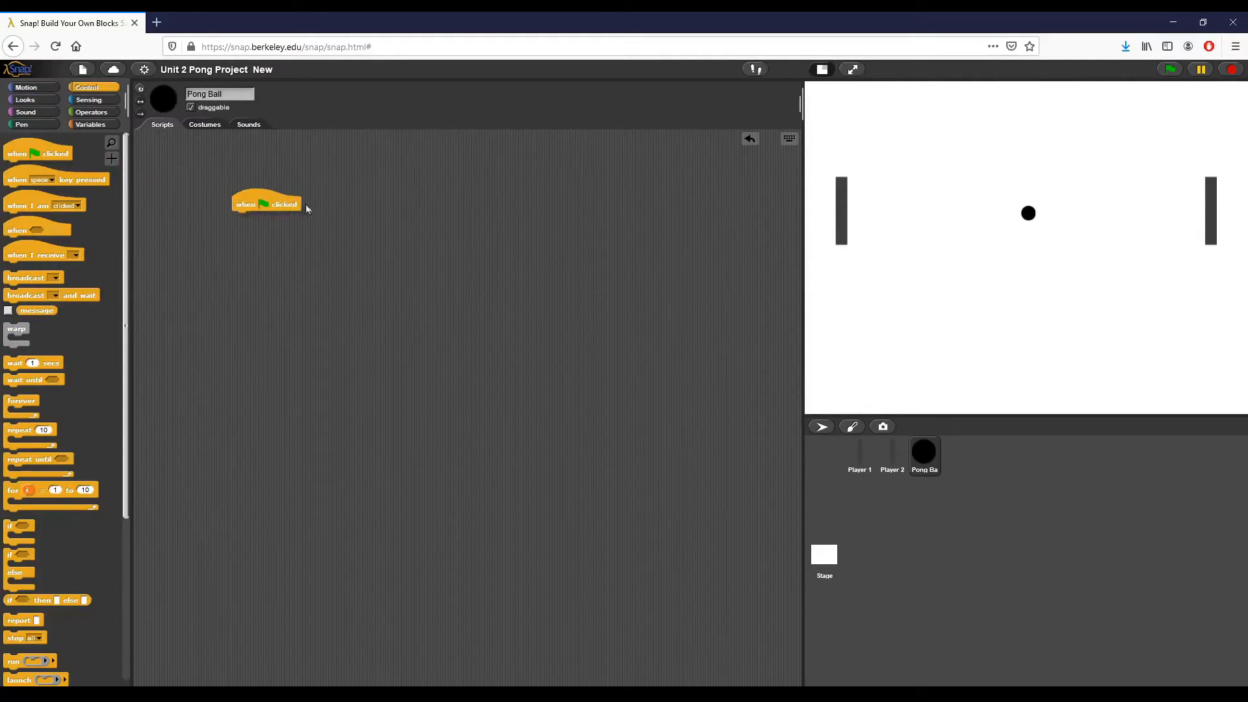
{"action": "left_click", "coordinate": [25, 87]}
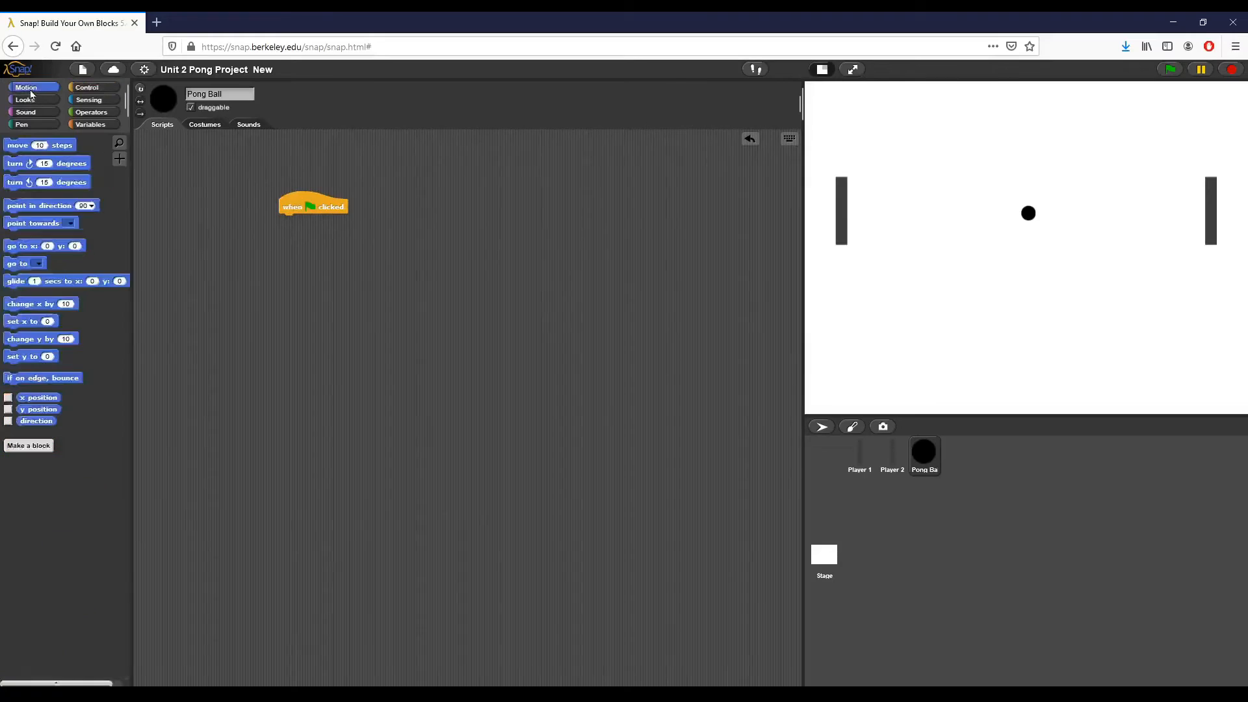
{"action": "mouse_move", "coordinate": [60, 231]}
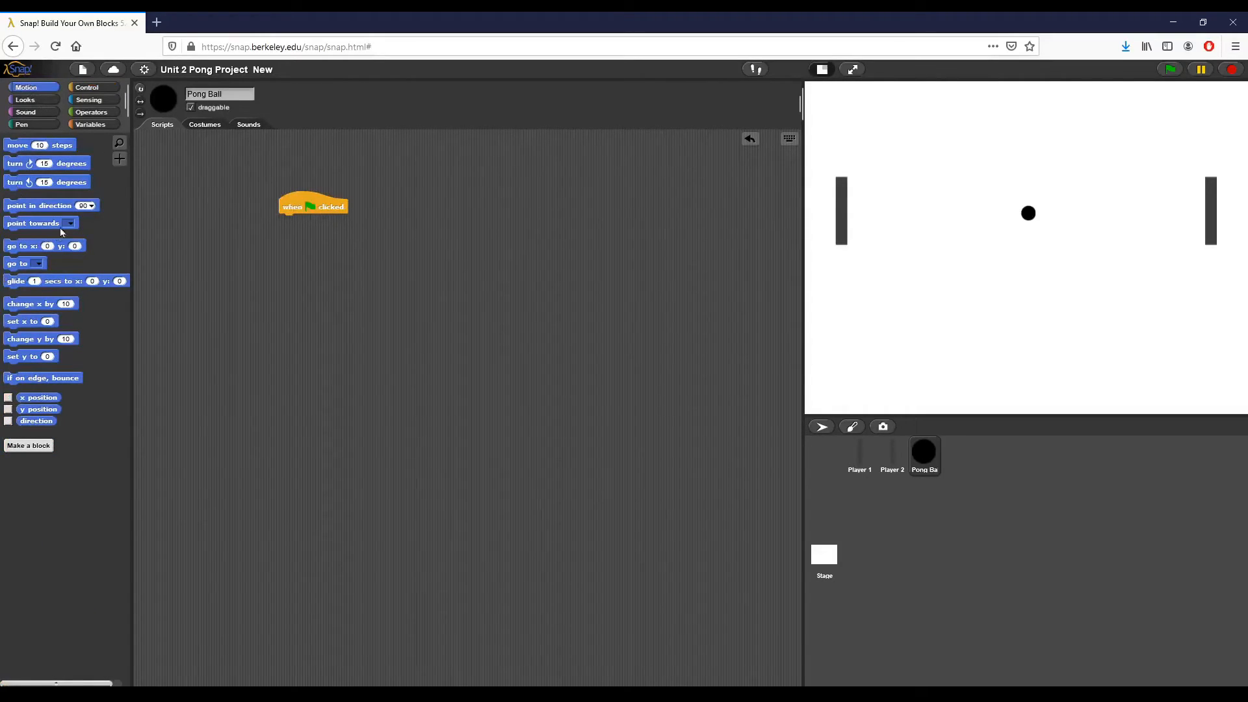
{"action": "left_click_drag", "start_coordinate": [22, 245], "coordinate": [271, 247]}
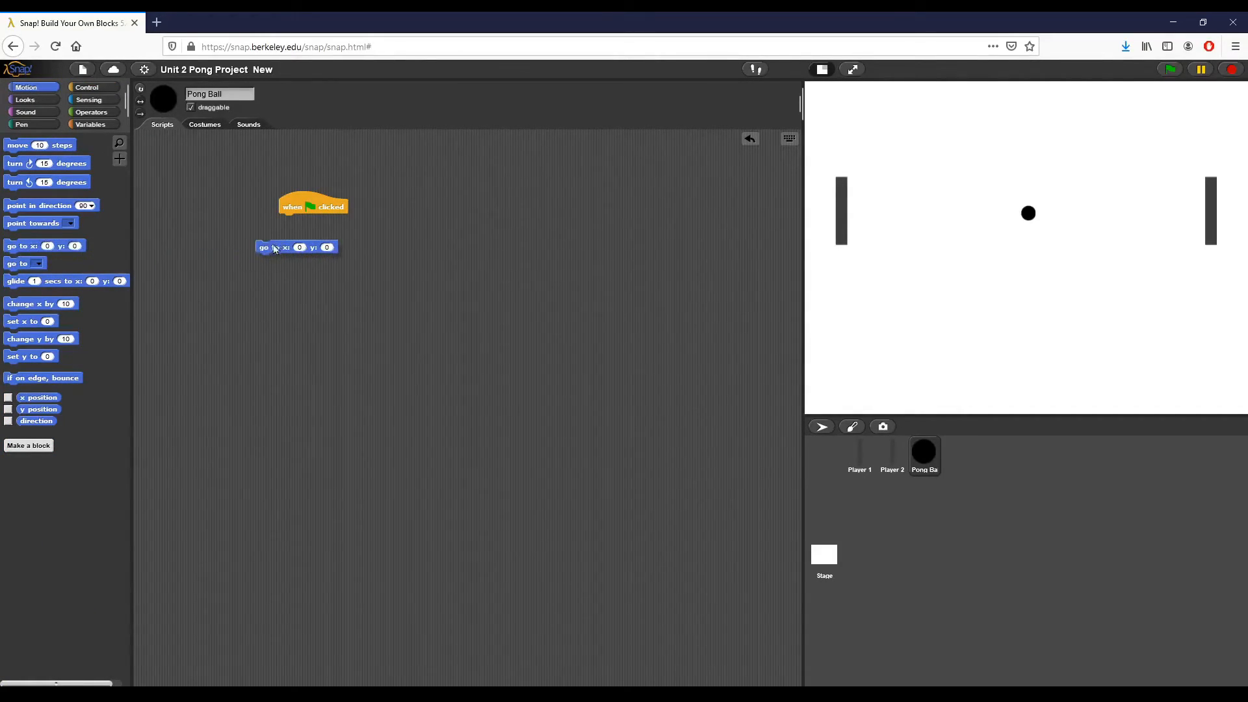
{"action": "left_click_drag", "start_coordinate": [263, 247], "coordinate": [267, 241]}
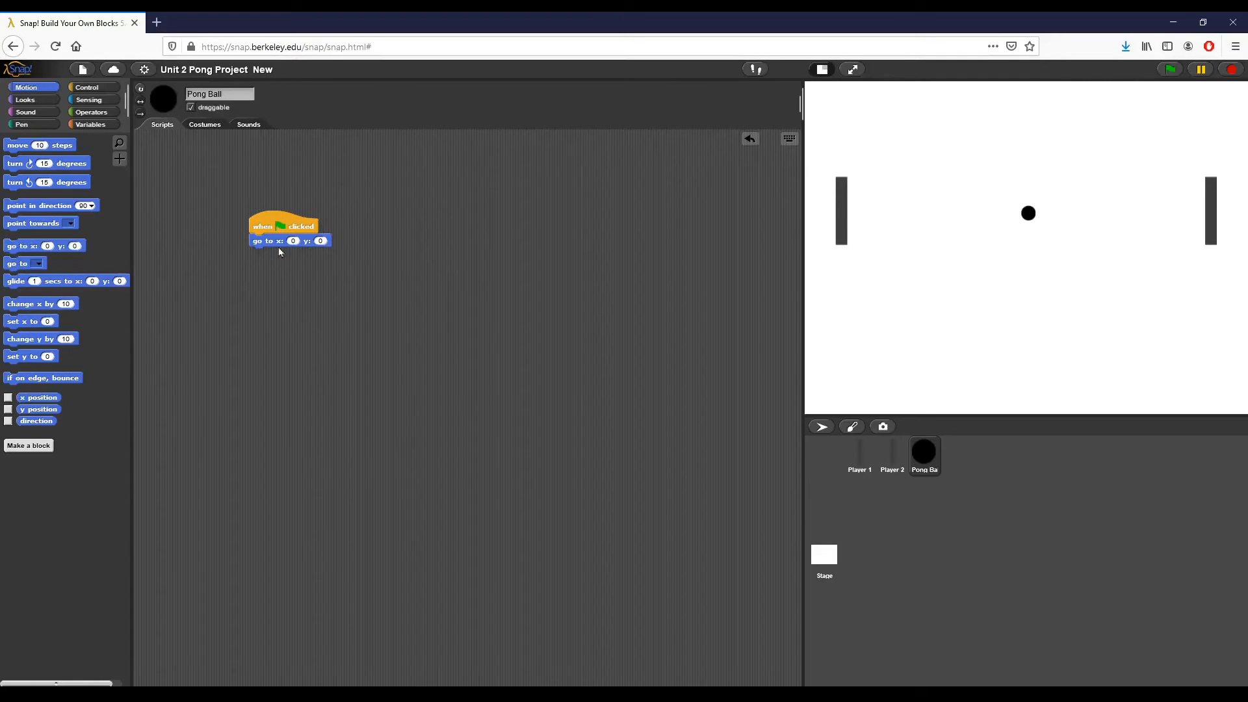
Add a forever loop after centering with 'move 3 steps' and run the script to test.
{"action": "left_click", "coordinate": [86, 86]}
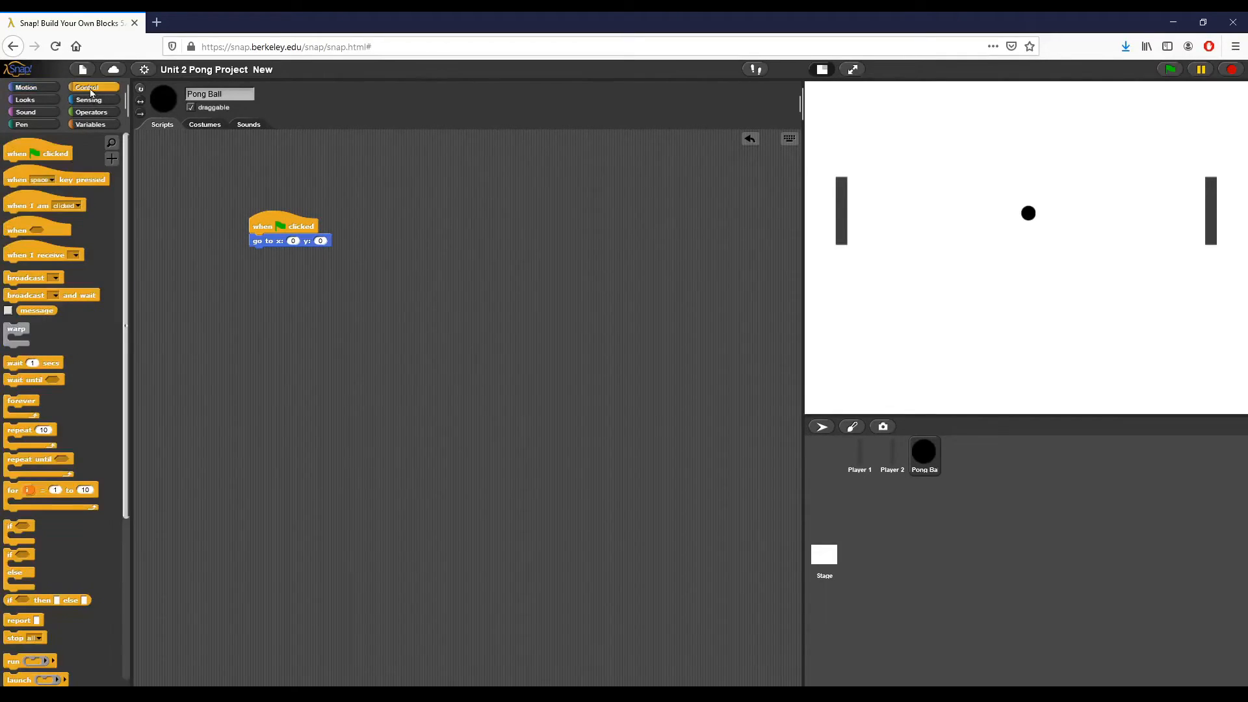
{"action": "left_click_drag", "start_coordinate": [21, 400], "coordinate": [283, 293]}
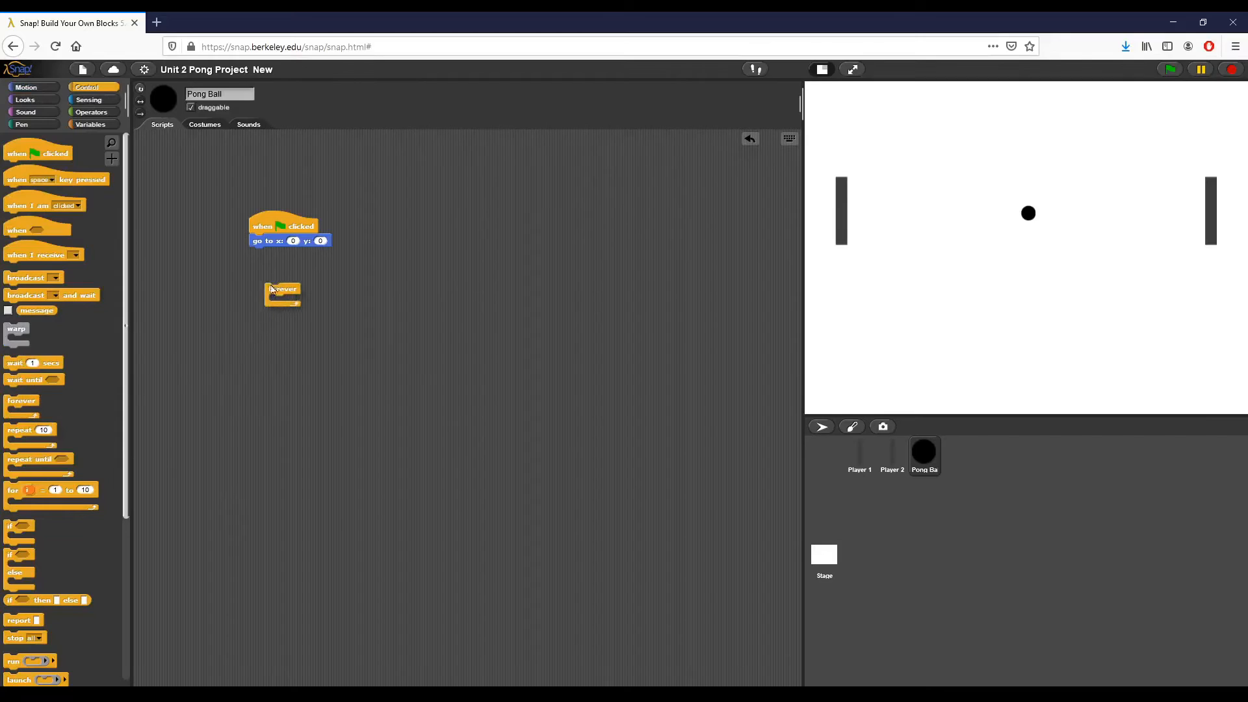
{"action": "left_click_drag", "start_coordinate": [283, 289], "coordinate": [267, 253]}
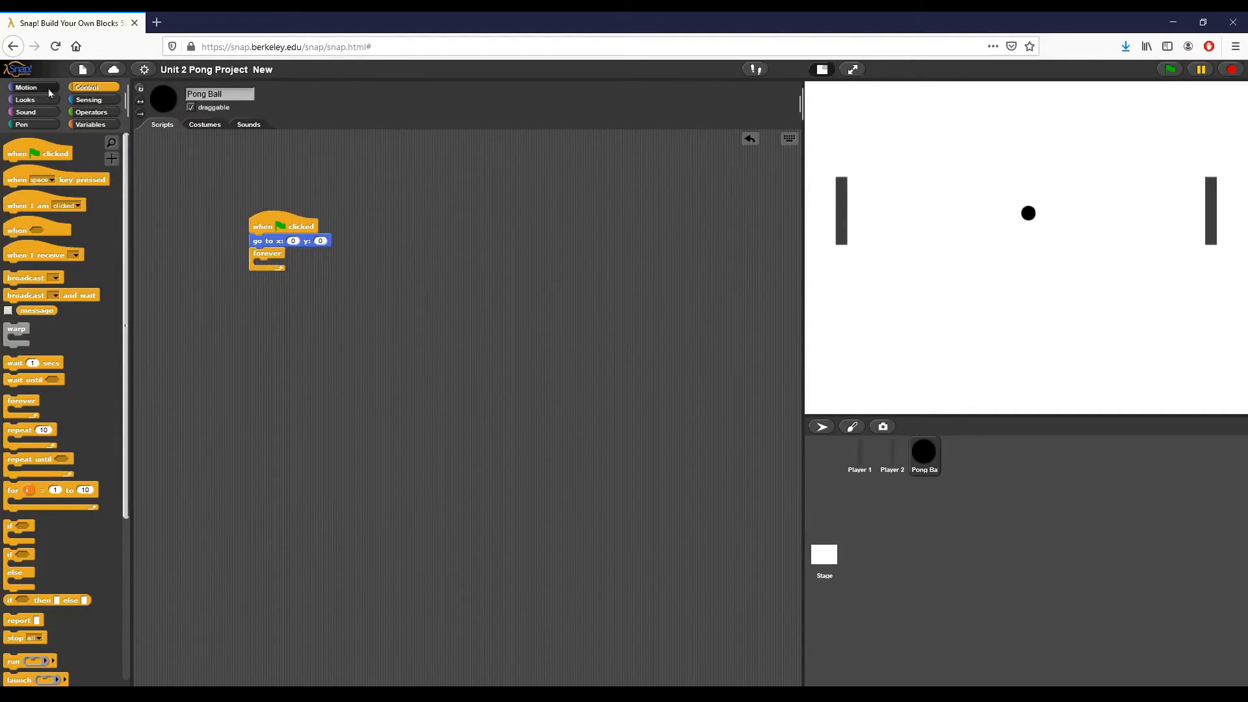
{"action": "left_click", "coordinate": [25, 87]}
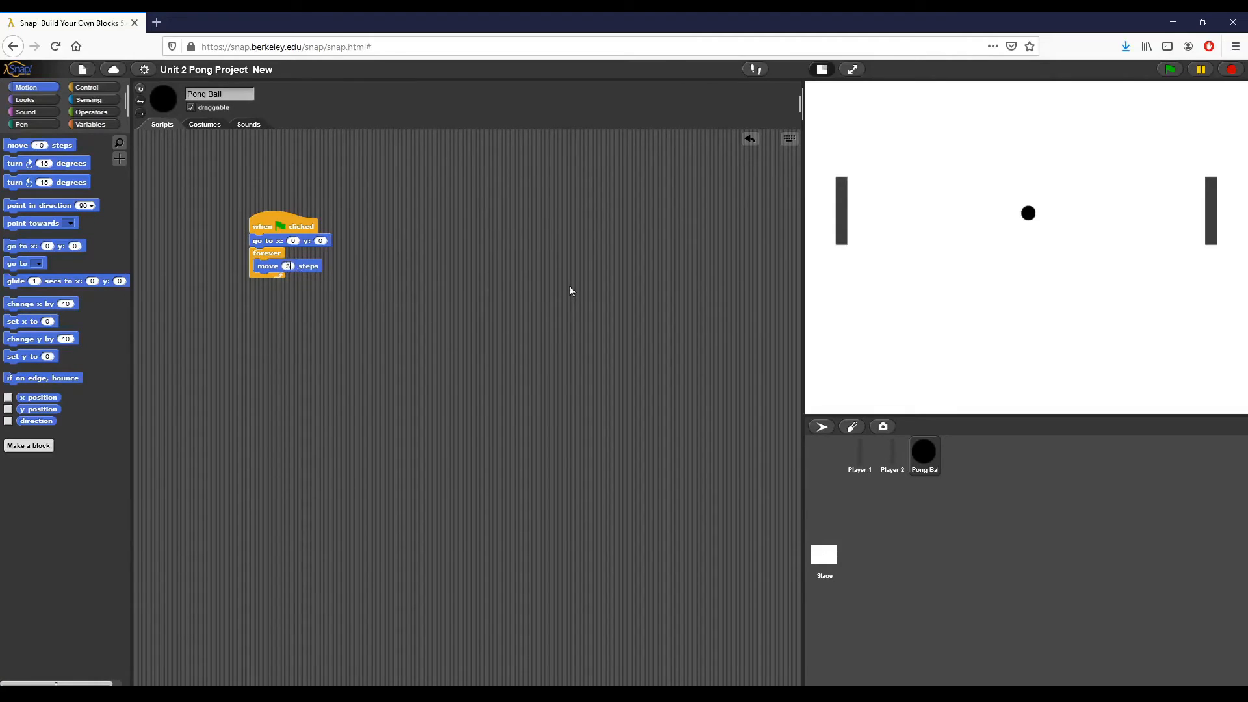
{"action": "left_click", "coordinate": [284, 226]}
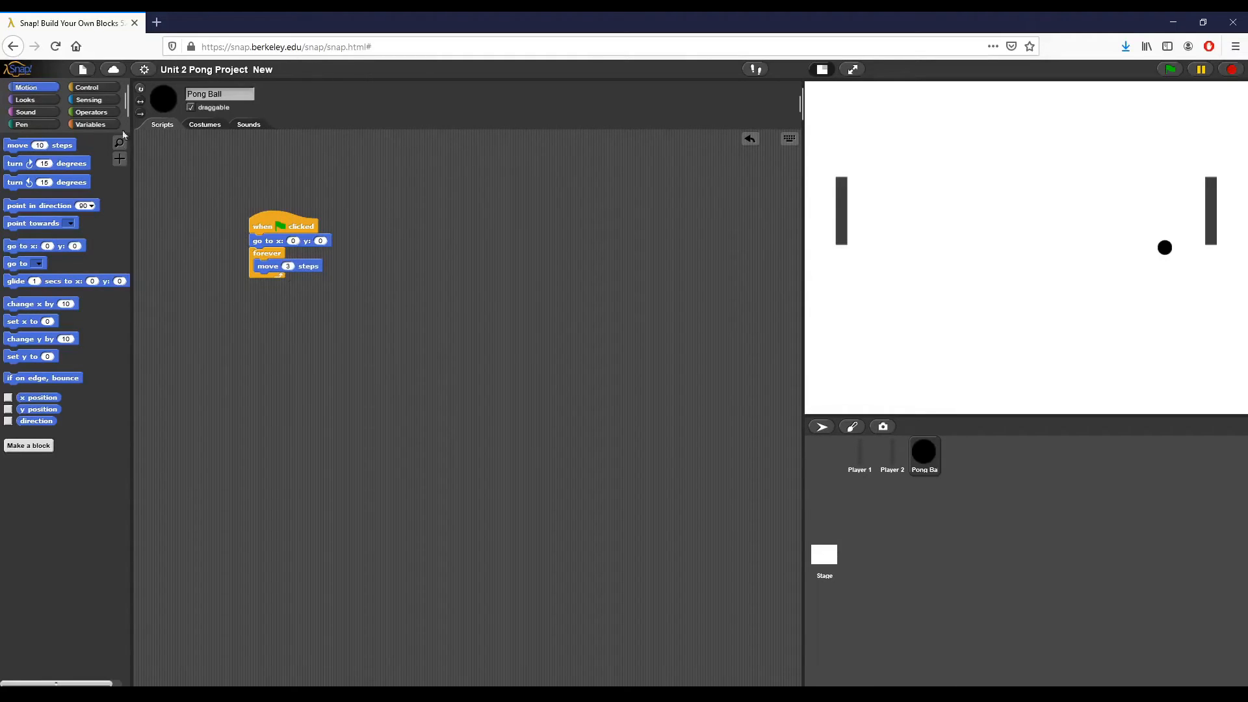
{"action": "mouse_move", "coordinate": [235, 283]}
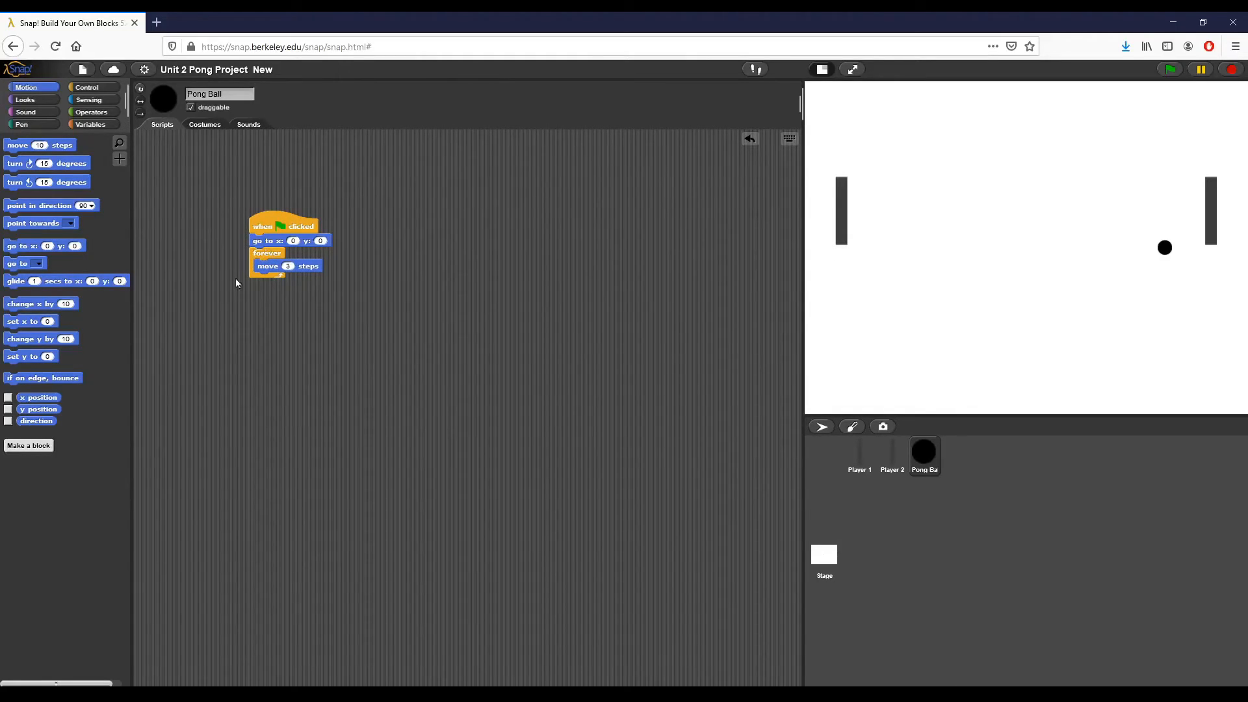
{"action": "mouse_move", "coordinate": [401, 197]}
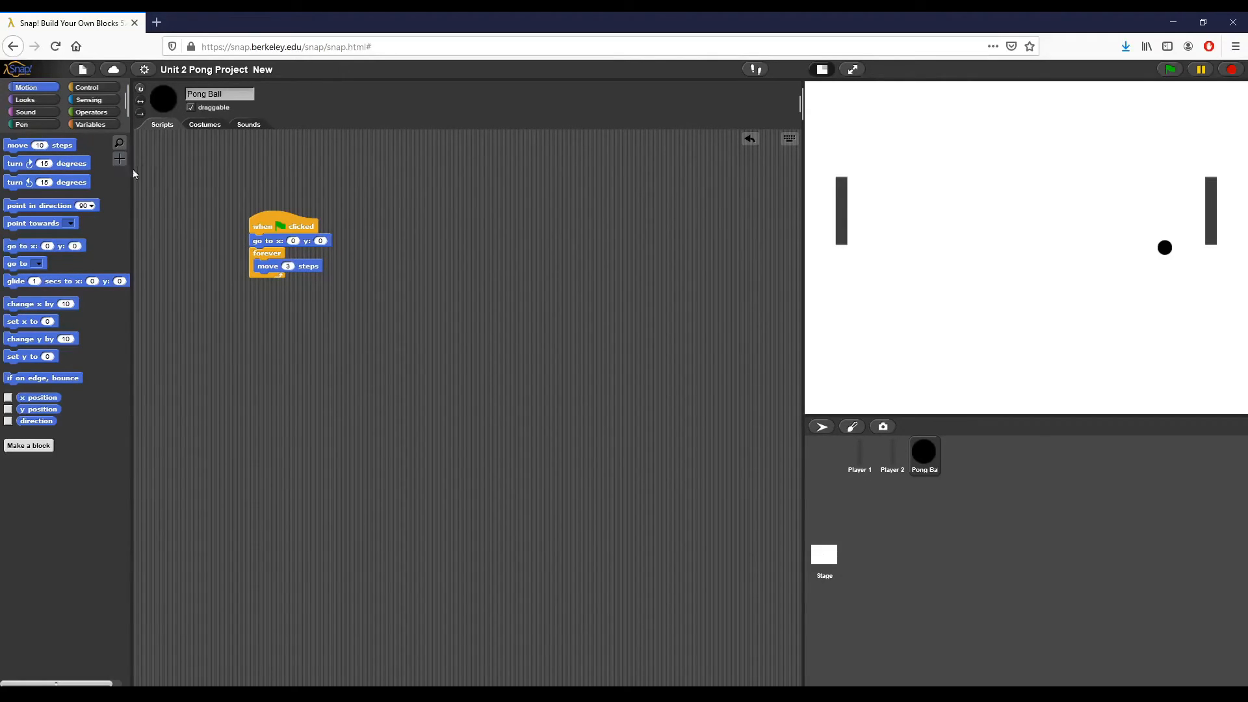
{"action": "mouse_move", "coordinate": [39, 224]}
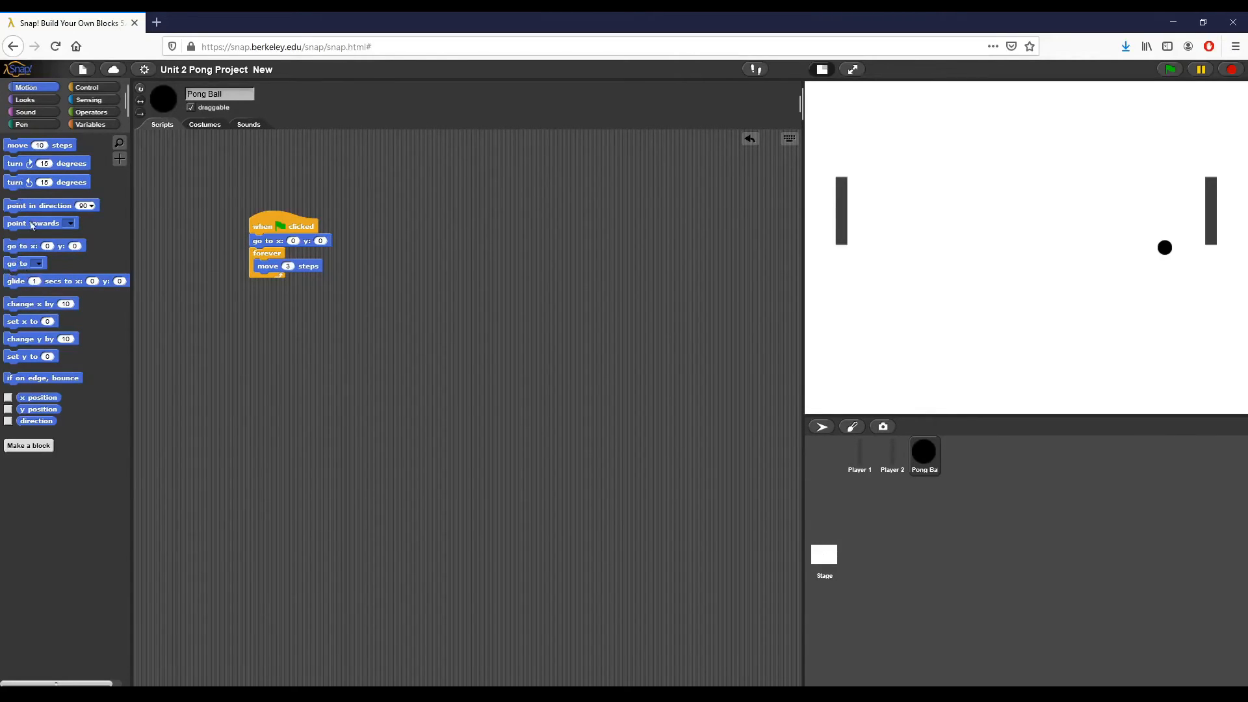
Insert 'point in direction (pick random 1 to 360)' between centering and the forever loop.
{"action": "left_click_drag", "start_coordinate": [51, 205], "coordinate": [288, 253]}
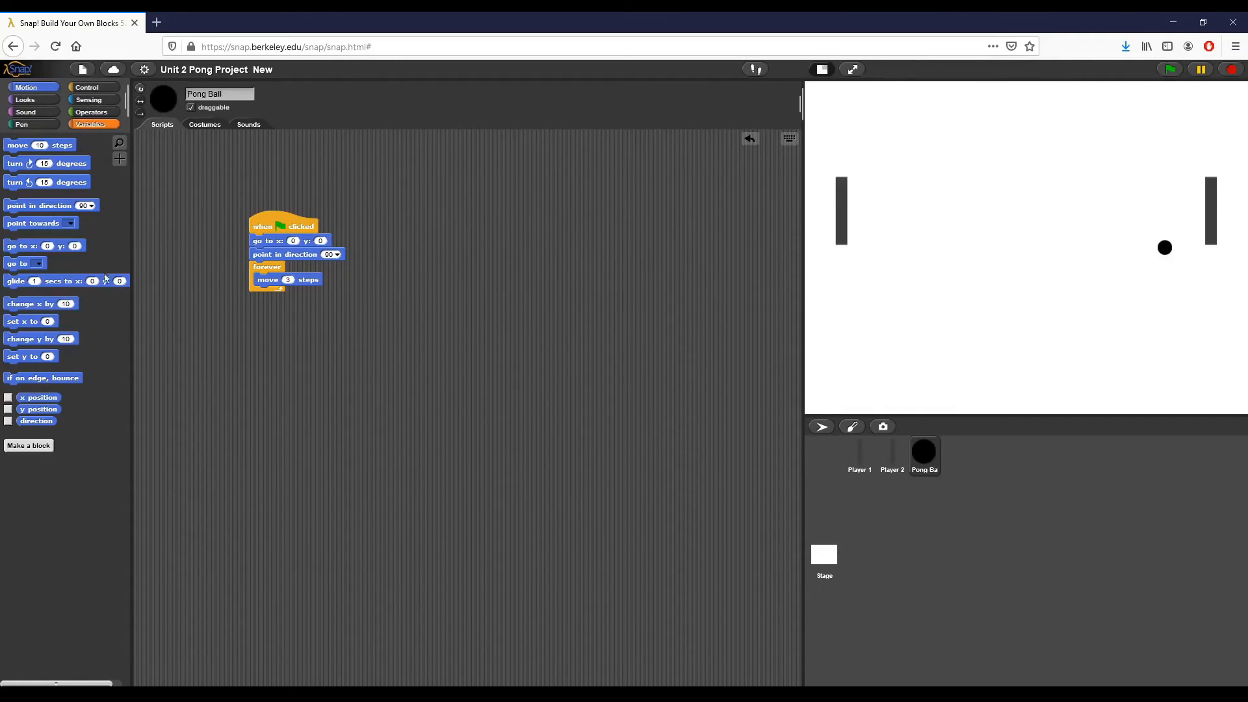
{"action": "left_click", "coordinate": [90, 124]}
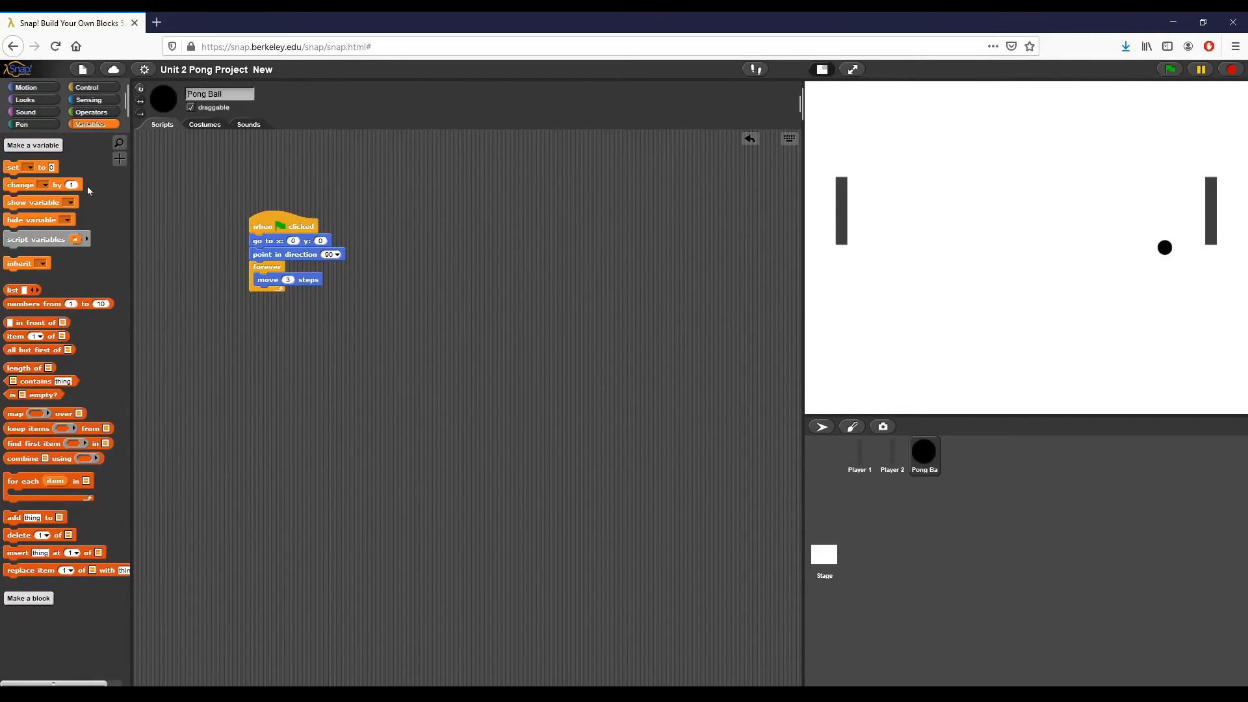
{"action": "mouse_move", "coordinate": [20, 382]}
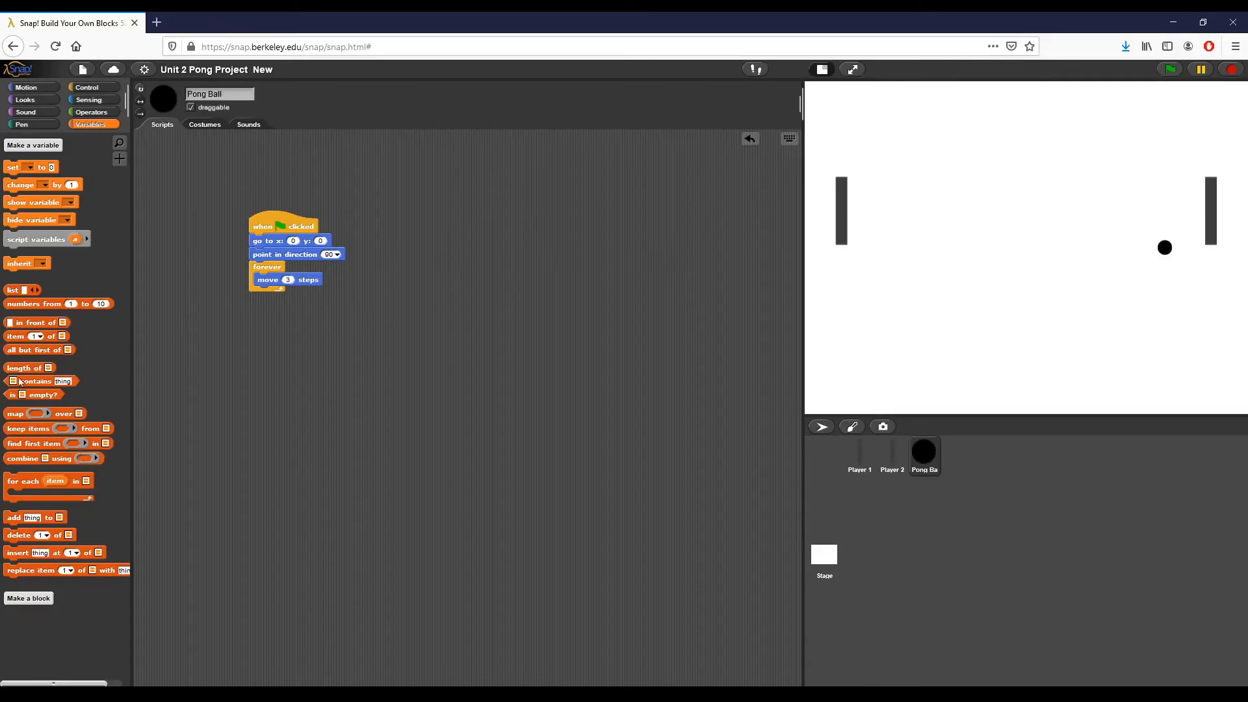
{"action": "mouse_move", "coordinate": [88, 182]}
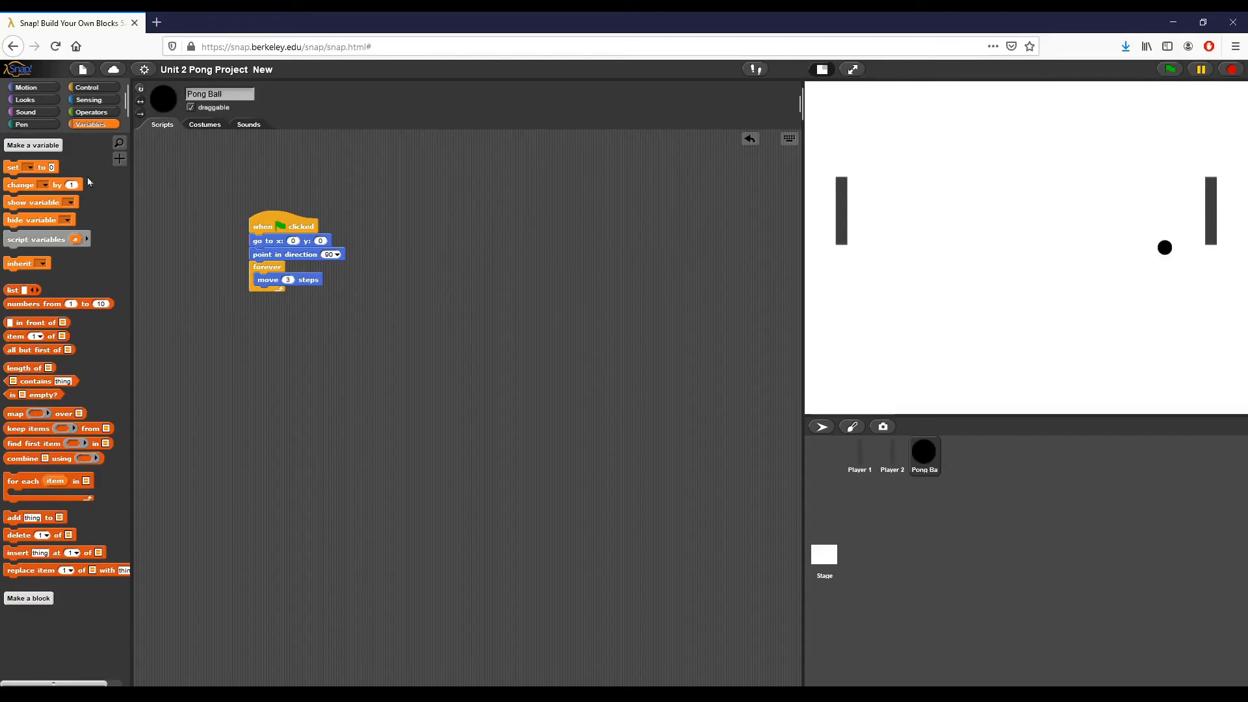
{"action": "left_click", "coordinate": [89, 111]}
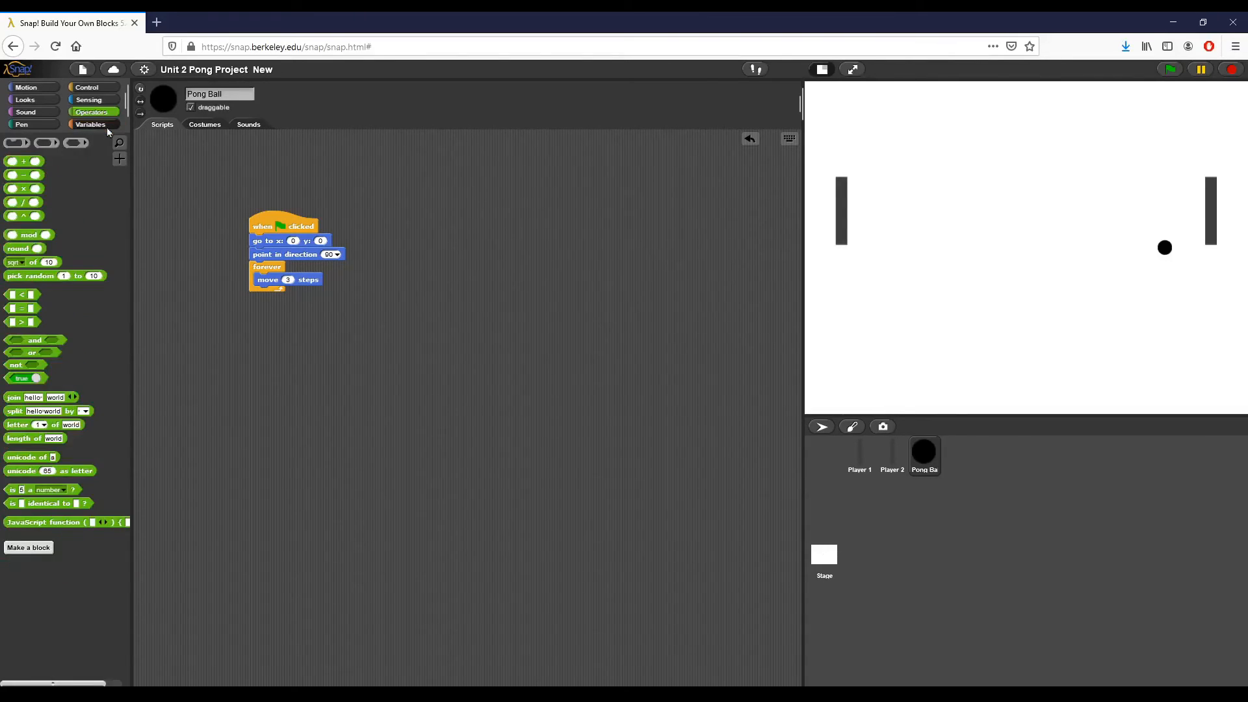
{"action": "left_click_drag", "start_coordinate": [56, 275], "coordinate": [163, 297]}
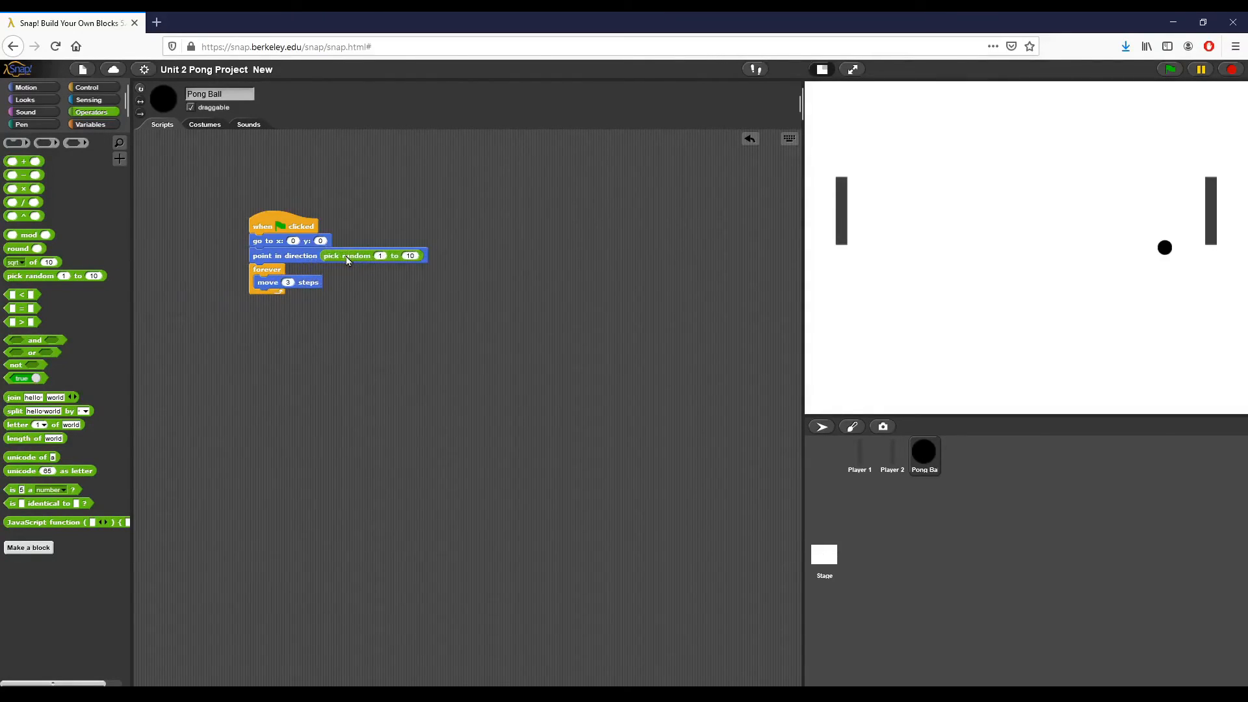
{"action": "mouse_move", "coordinate": [379, 265]}
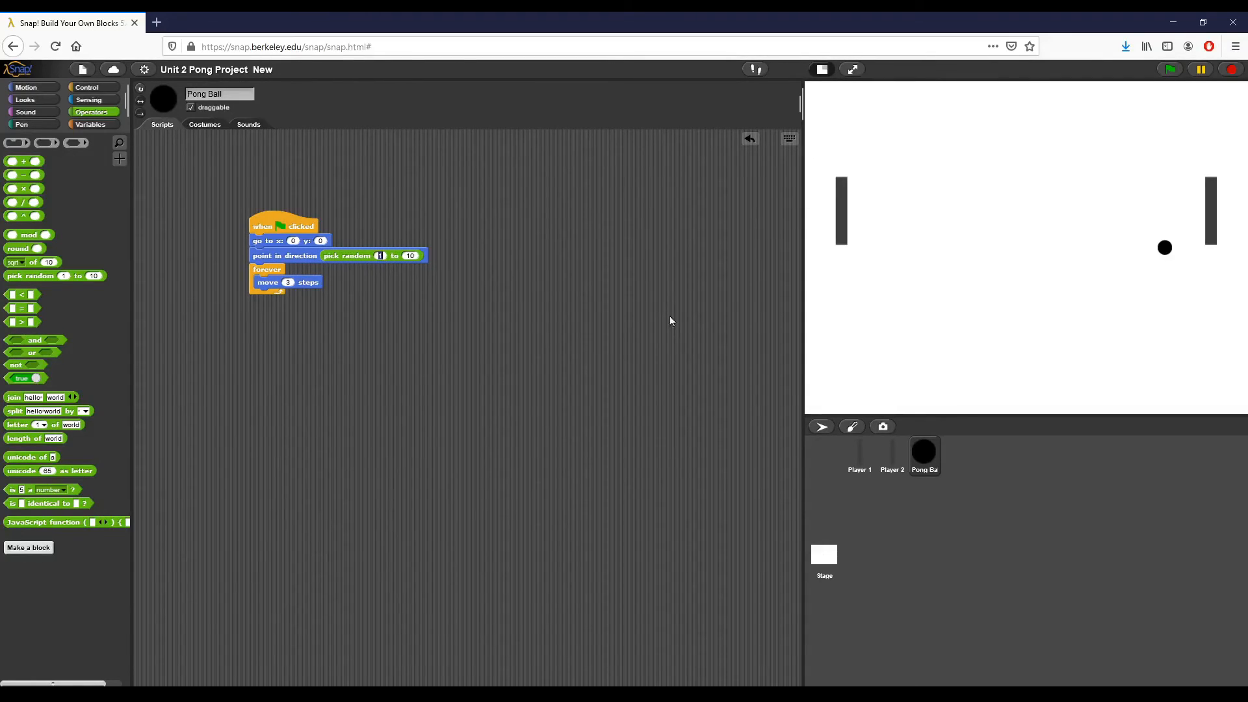
{"action": "mouse_move", "coordinate": [373, 265]}
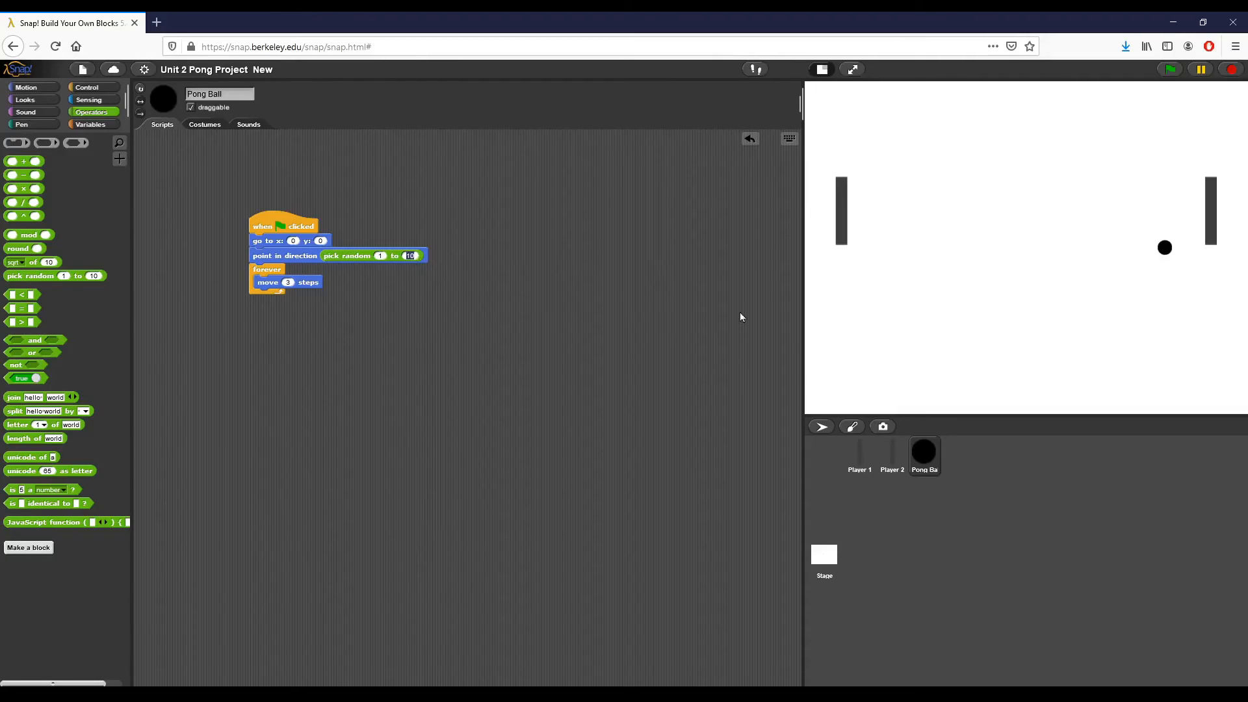
{"action": "type", "text": "360"}
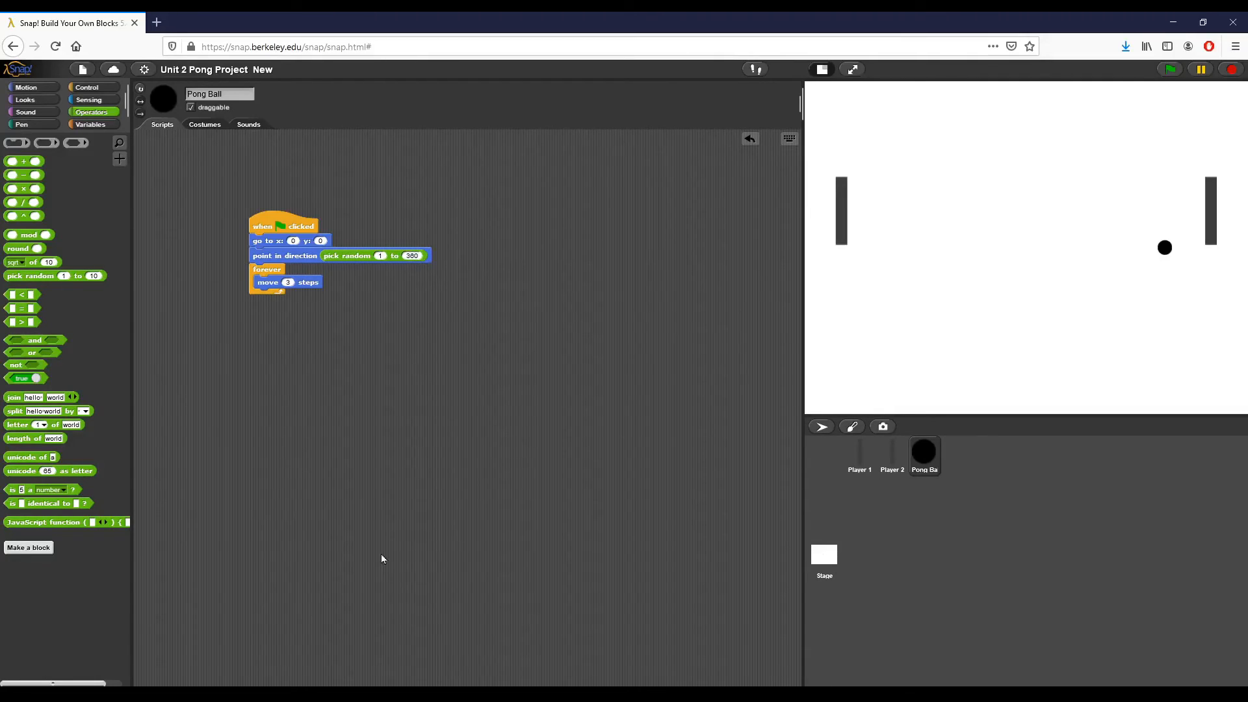
{"action": "mouse_move", "coordinate": [361, 370]}
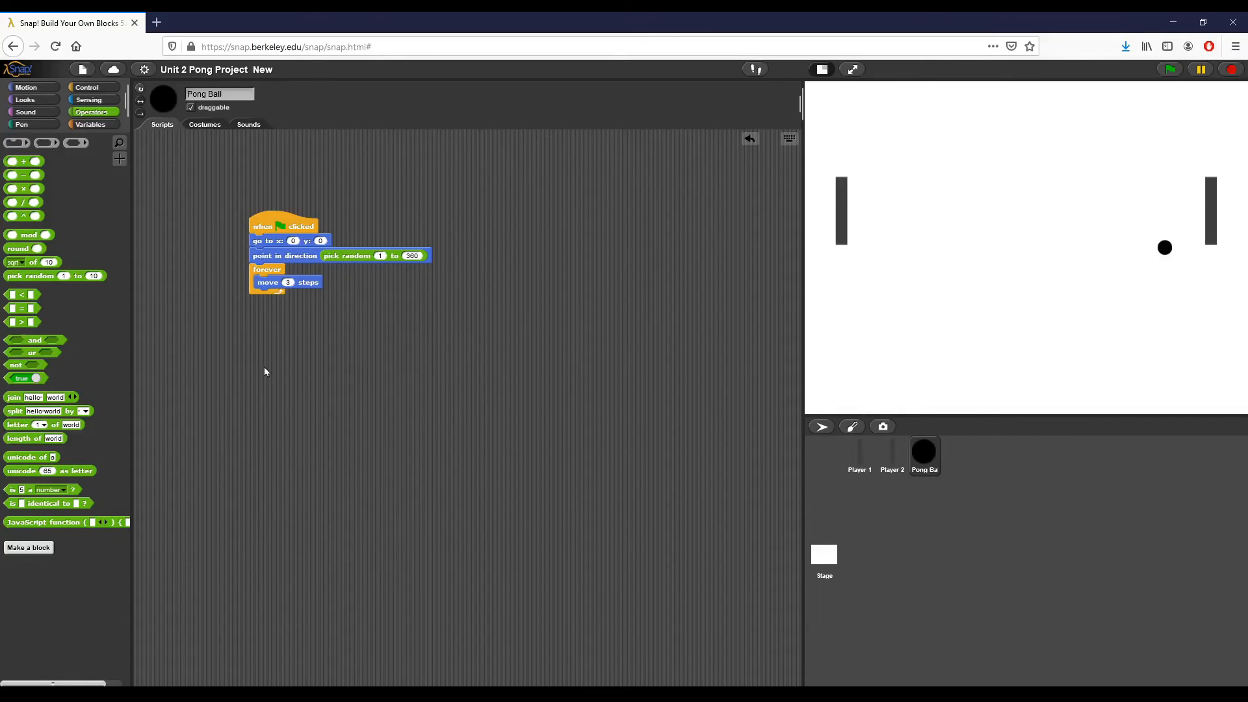
{"action": "mouse_move", "coordinate": [355, 197]}
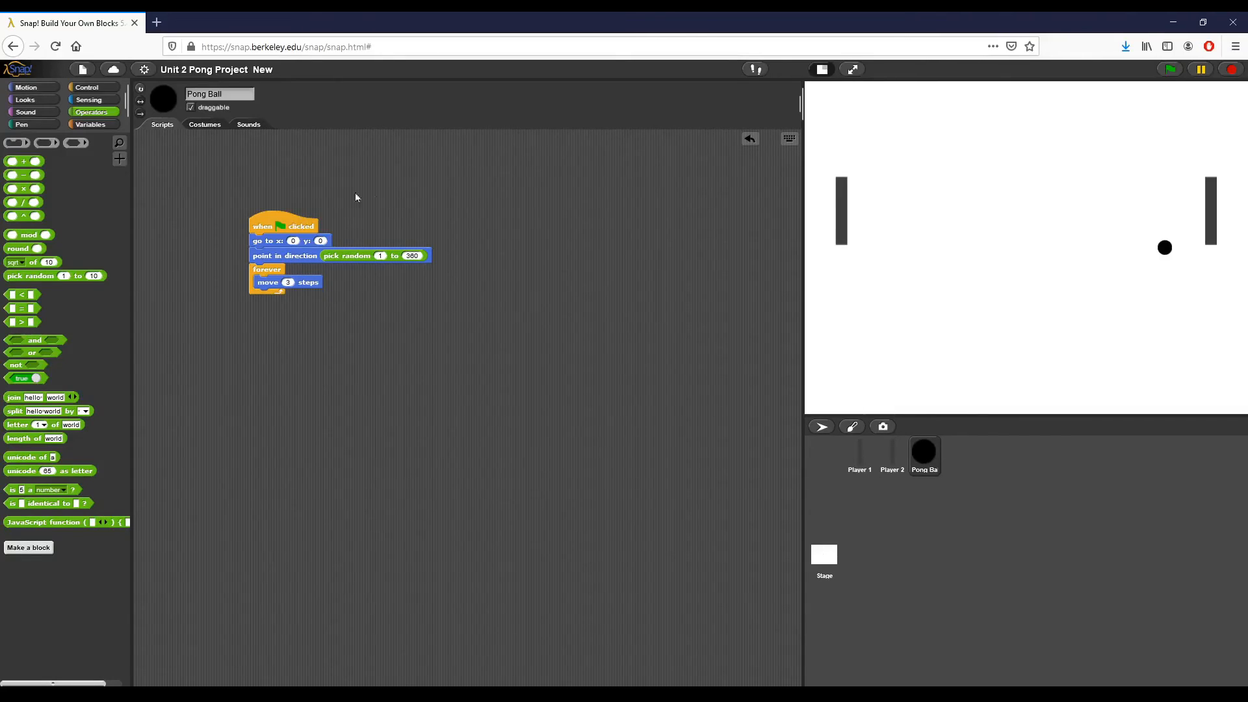
{"action": "left_click", "coordinate": [282, 225]}
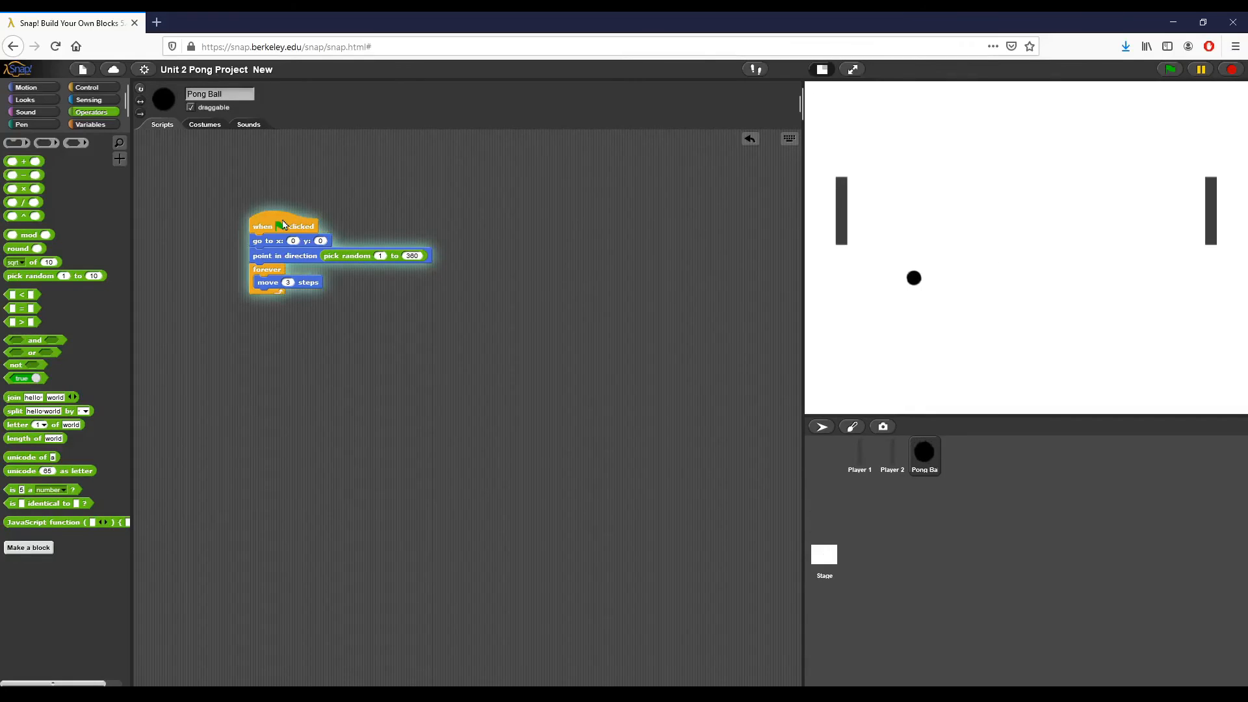
{"action": "left_click", "coordinate": [1170, 69]}
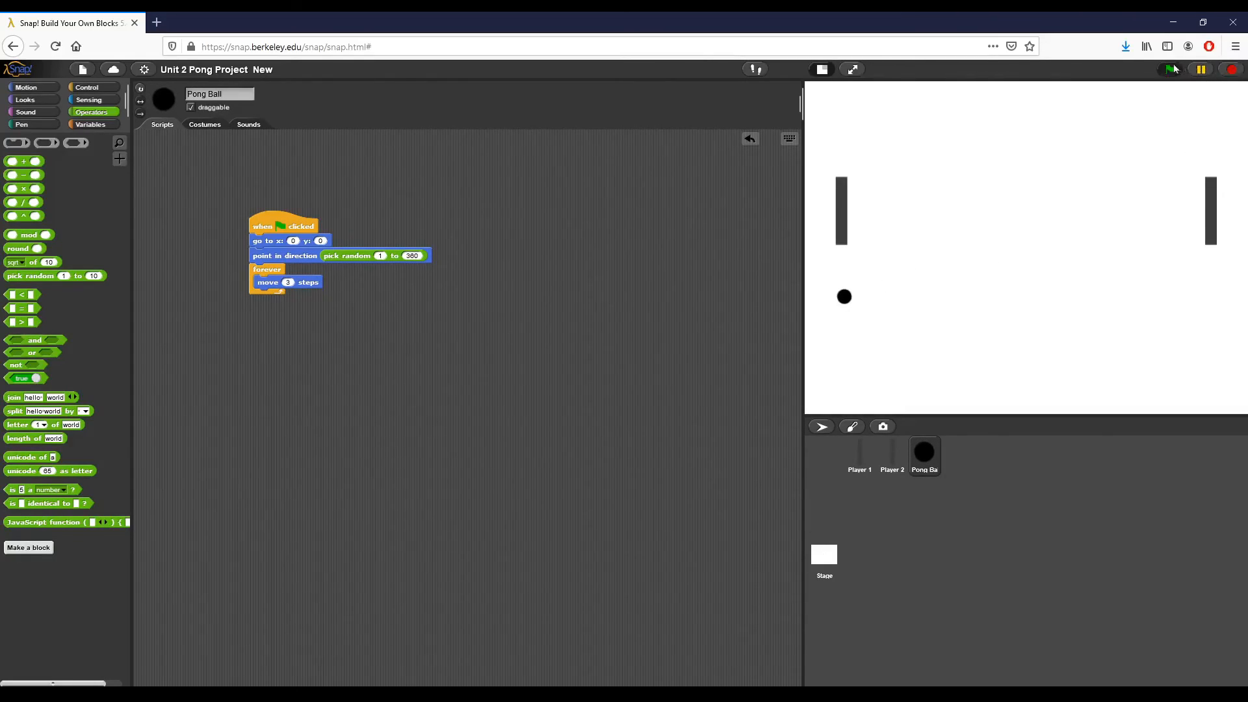
{"action": "left_click", "coordinate": [1170, 70]}
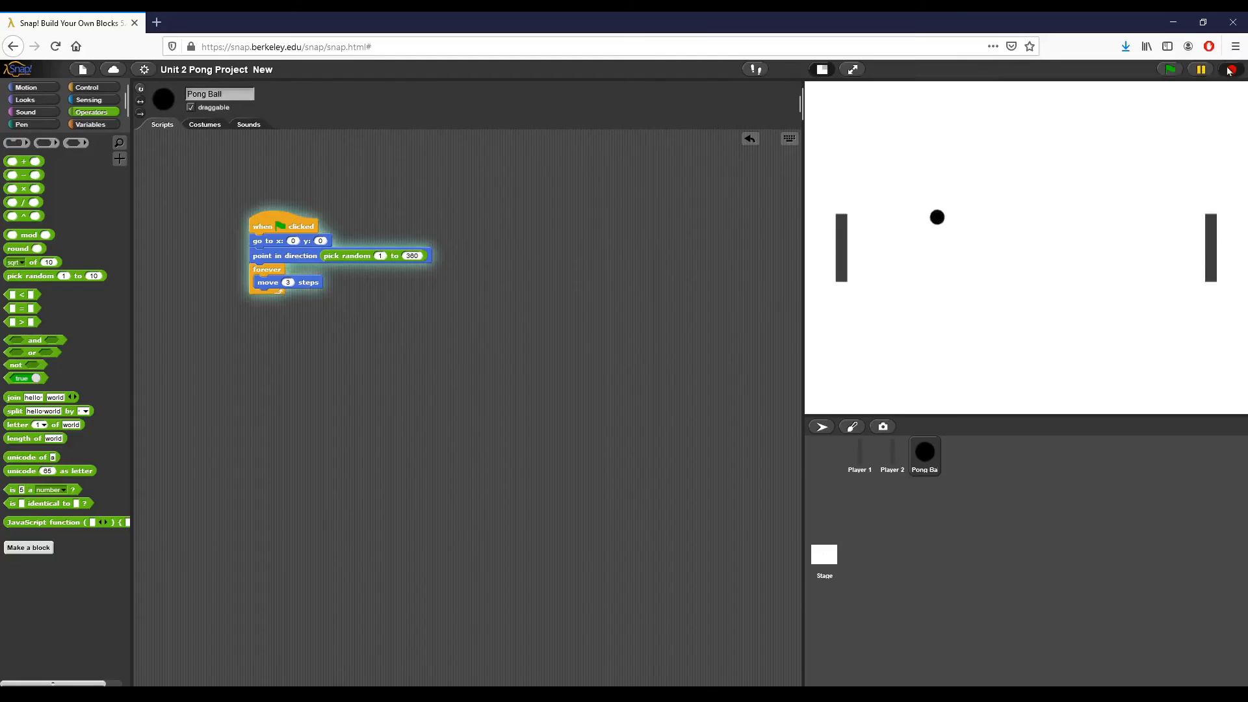
{"action": "left_click", "coordinate": [1169, 70]}
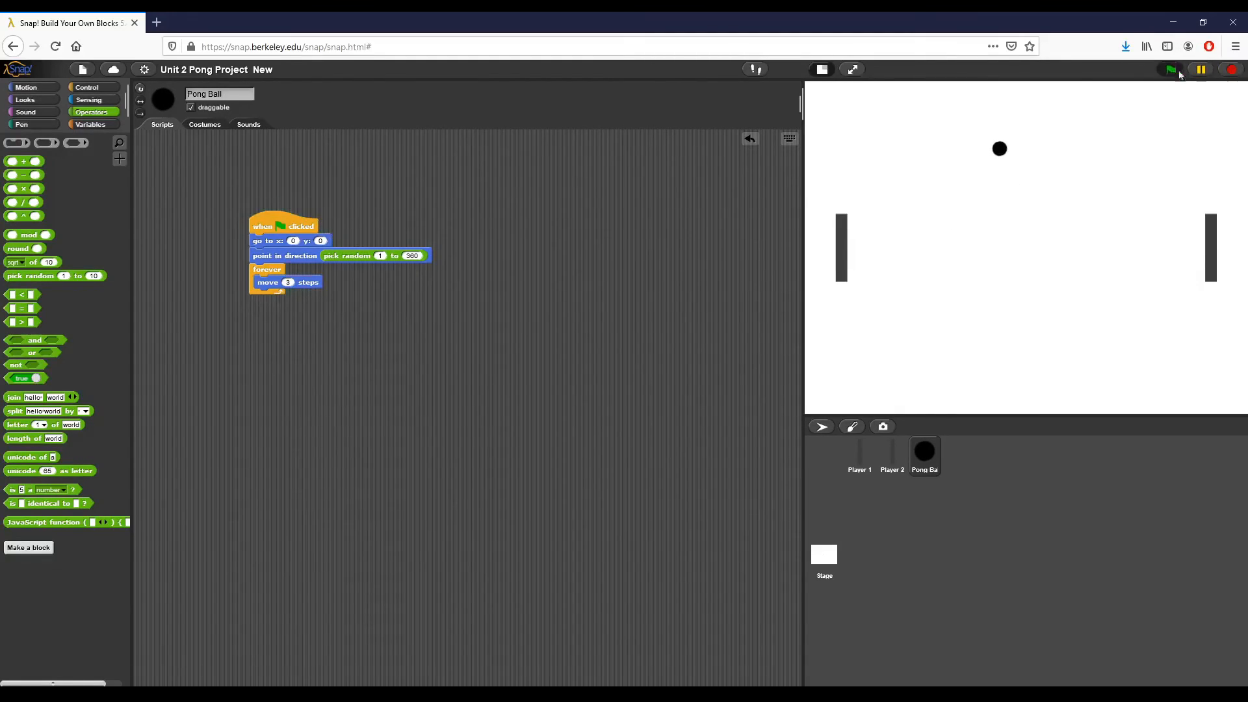
{"action": "left_click", "coordinate": [1169, 70]}
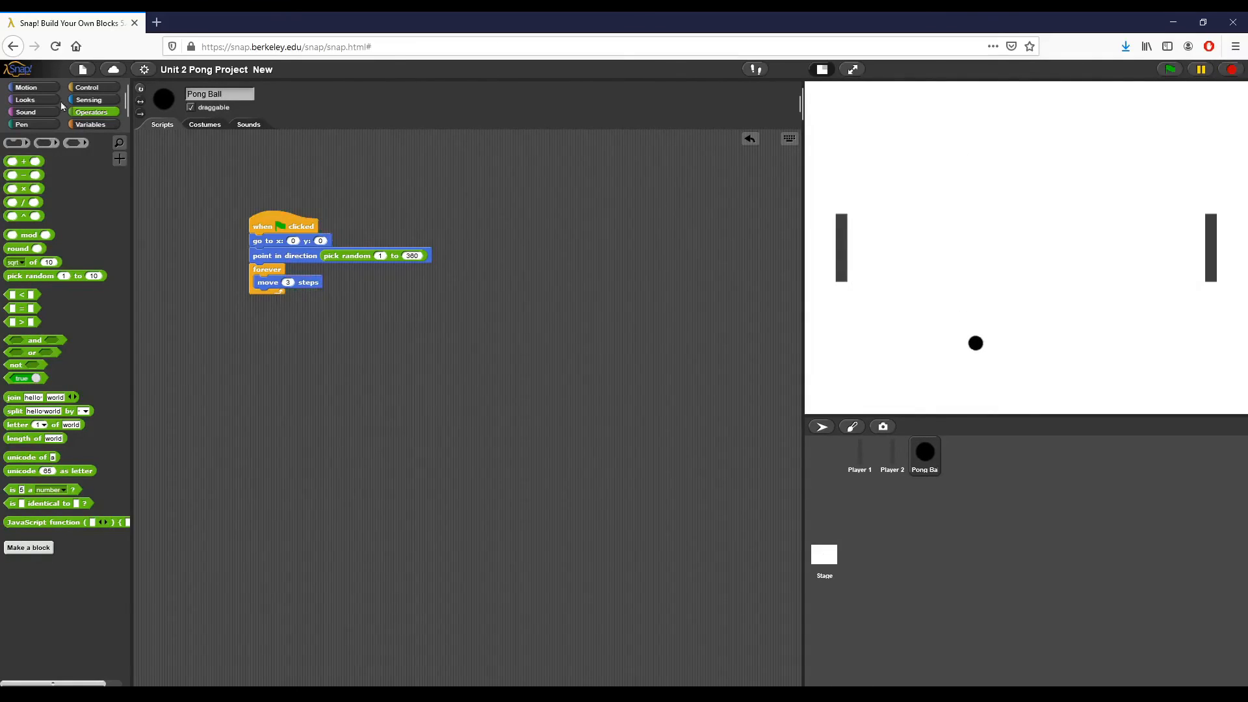
Add 'if on edge, bounce' inside the forever loop below 'move 3 steps'.
{"action": "left_click", "coordinate": [26, 87]}
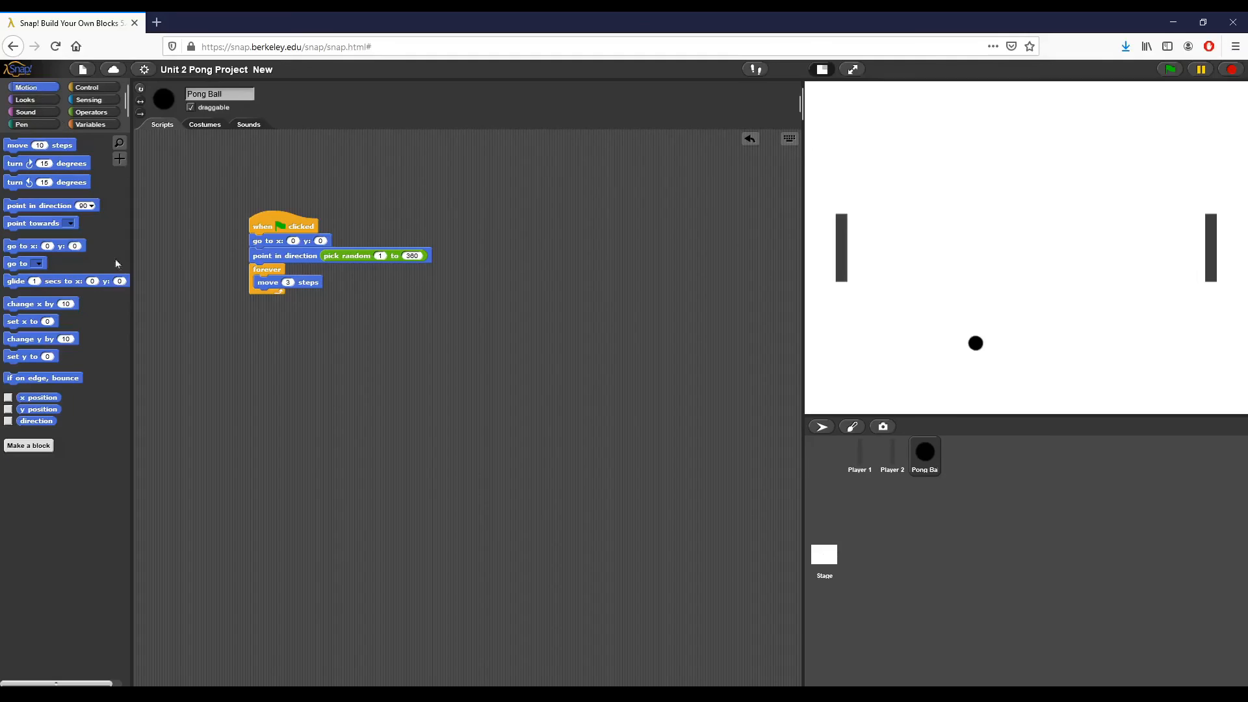
{"action": "mouse_move", "coordinate": [46, 384]}
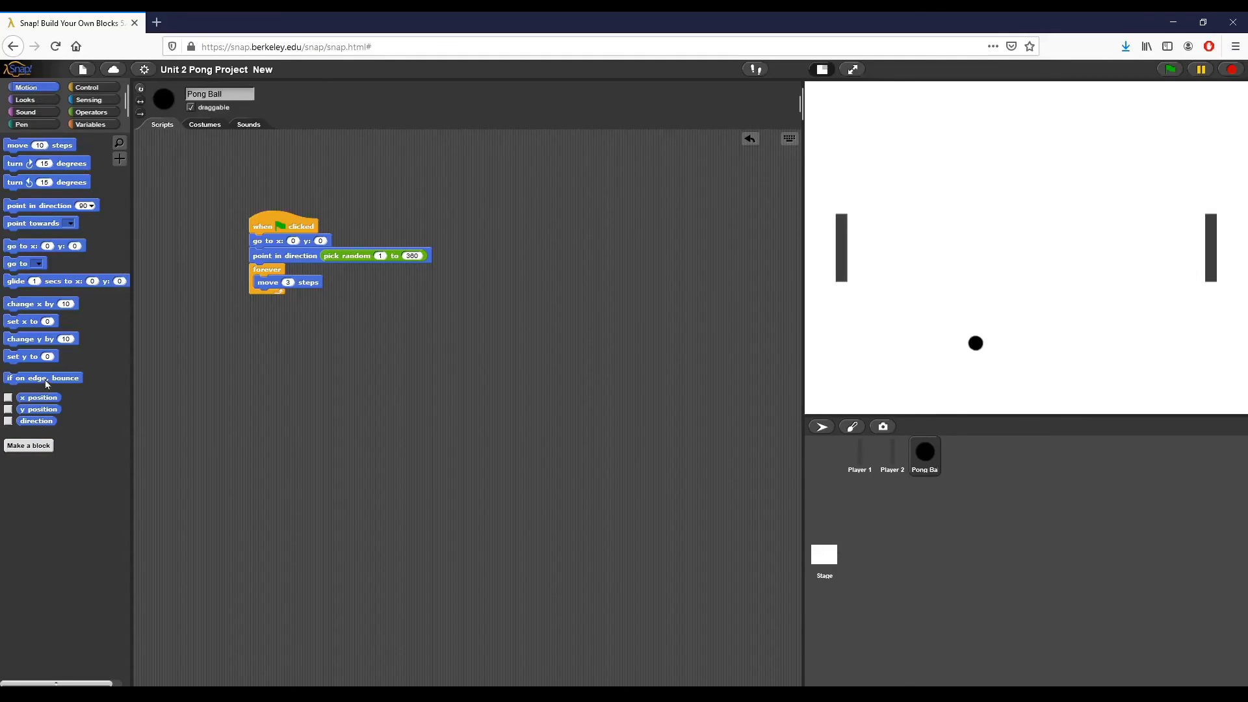
{"action": "left_click_drag", "start_coordinate": [43, 377], "coordinate": [292, 294]}
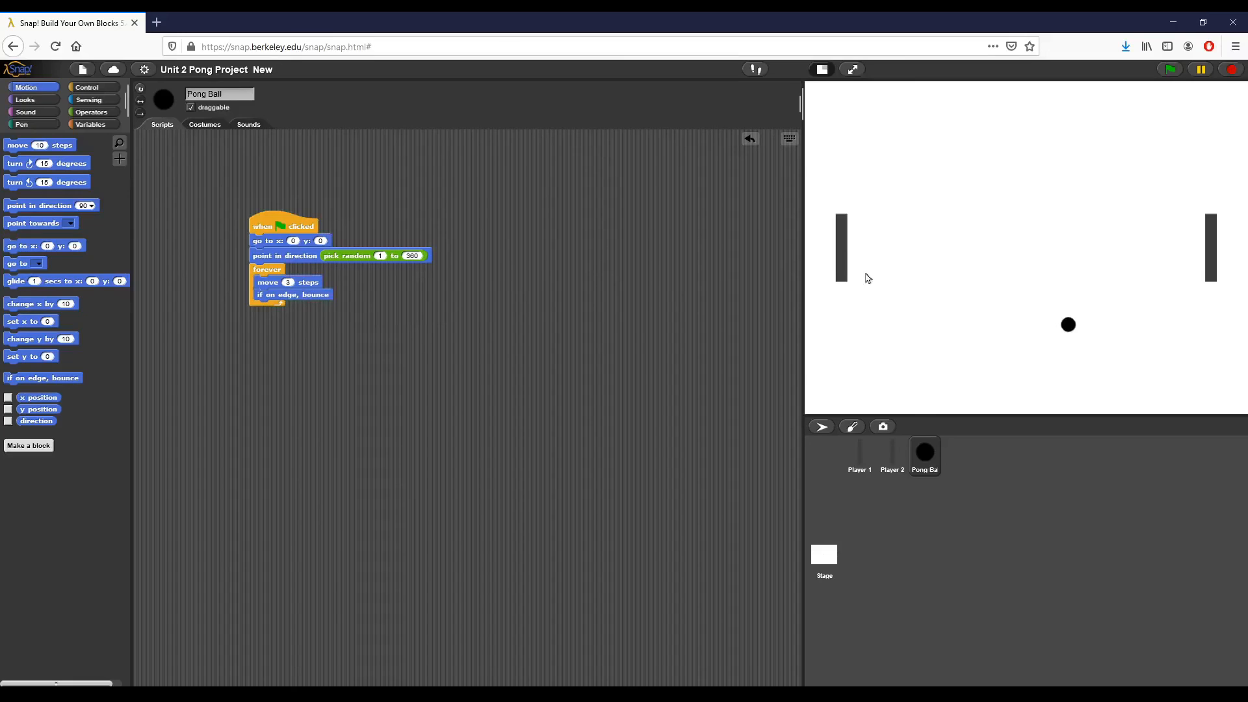
{"action": "mouse_move", "coordinate": [411, 361]}
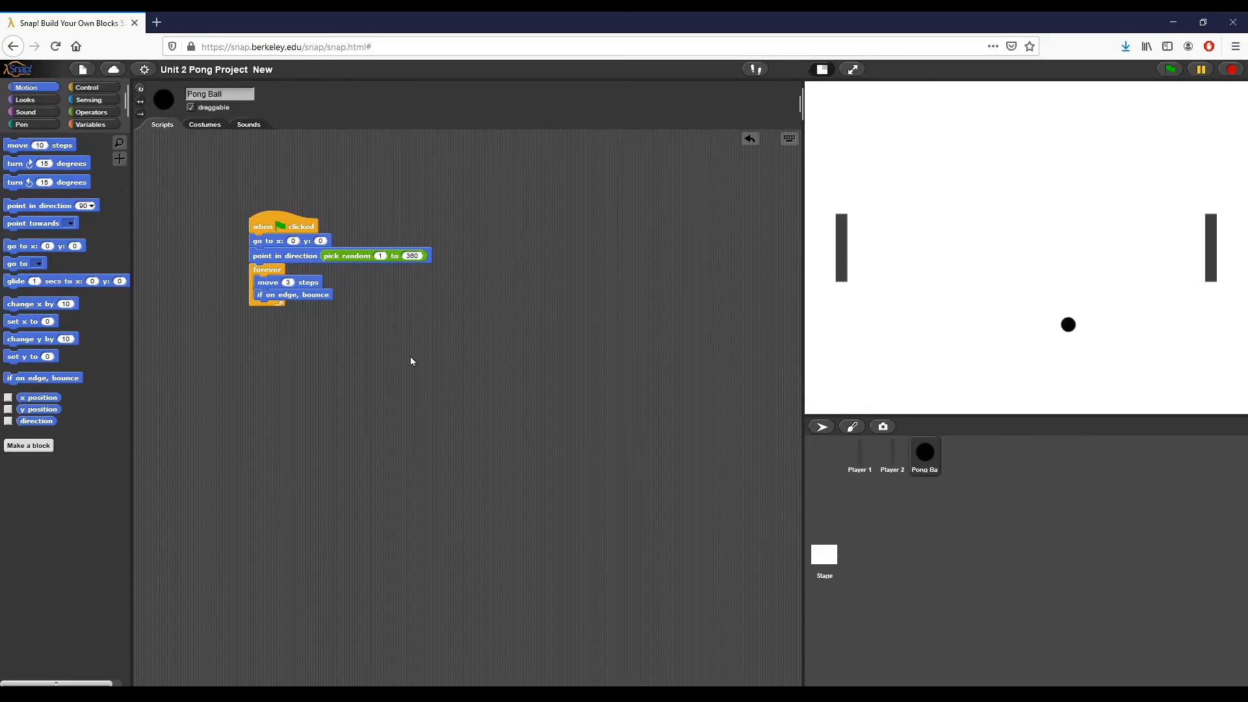
{"action": "mouse_move", "coordinate": [330, 319]}
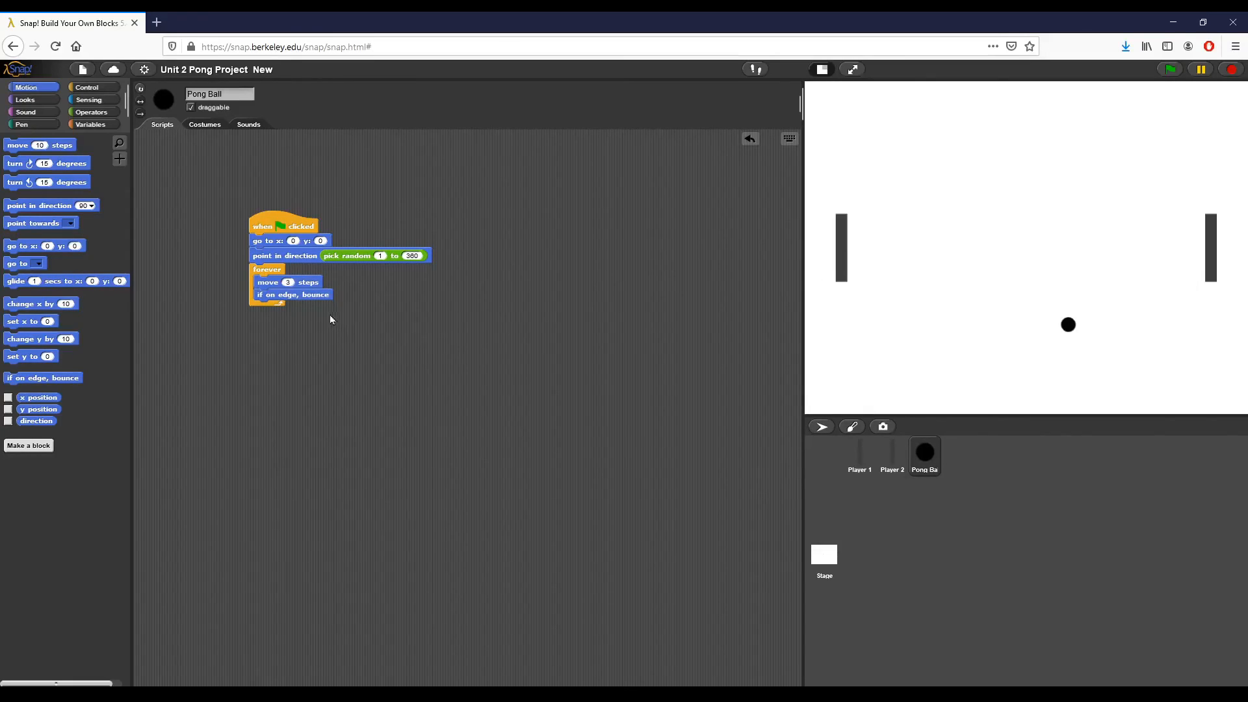
{"action": "mouse_move", "coordinate": [327, 317]}
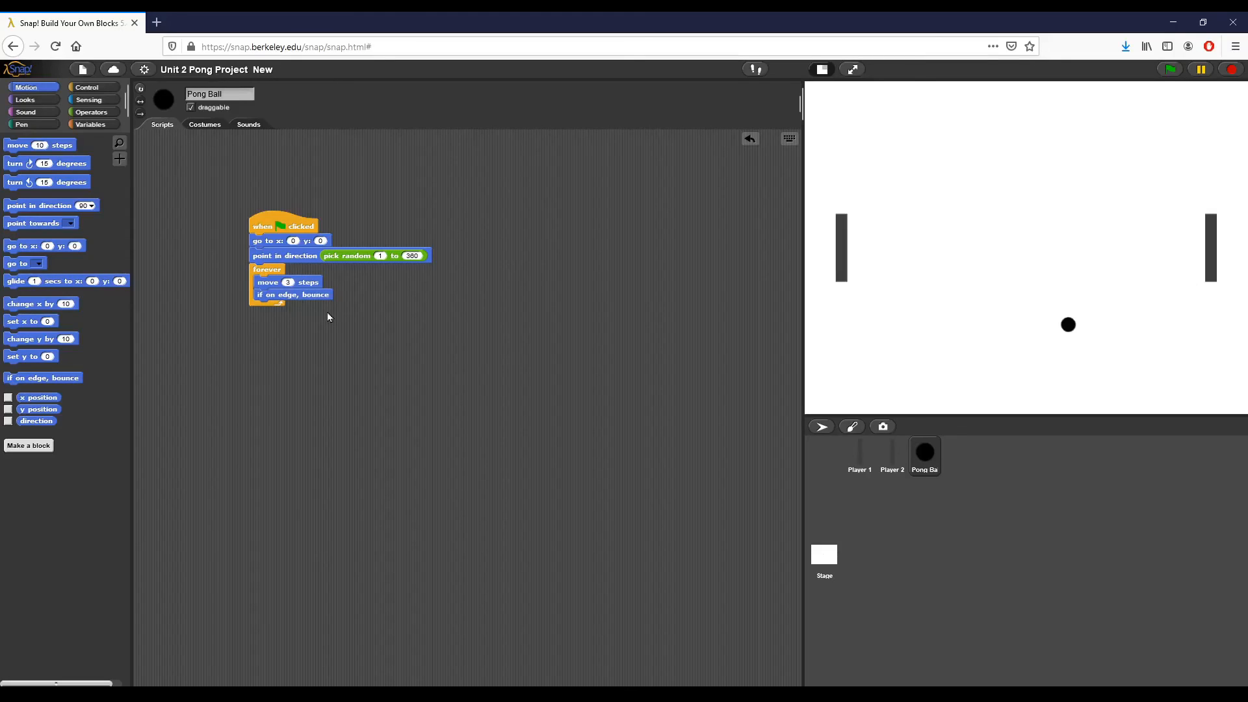
{"action": "mouse_move", "coordinate": [197, 253]}
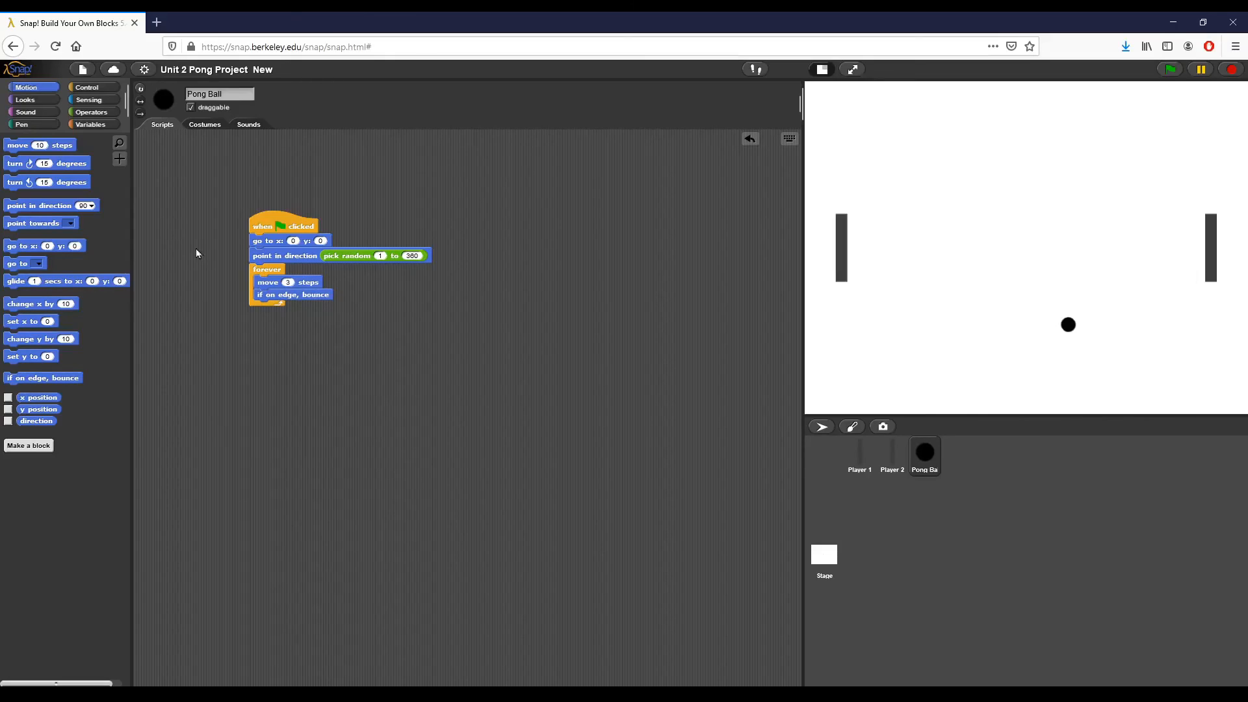